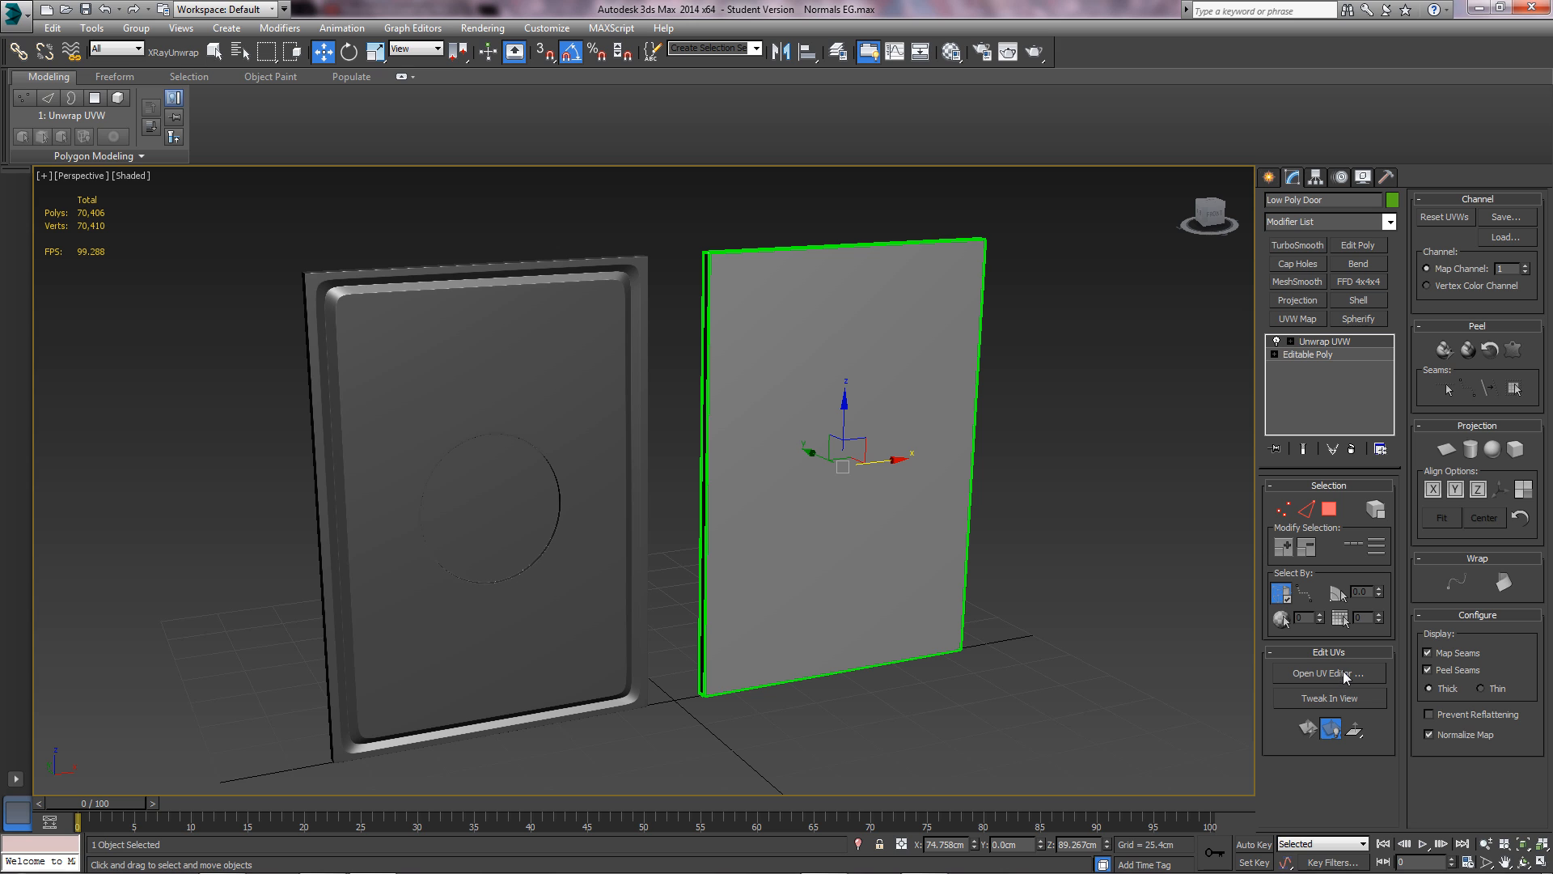
- Review the low-poly door's UV layout, collapse its modifier stack, and open Render To Texture
{"action": "left_click", "coordinate": [1329, 673]}
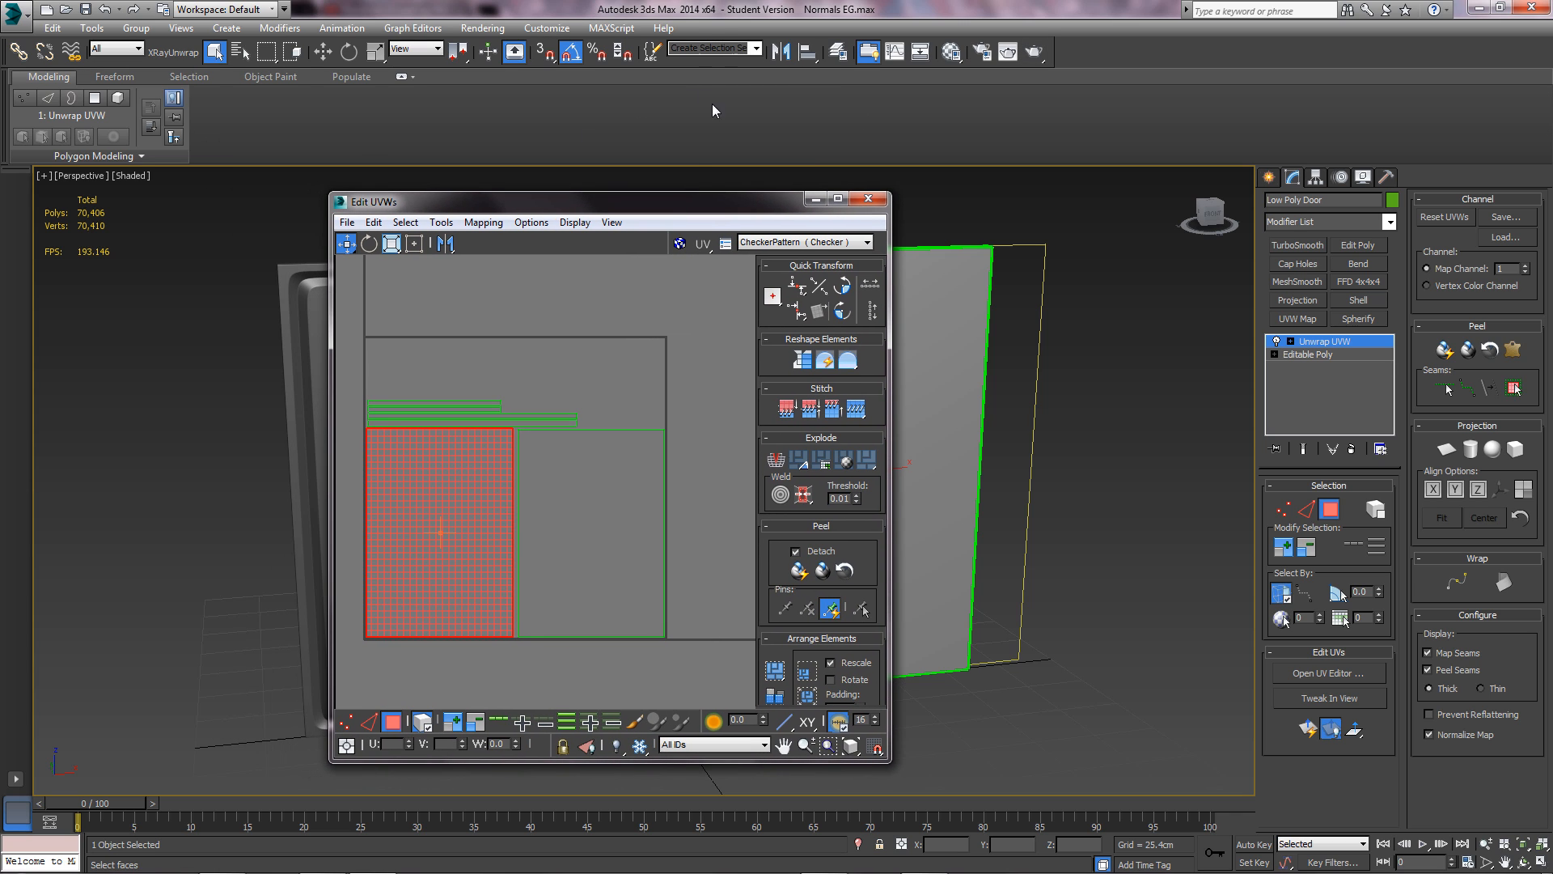
{"action": "mouse_move", "coordinate": [807, 127]}
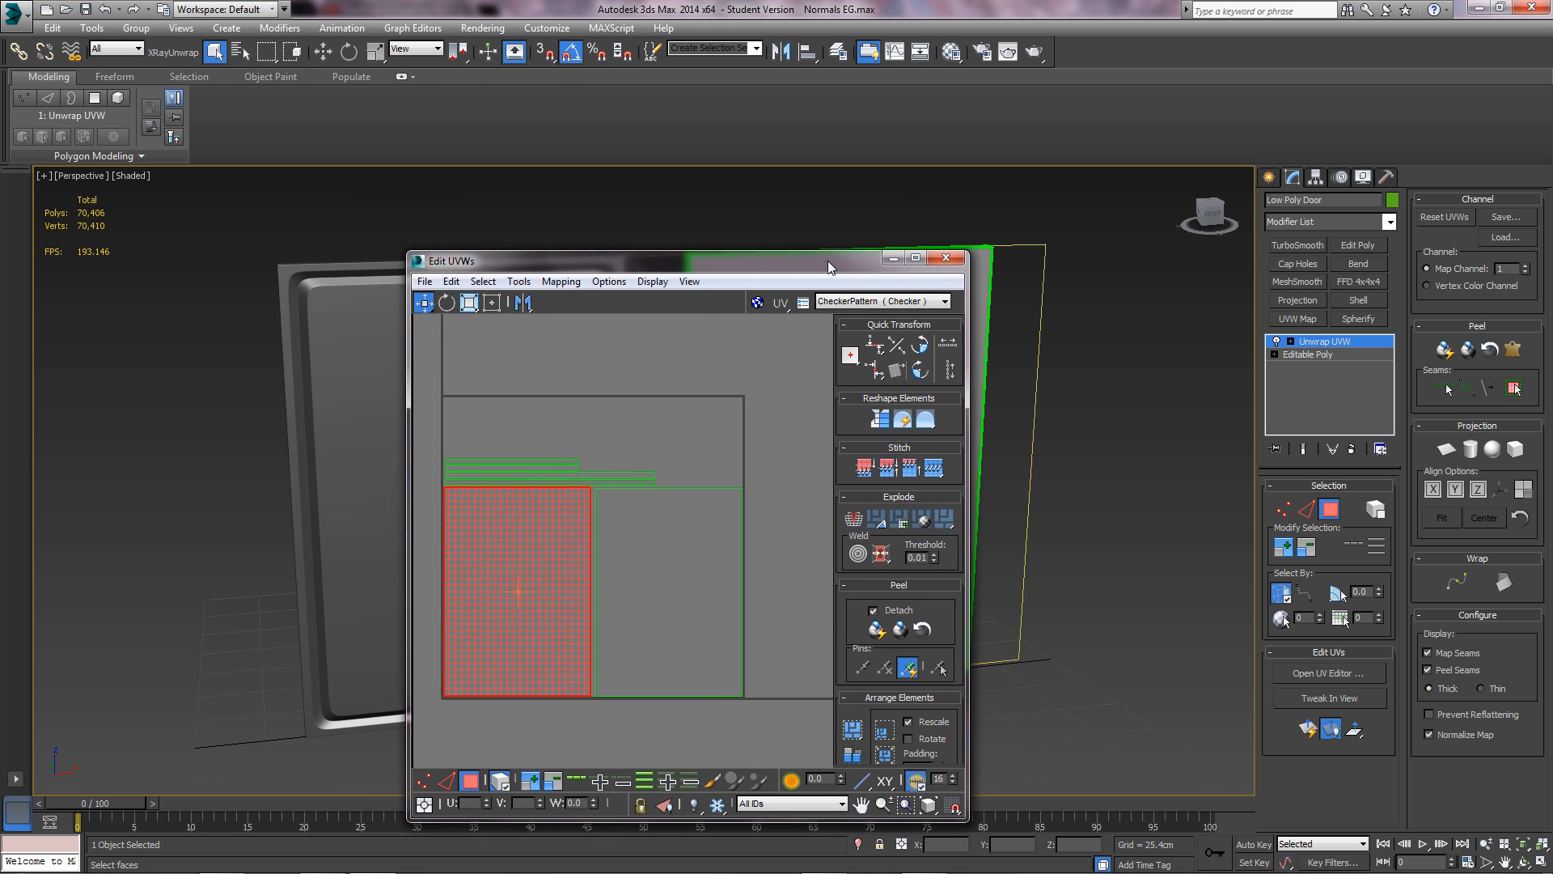
{"action": "left_click", "coordinate": [946, 256]}
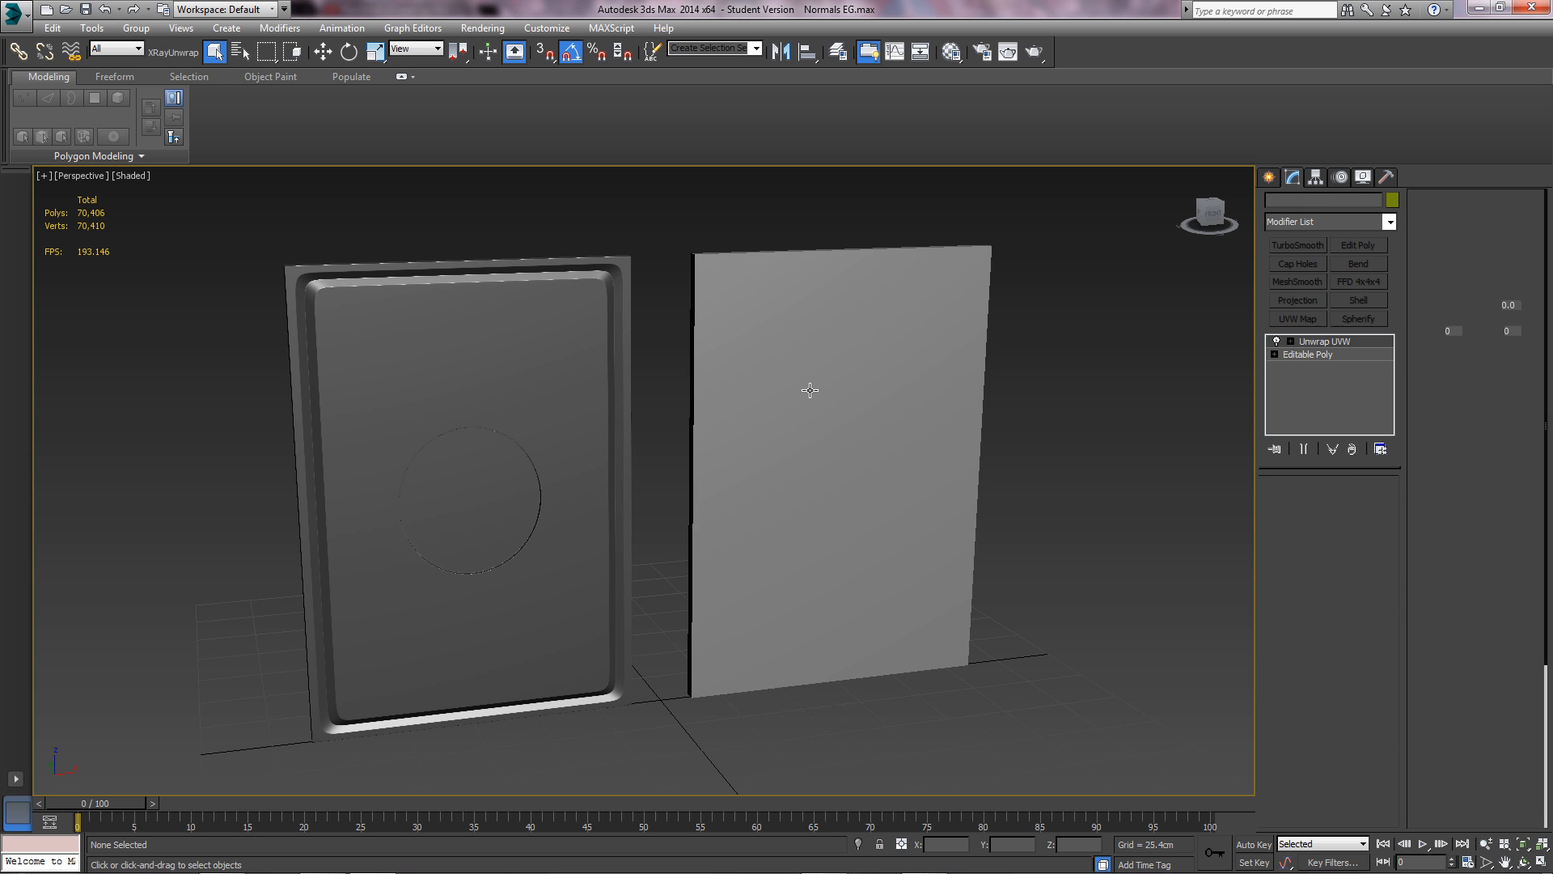
{"action": "right_click", "coordinate": [806, 391]}
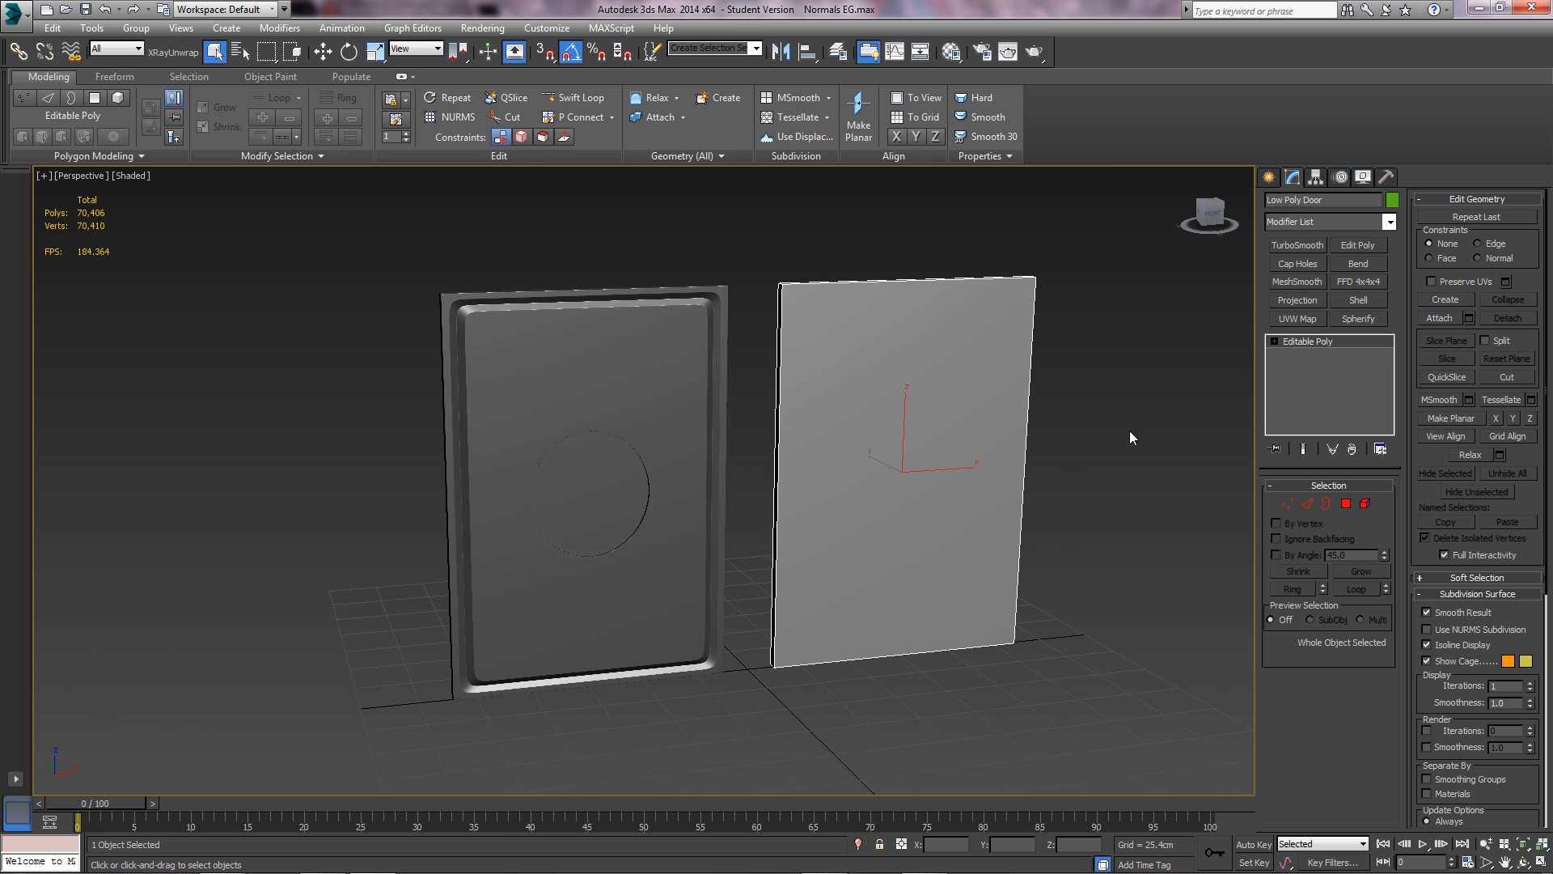
{"action": "mouse_move", "coordinate": [803, 297]}
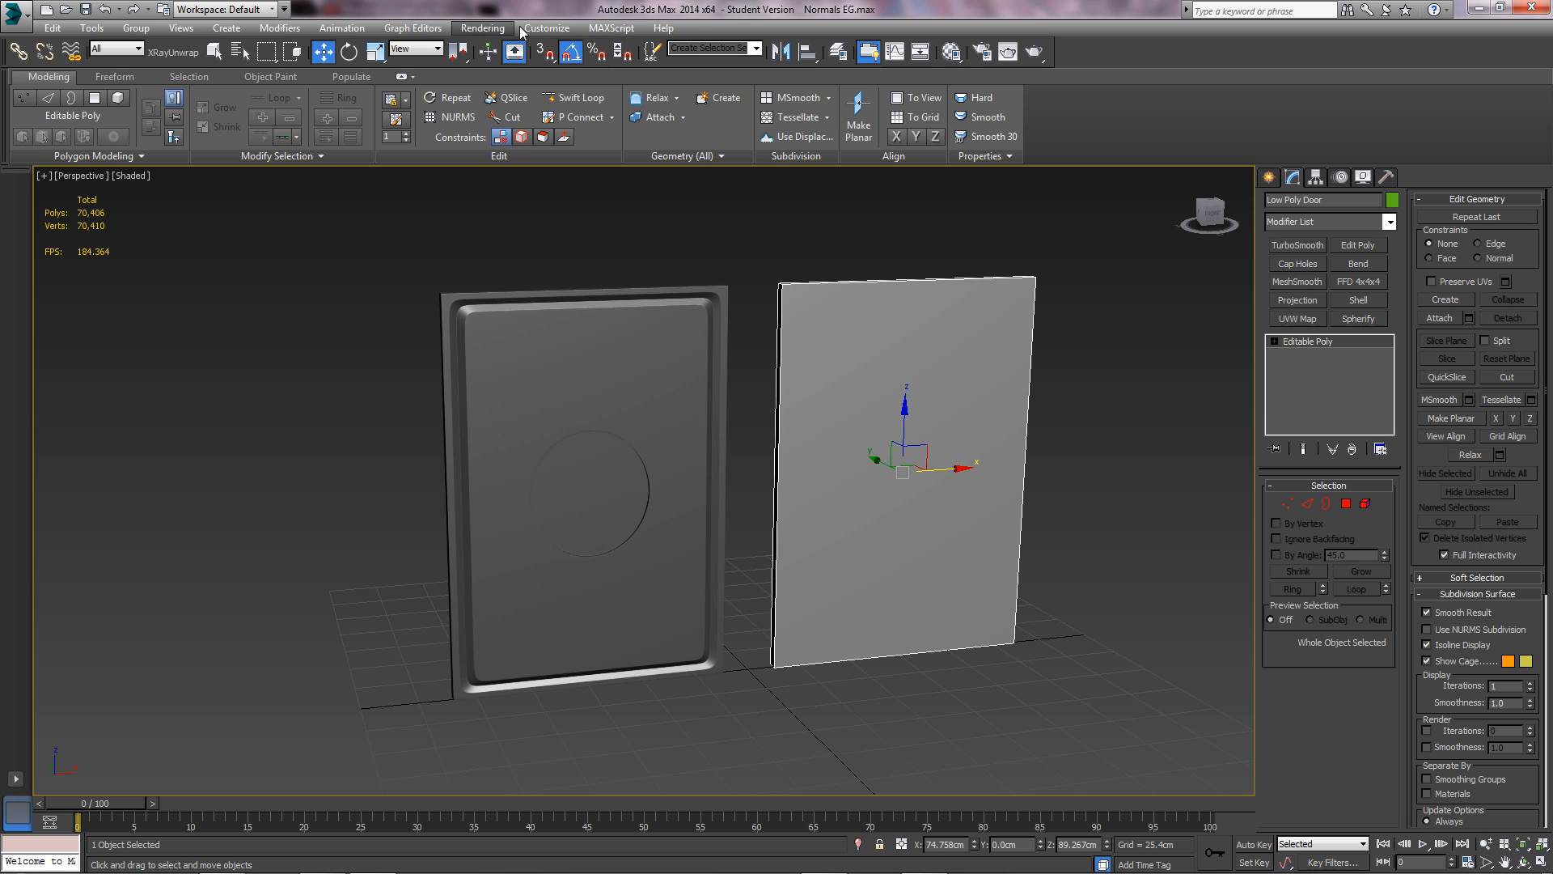
{"action": "left_click", "coordinate": [483, 28]}
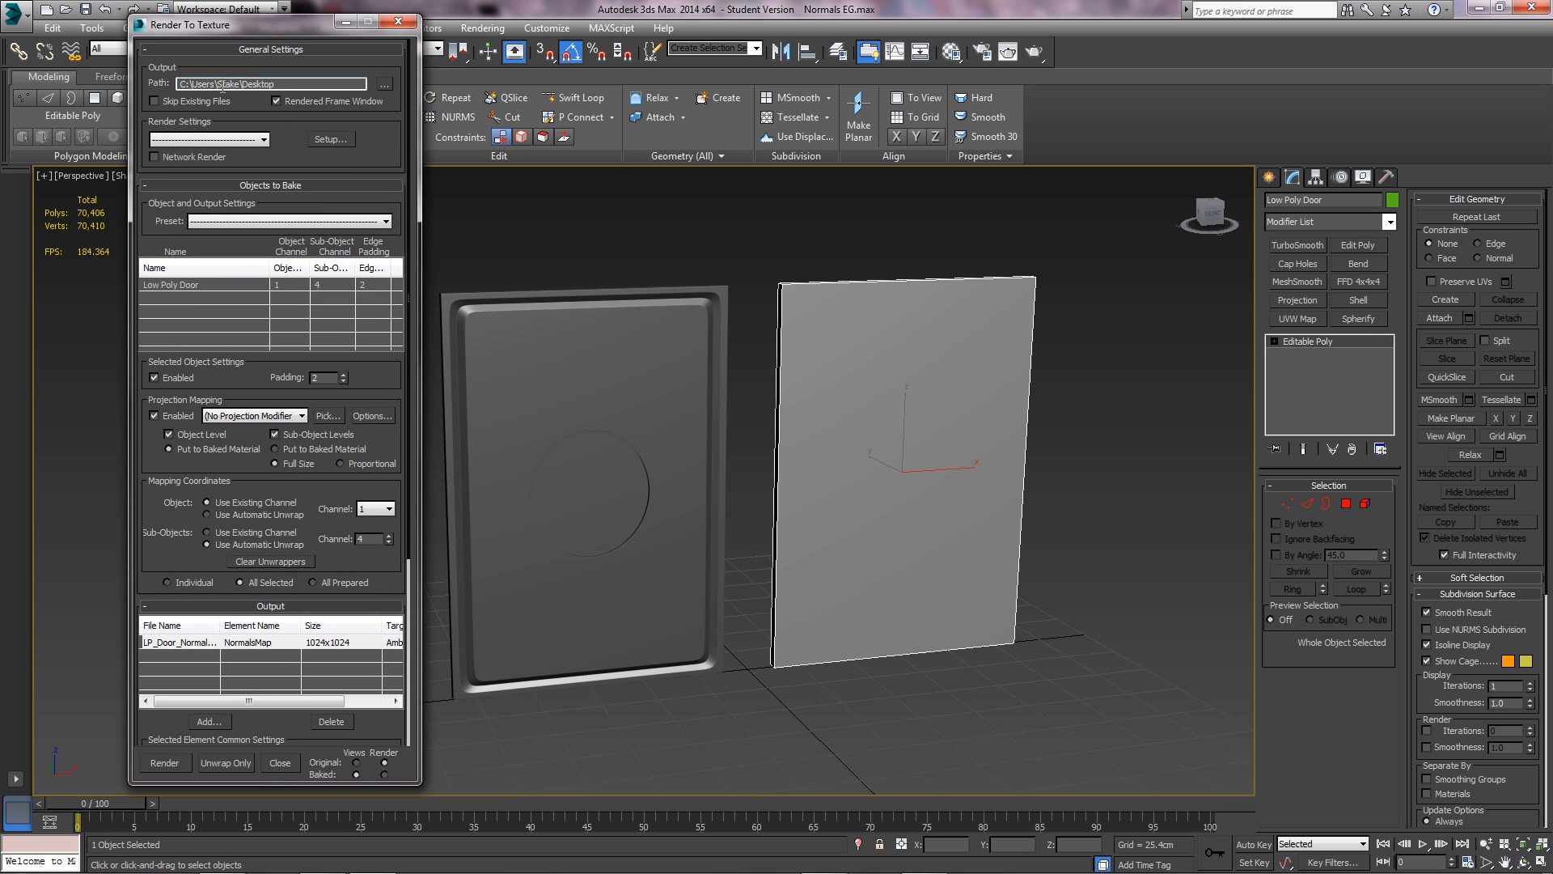
{"action": "left_click", "coordinate": [384, 84]}
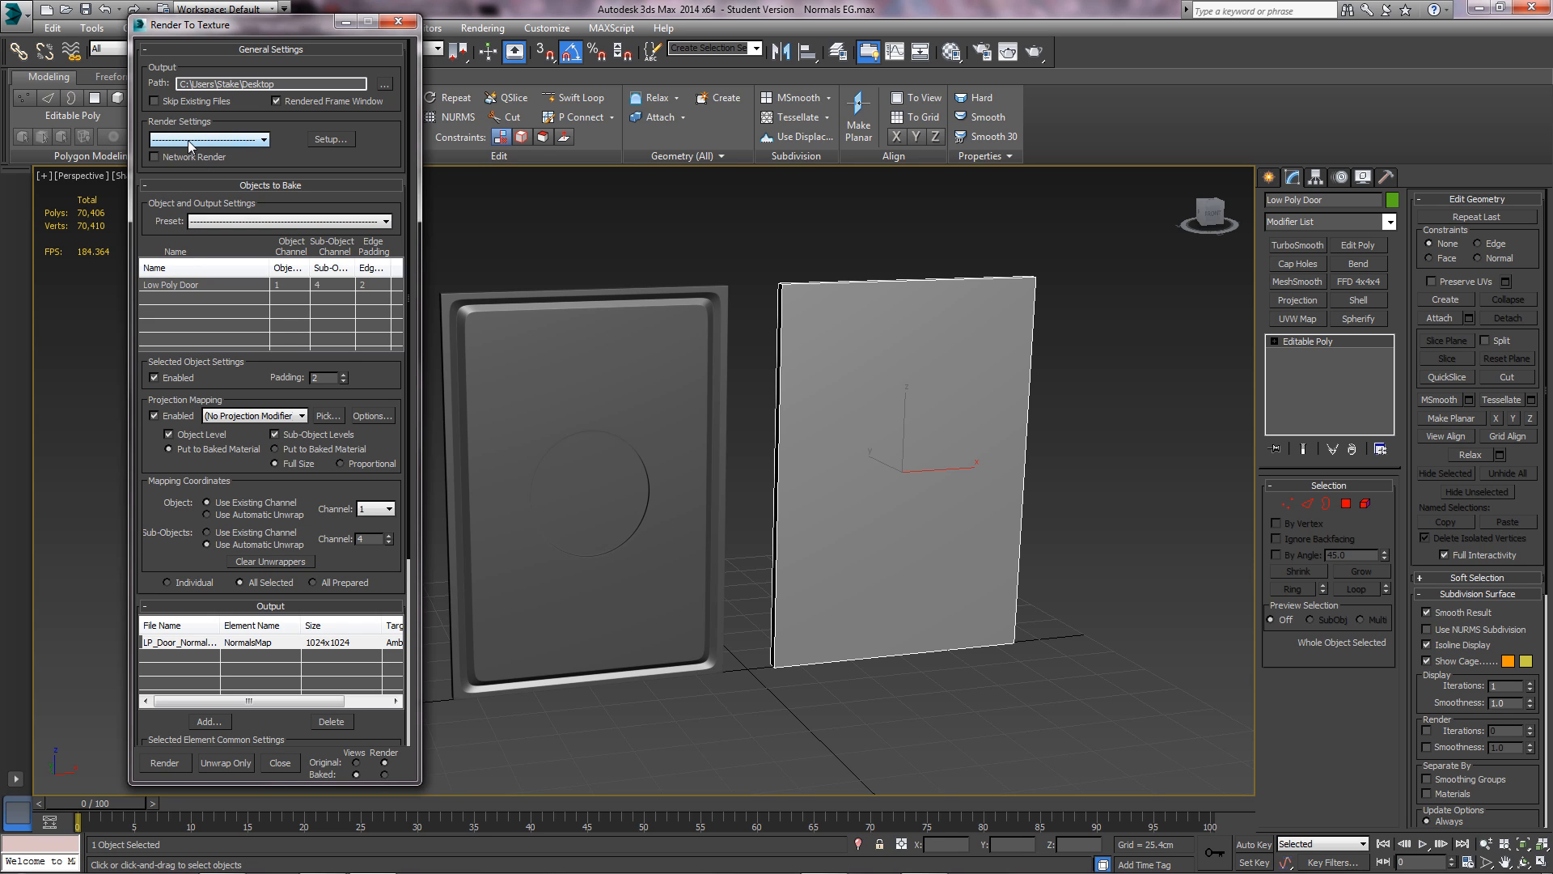
{"action": "left_click", "coordinate": [385, 220]}
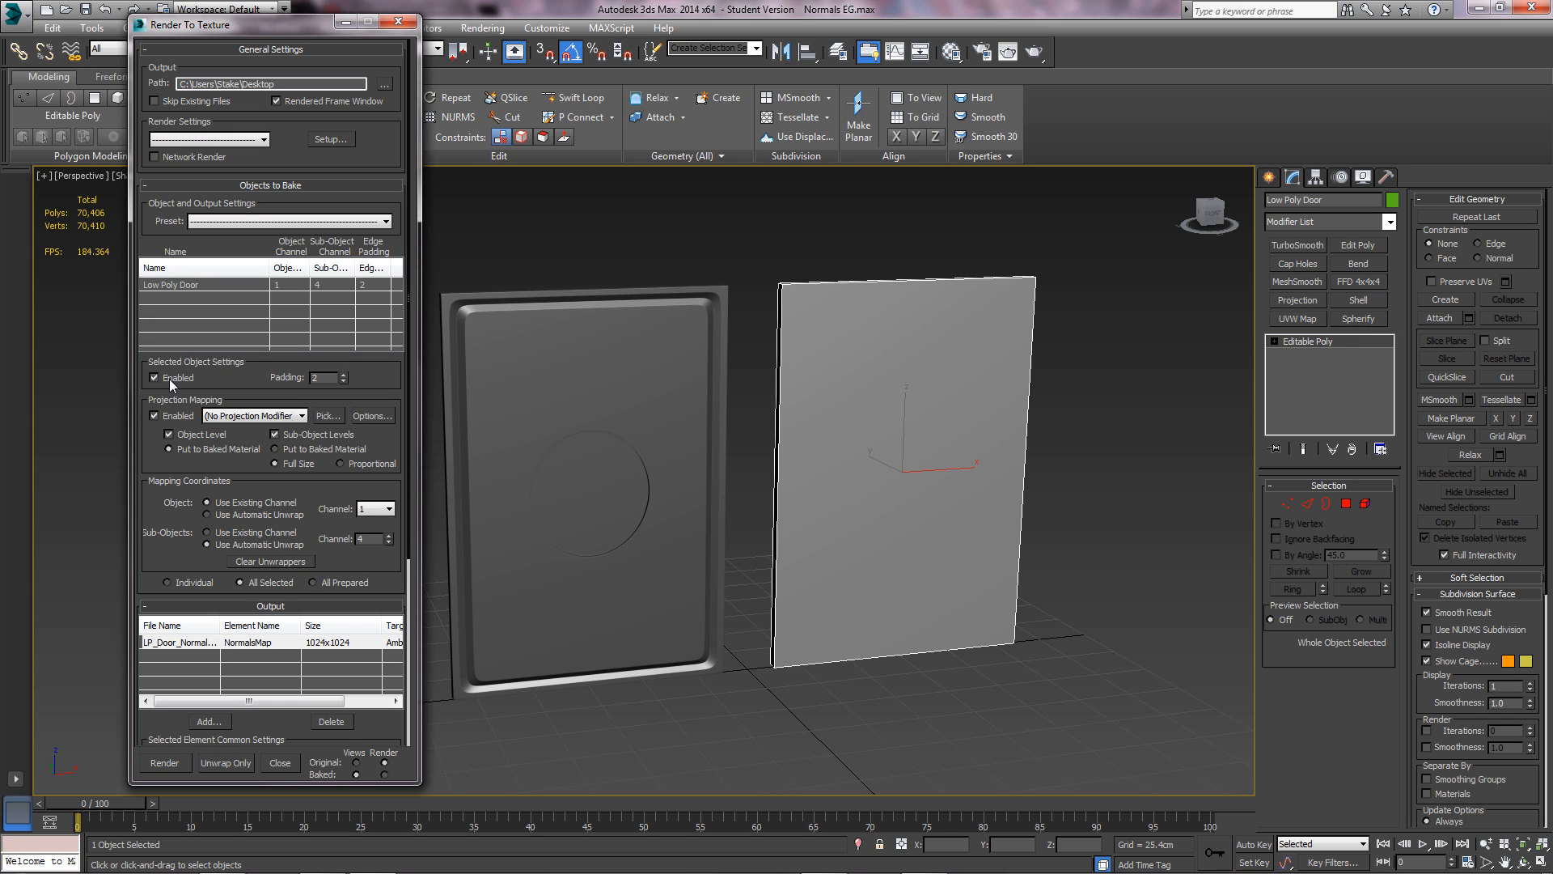
{"action": "mouse_move", "coordinate": [283, 381]}
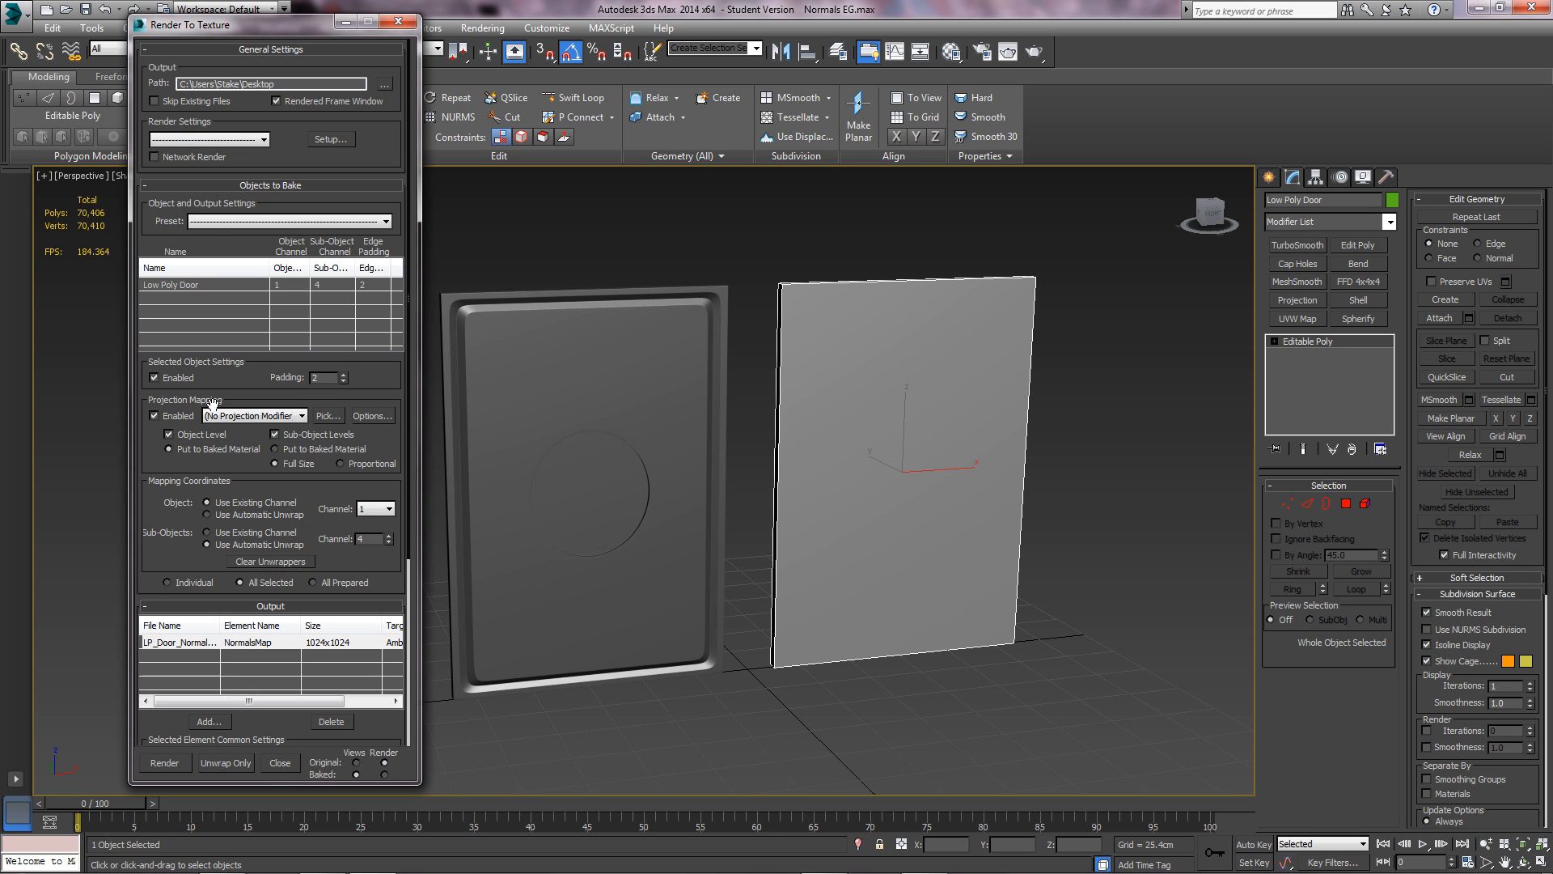
{"action": "left_click", "coordinate": [154, 416]}
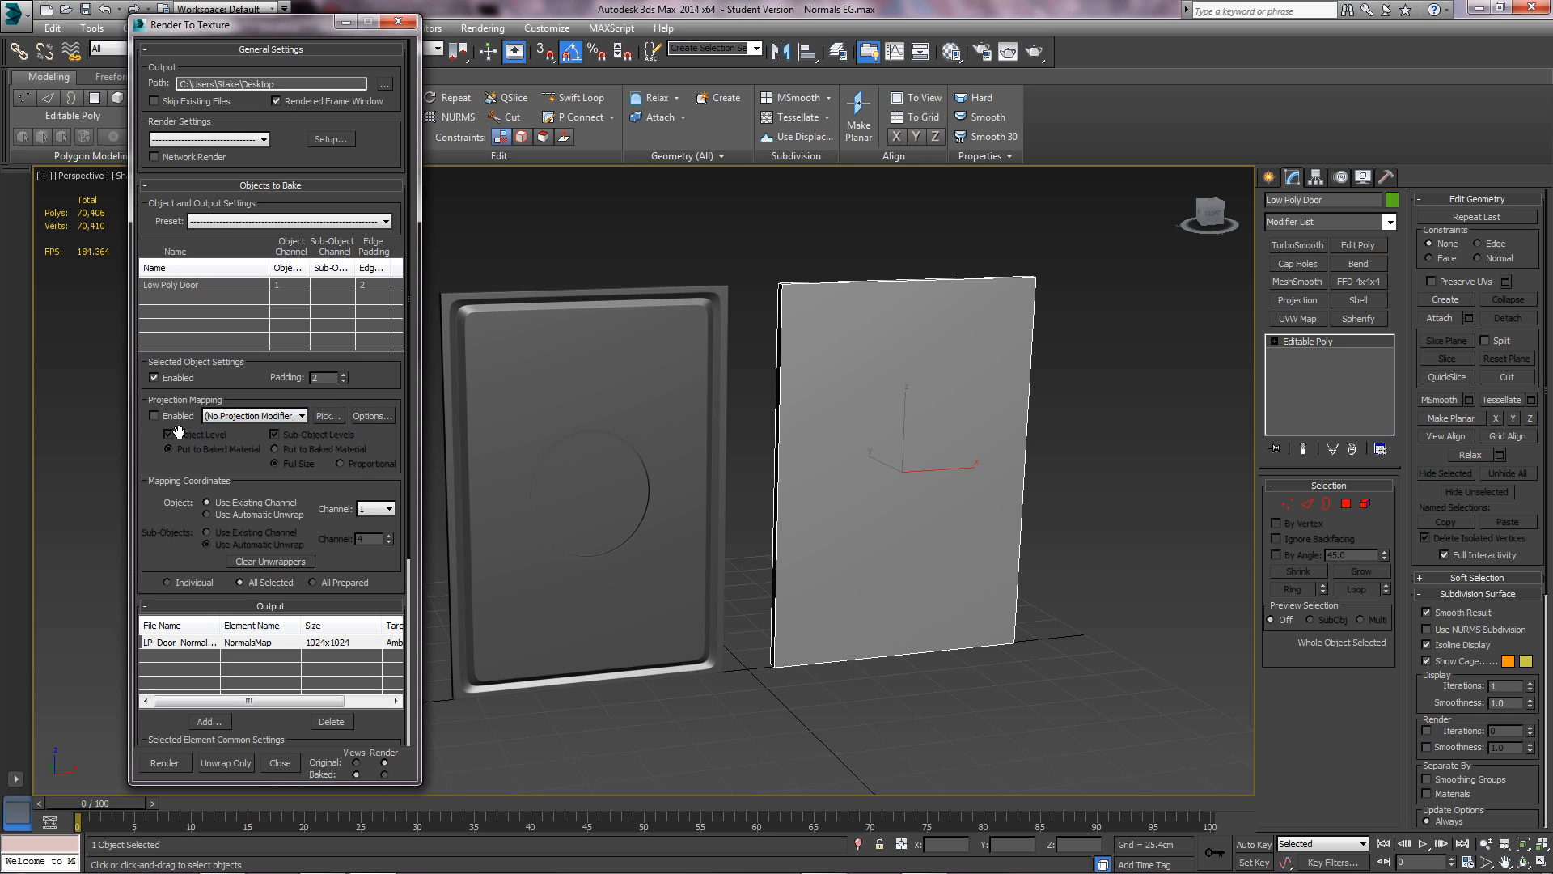
{"action": "left_click", "coordinate": [155, 416]}
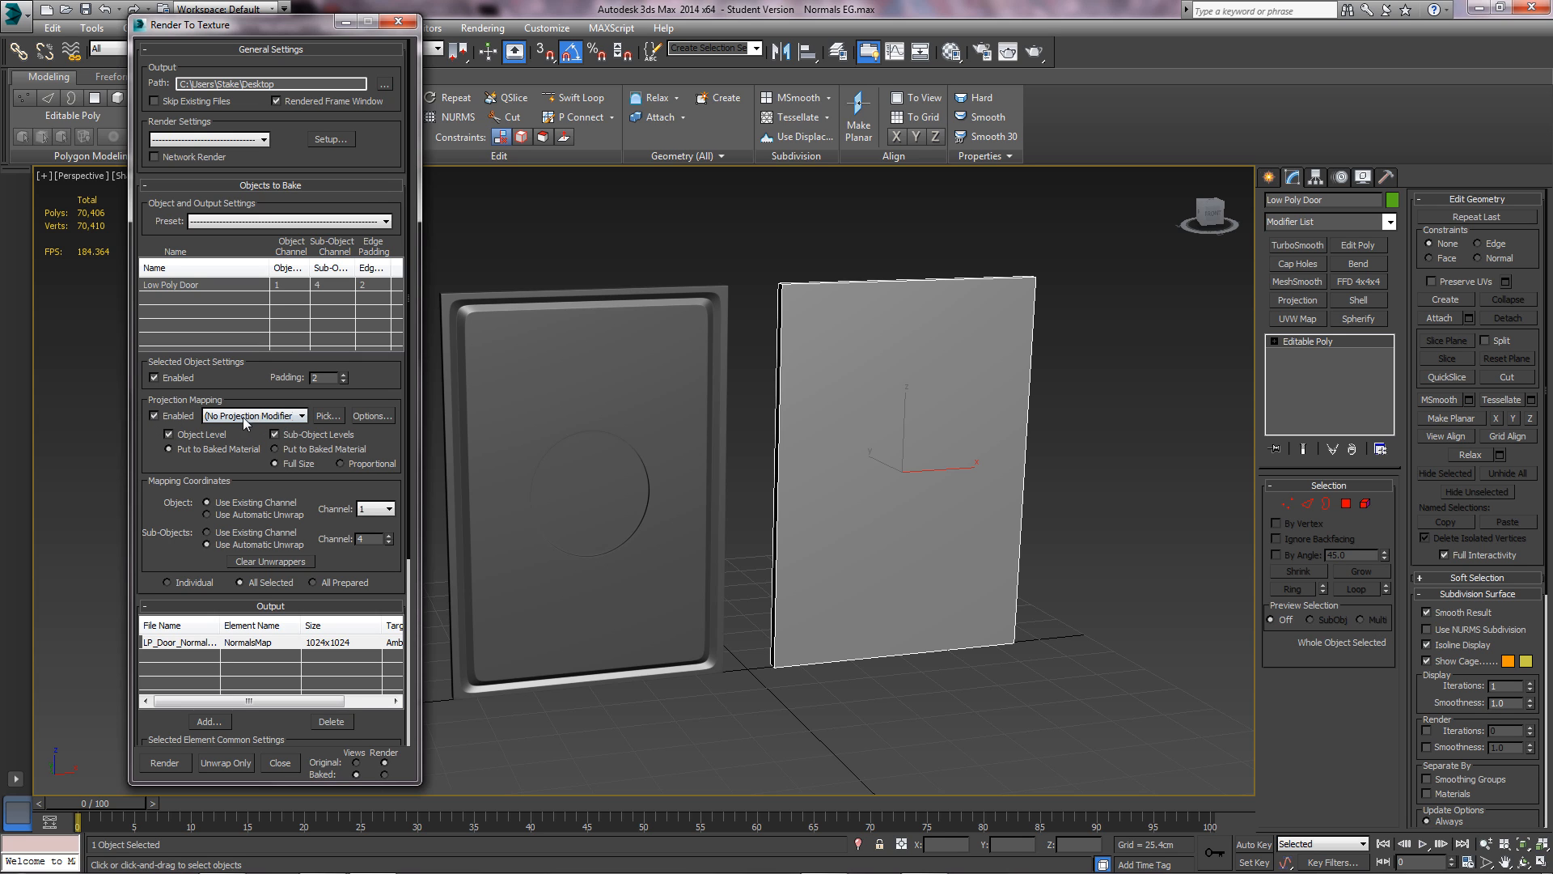
{"action": "mouse_move", "coordinate": [329, 424]}
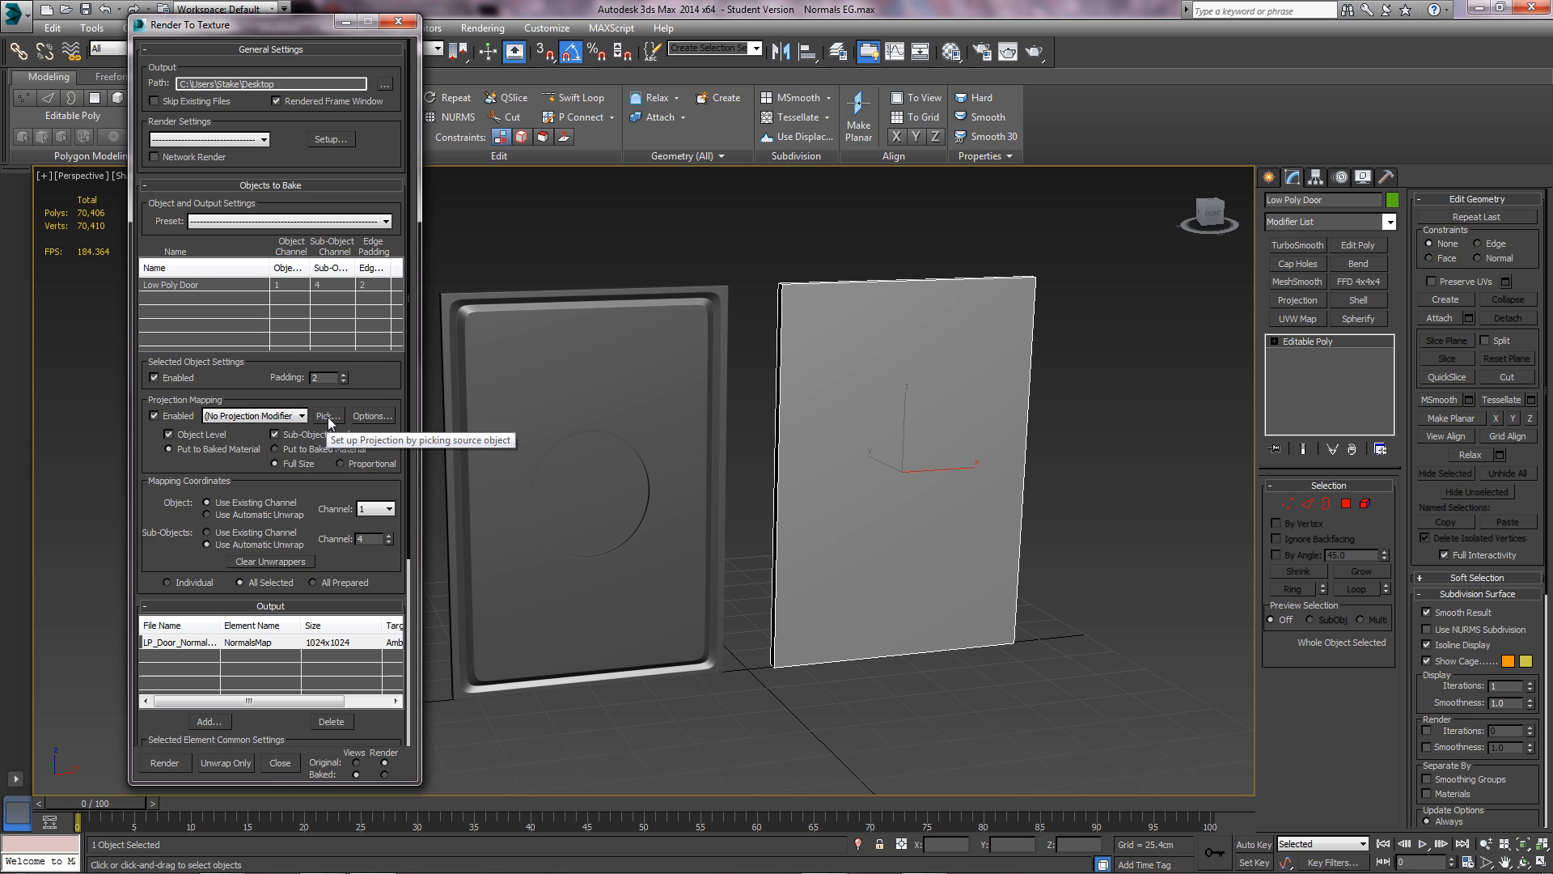
- Add High Poly Door as the projection target for the low-poly door's bake
{"action": "left_click", "coordinate": [327, 415]}
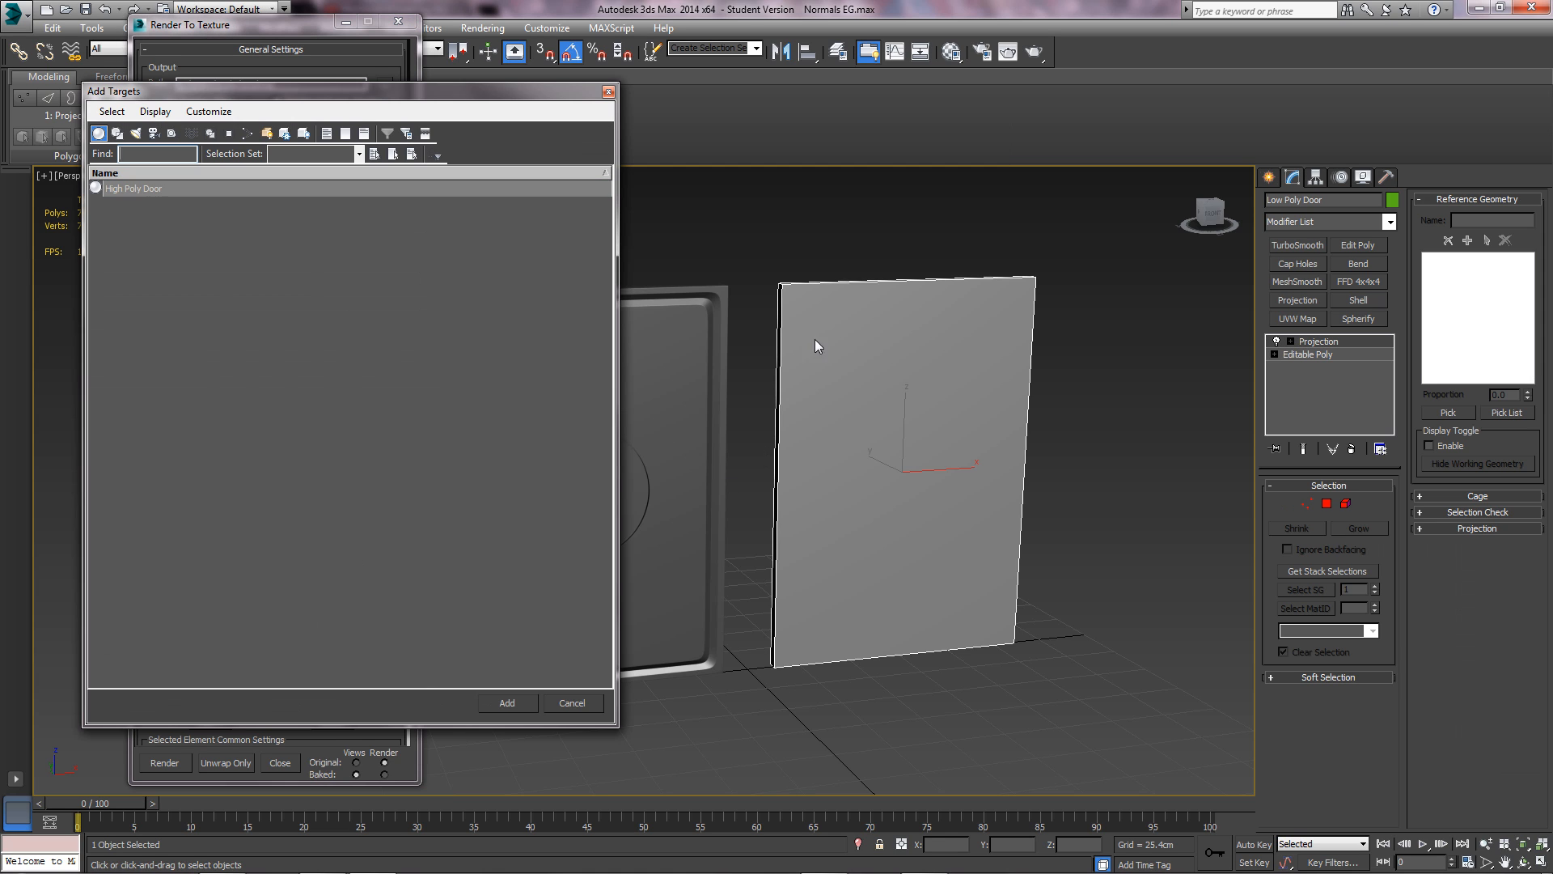
{"action": "left_click", "coordinate": [134, 187]}
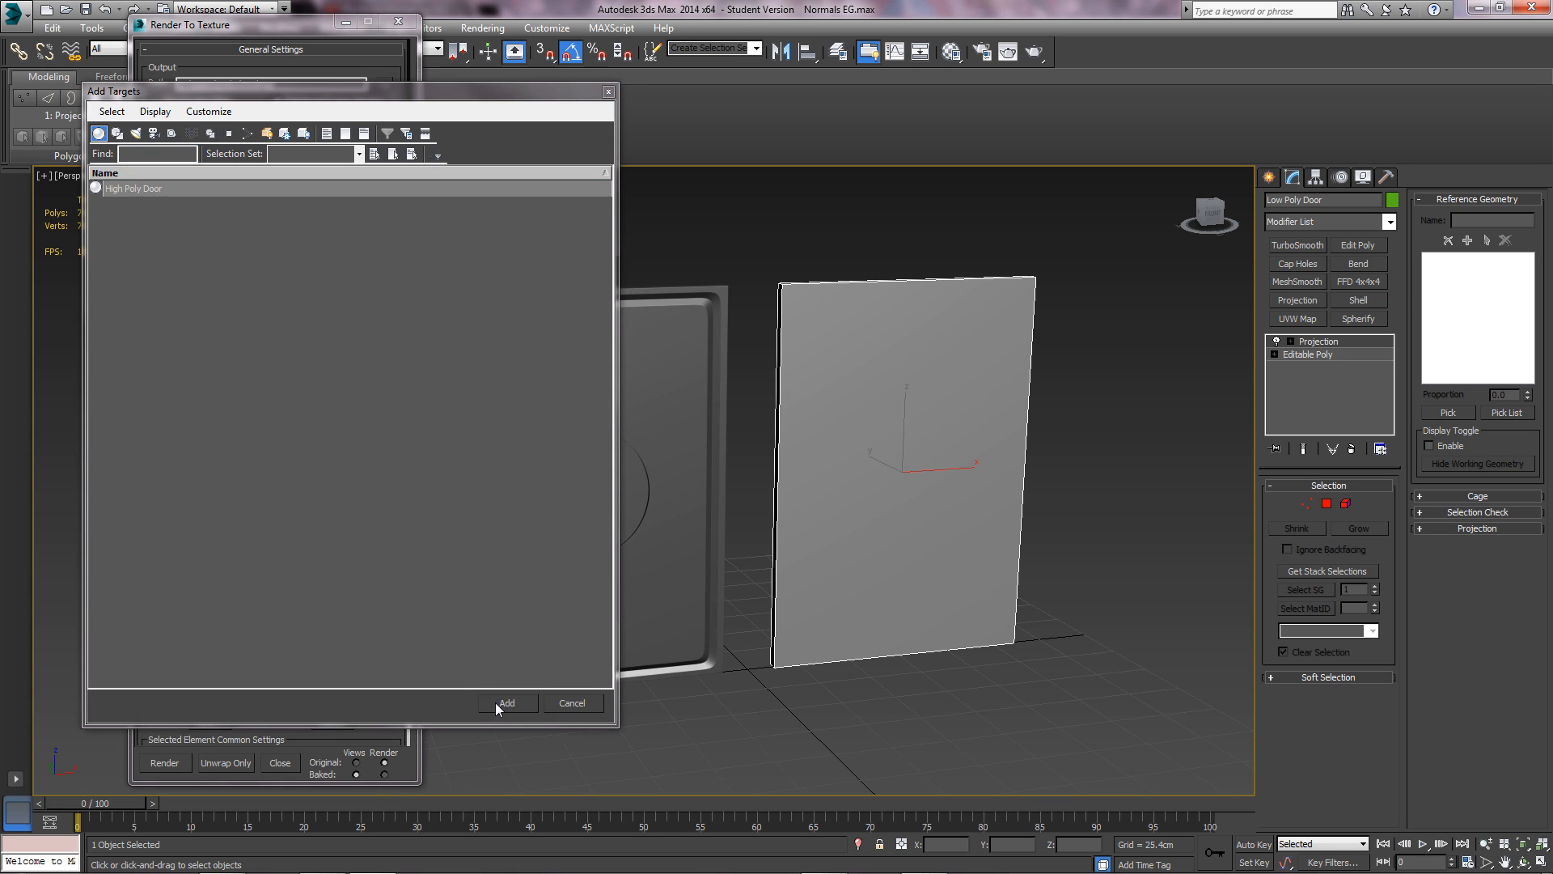
{"action": "left_click", "coordinate": [507, 702]}
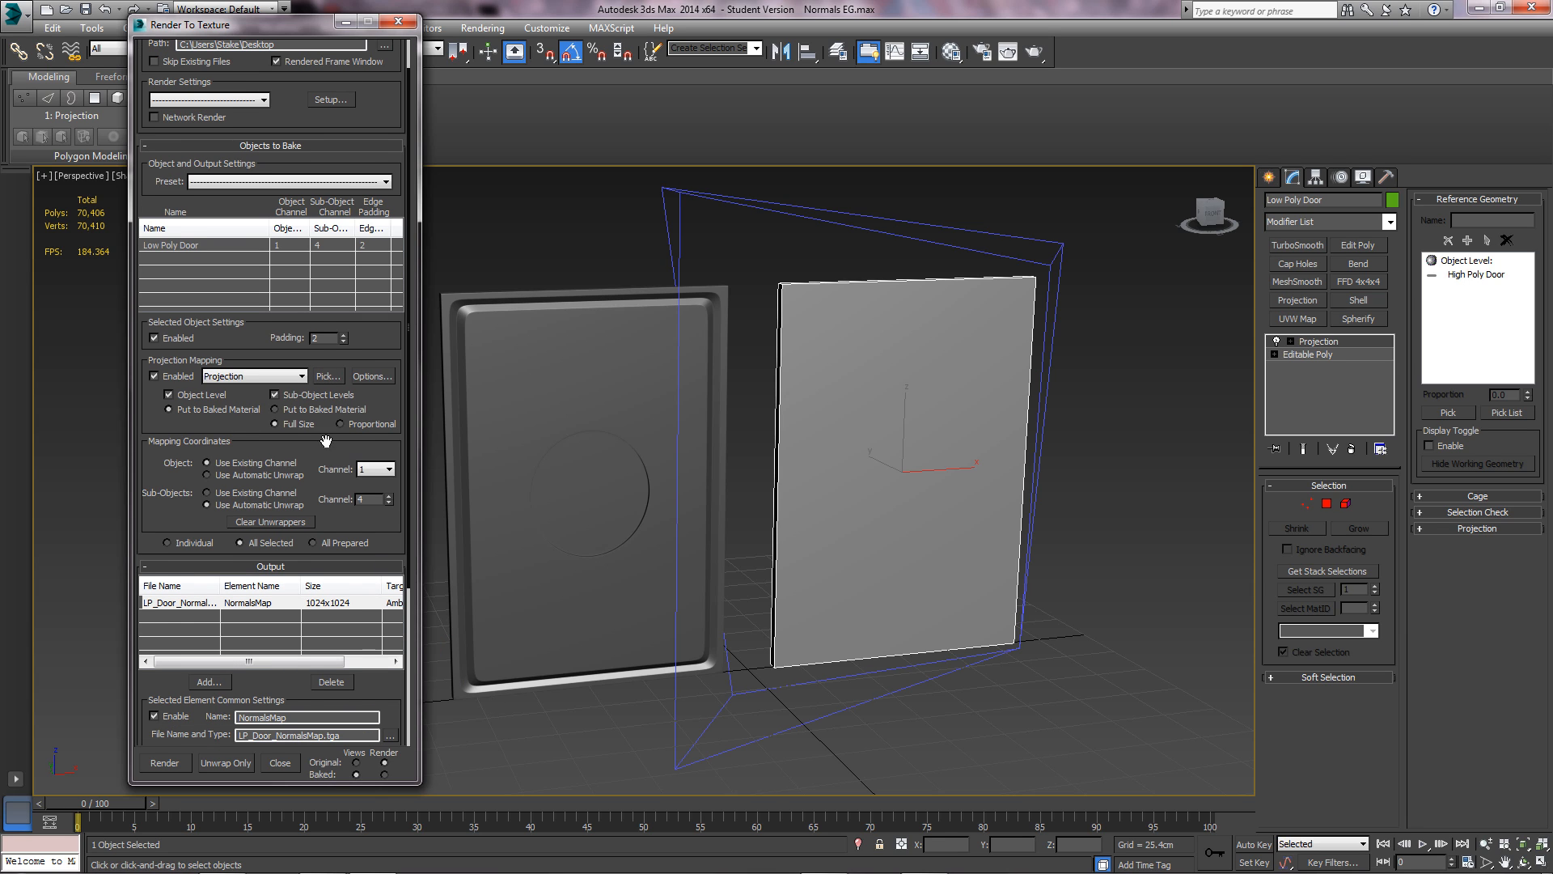
{"action": "mouse_move", "coordinate": [960, 237]}
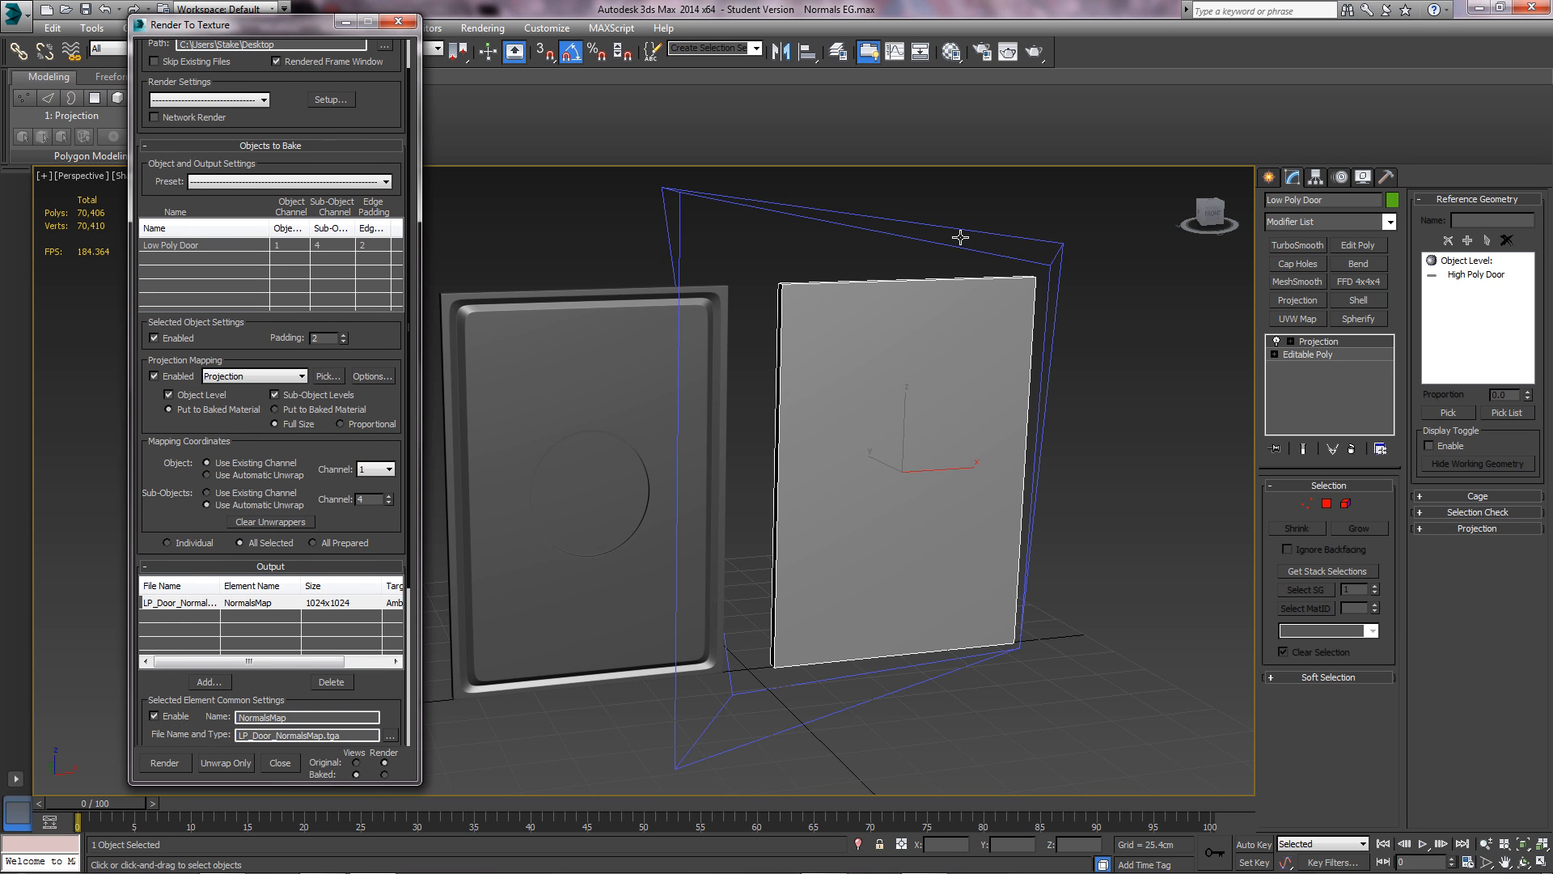
{"action": "mouse_move", "coordinate": [912, 279]}
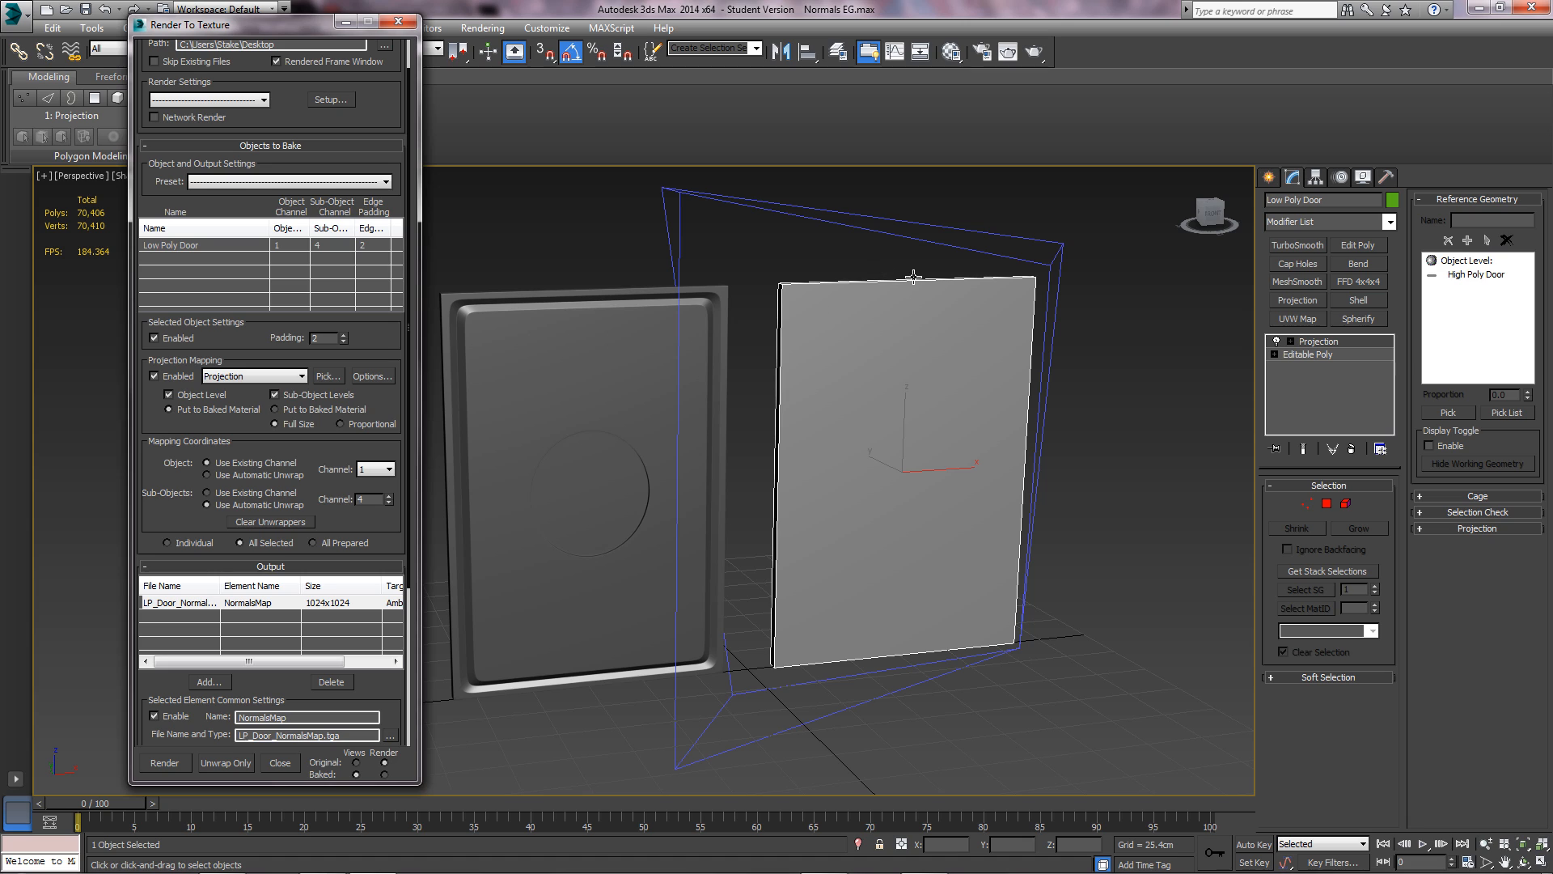
{"action": "mouse_move", "coordinate": [578, 422]}
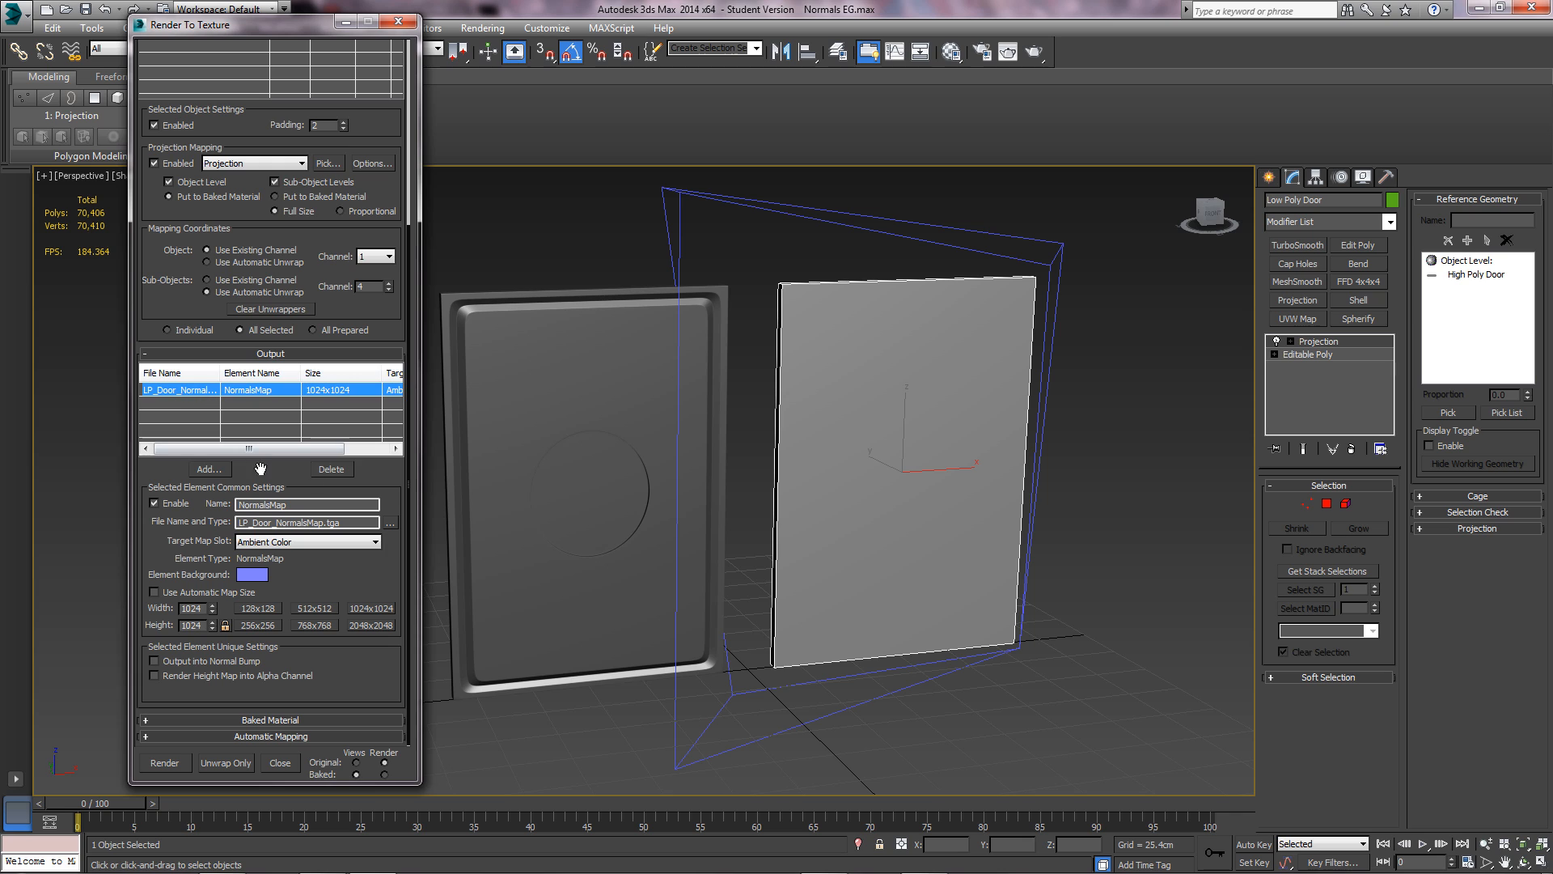
- Swap the old output for a new NormalsMap element at 1024×1024, then close the dialog
{"action": "left_click", "coordinate": [209, 469]}
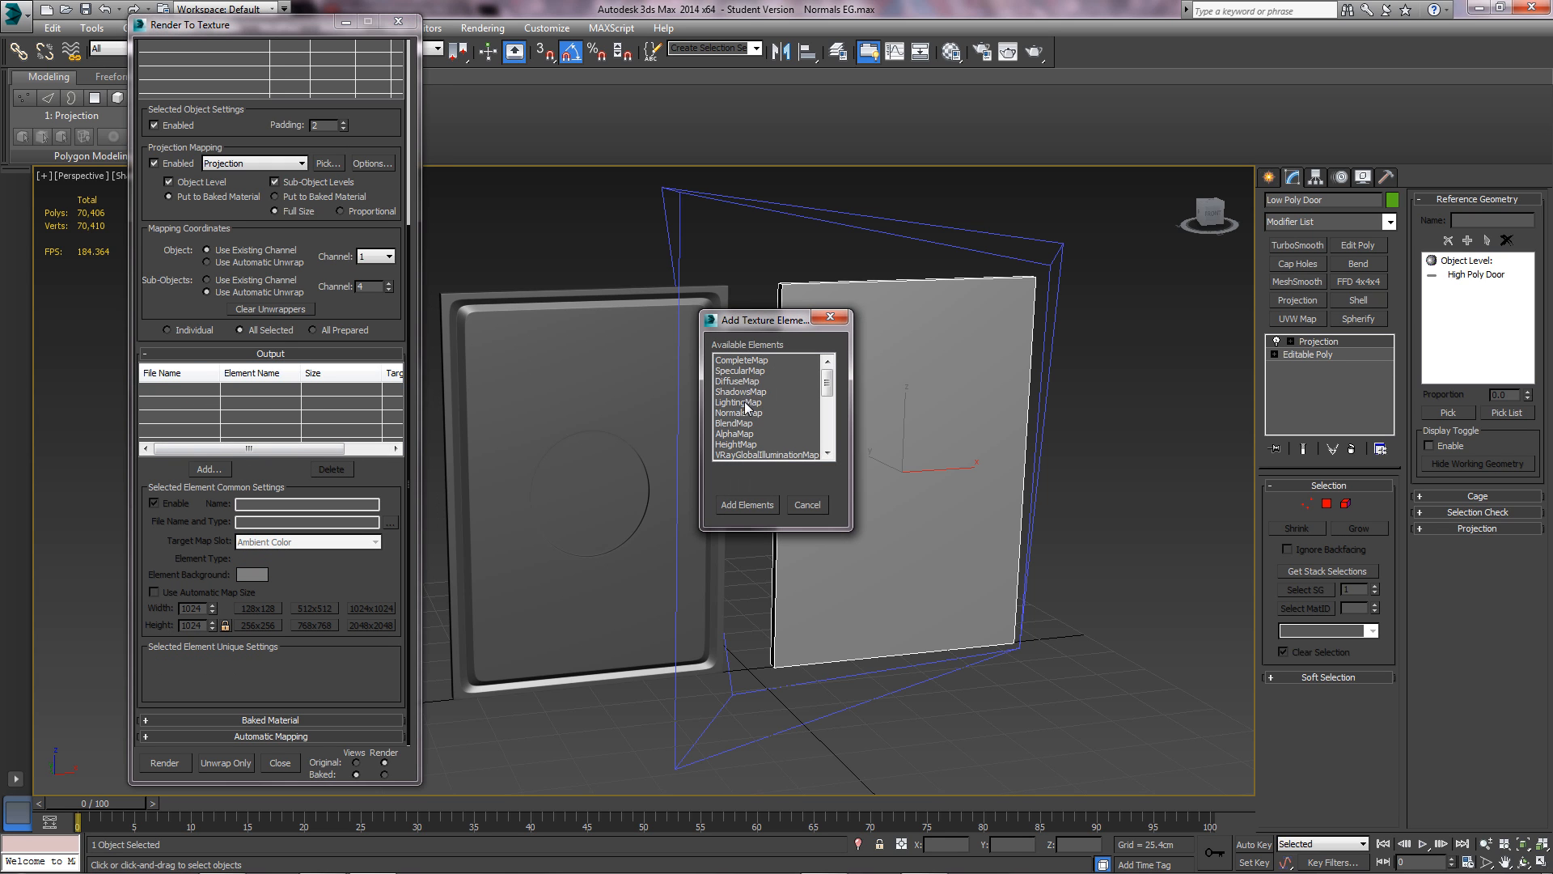
{"action": "left_click", "coordinate": [746, 505]}
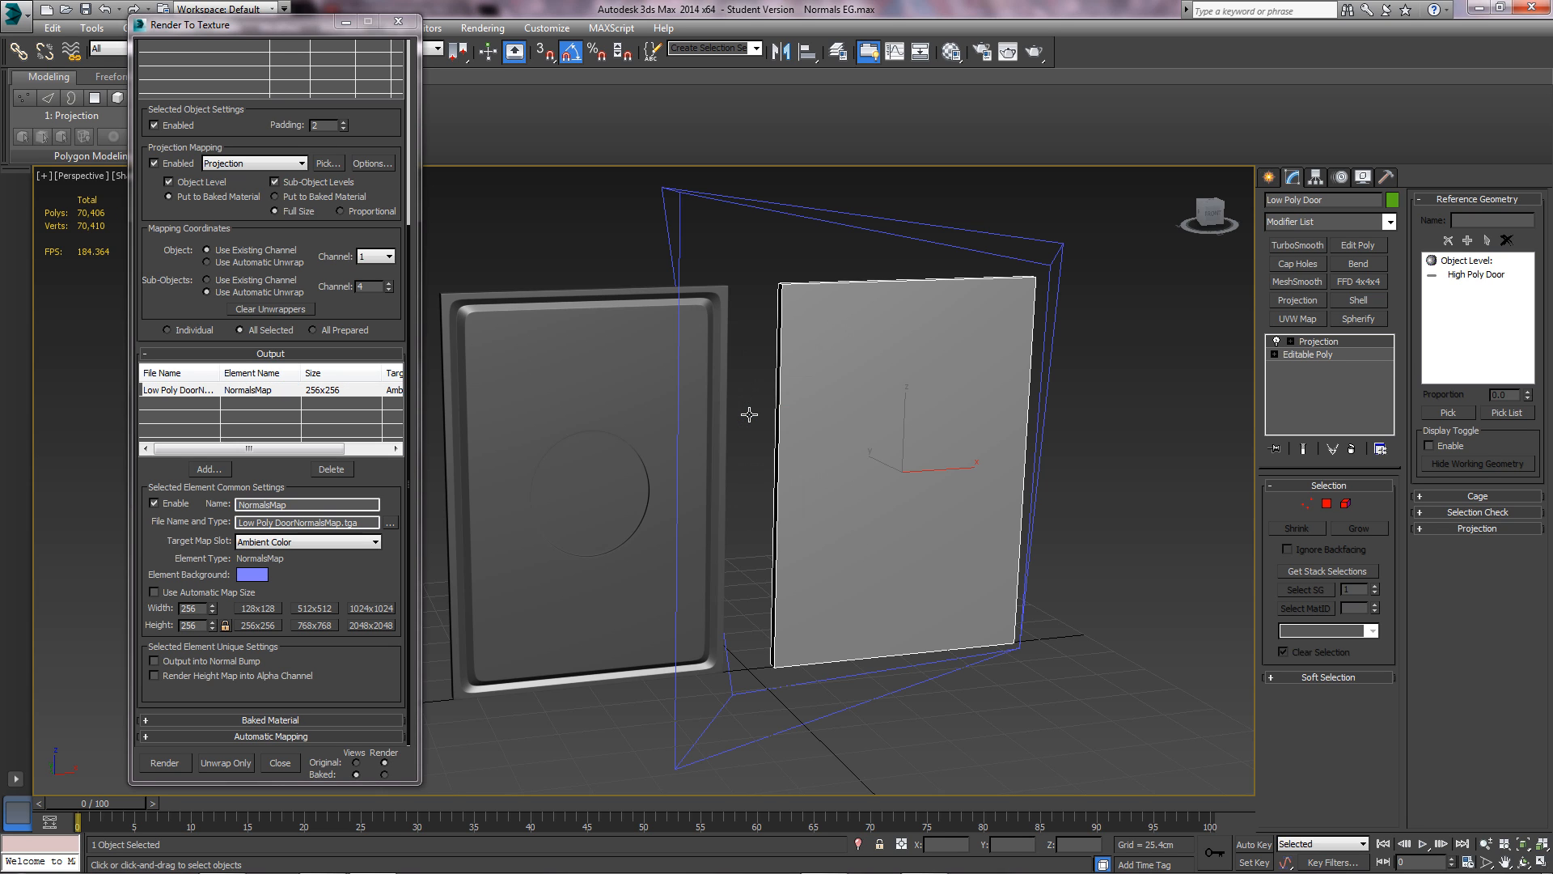
{"action": "mouse_move", "coordinate": [379, 506]}
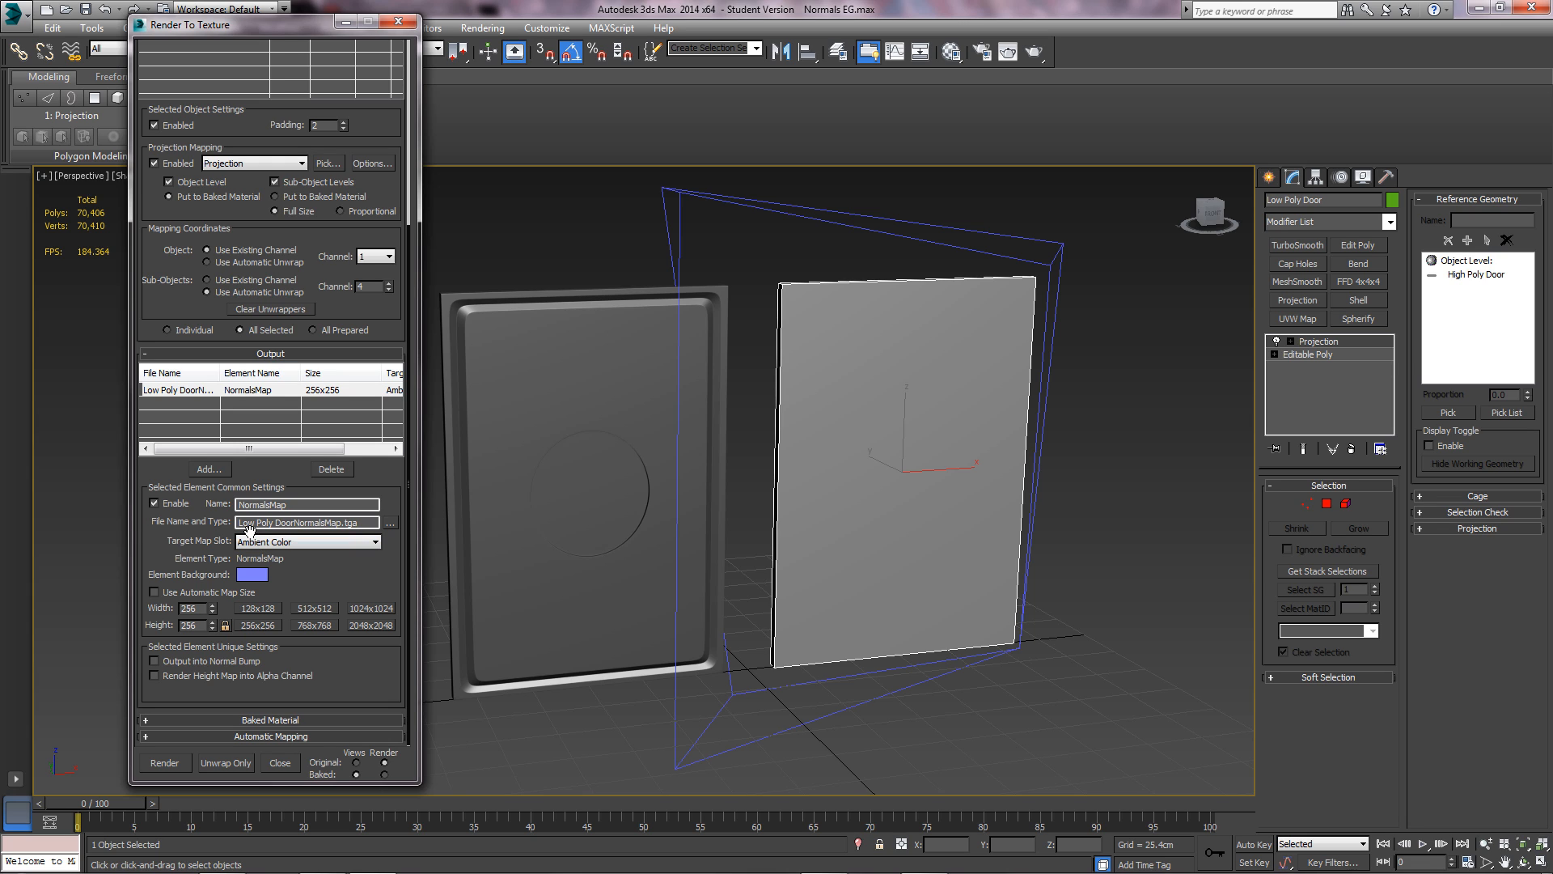
{"action": "mouse_move", "coordinate": [328, 638]}
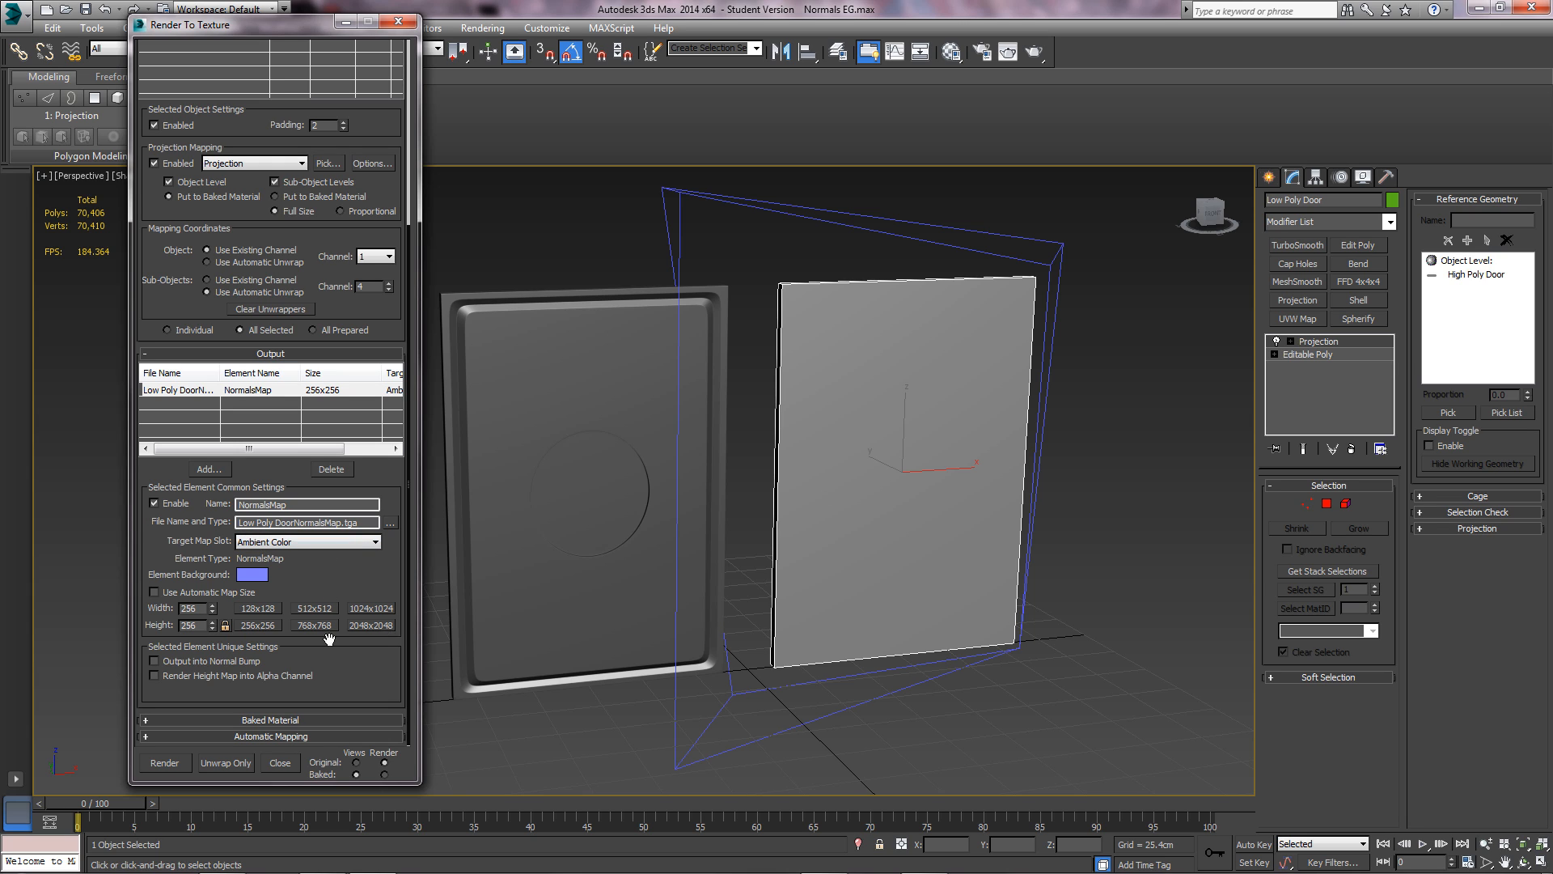
{"action": "mouse_move", "coordinate": [760, 429]}
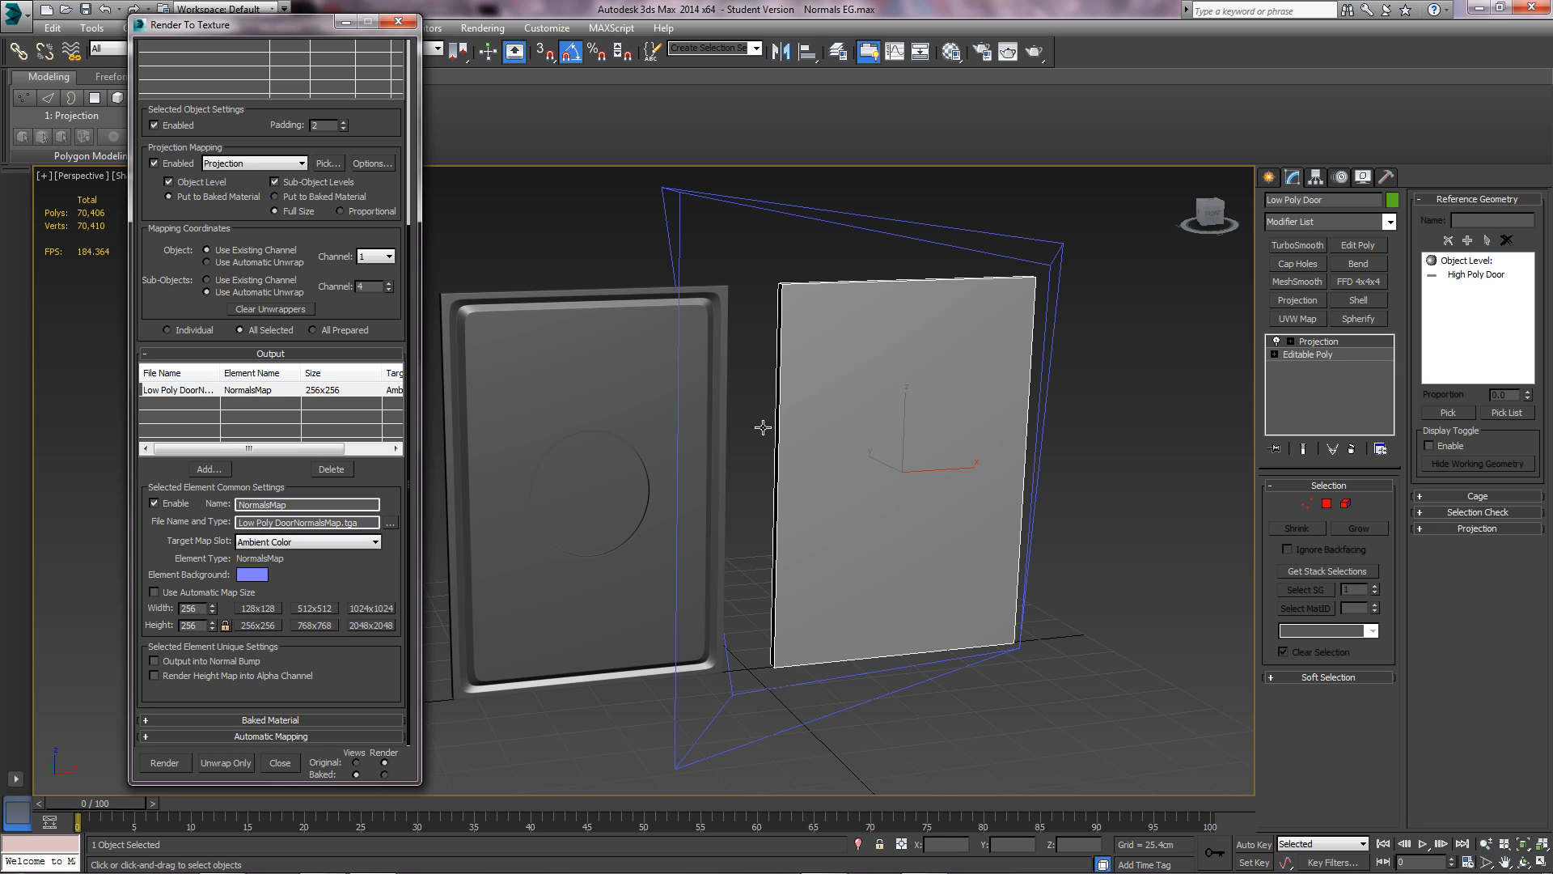
{"action": "mouse_move", "coordinate": [360, 567]}
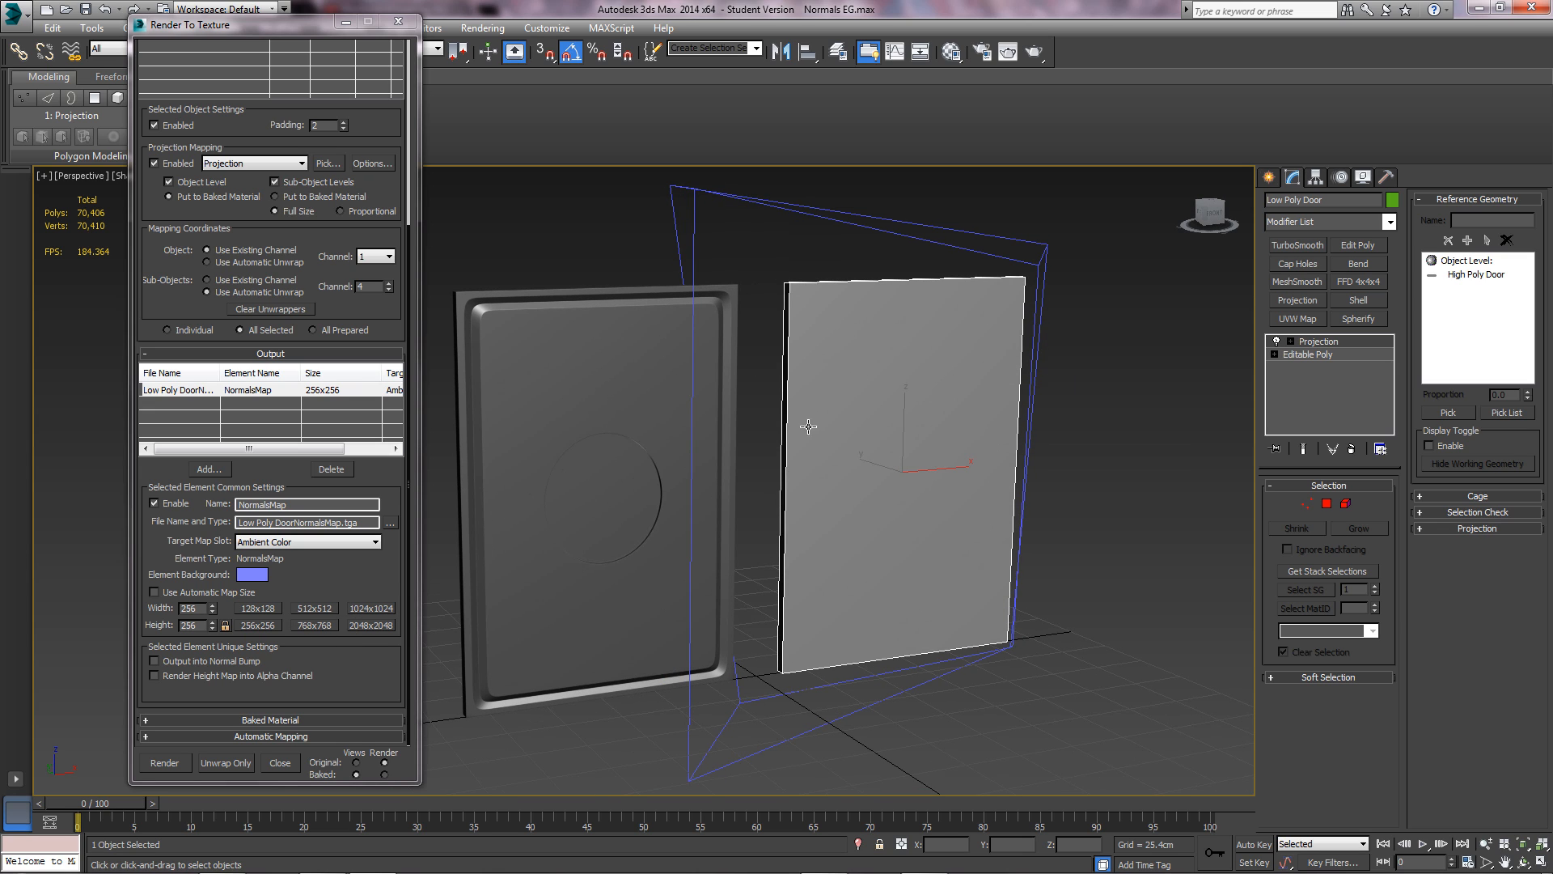
{"action": "mouse_move", "coordinate": [390, 617]}
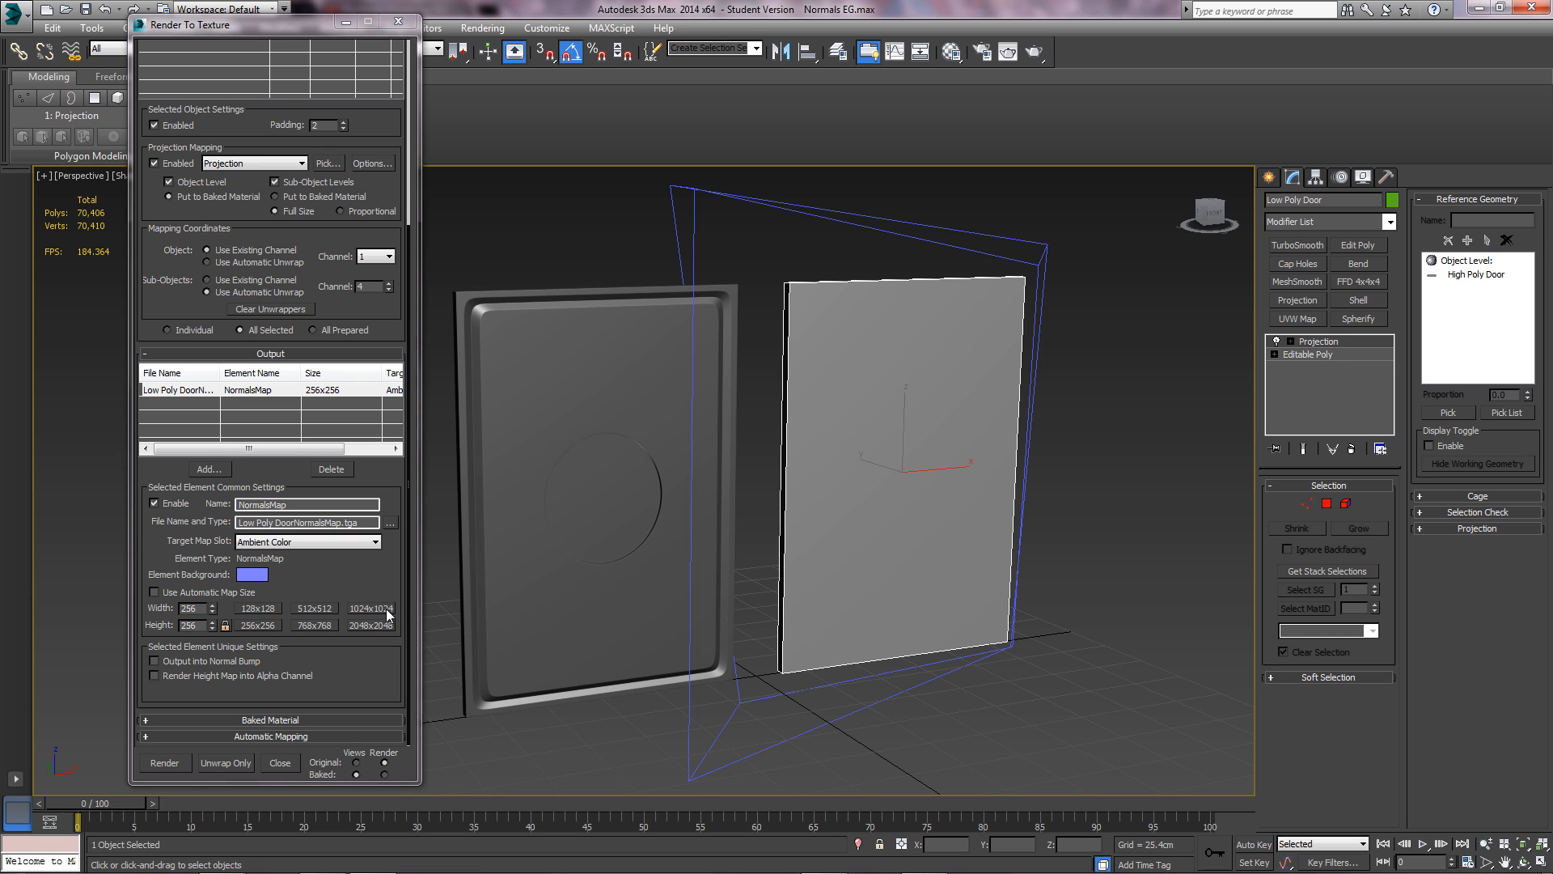
{"action": "left_click", "coordinate": [370, 607]}
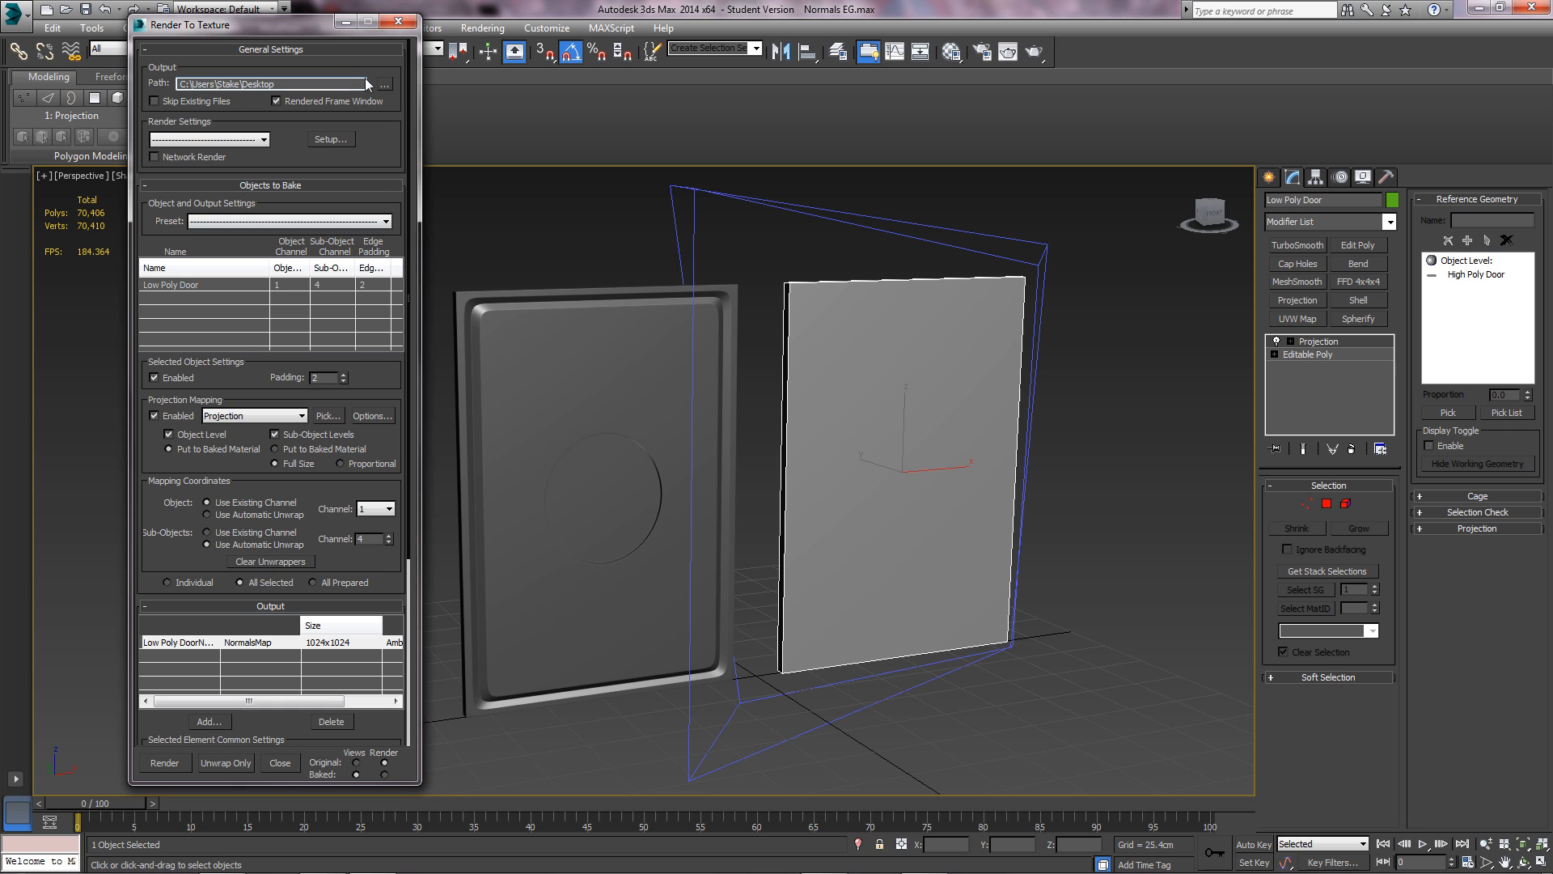
{"action": "left_click", "coordinate": [280, 761]}
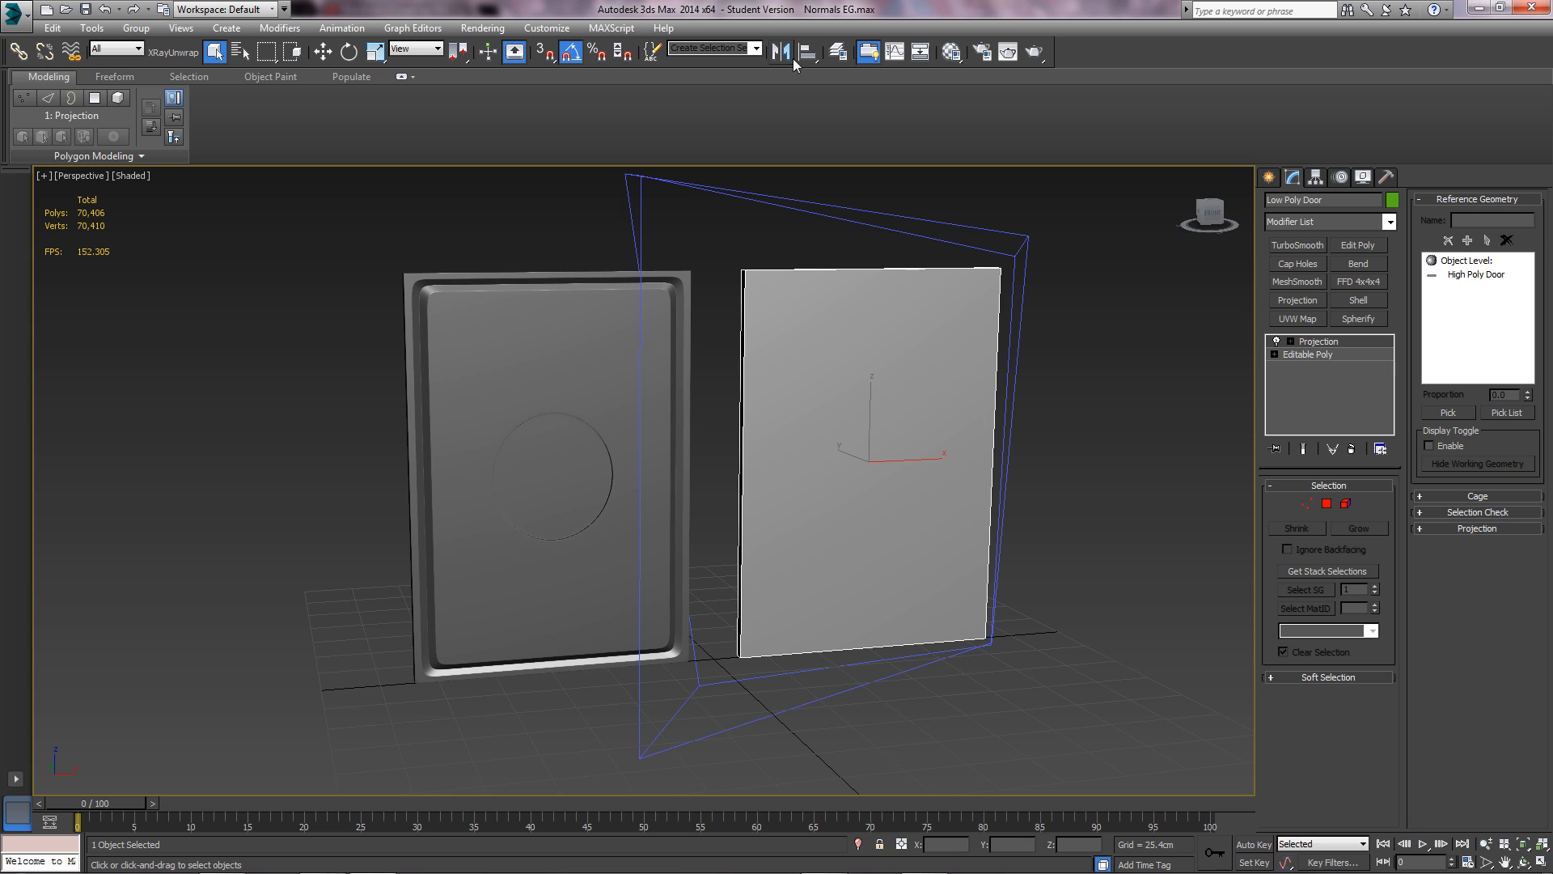
{"action": "mouse_move", "coordinate": [808, 50]}
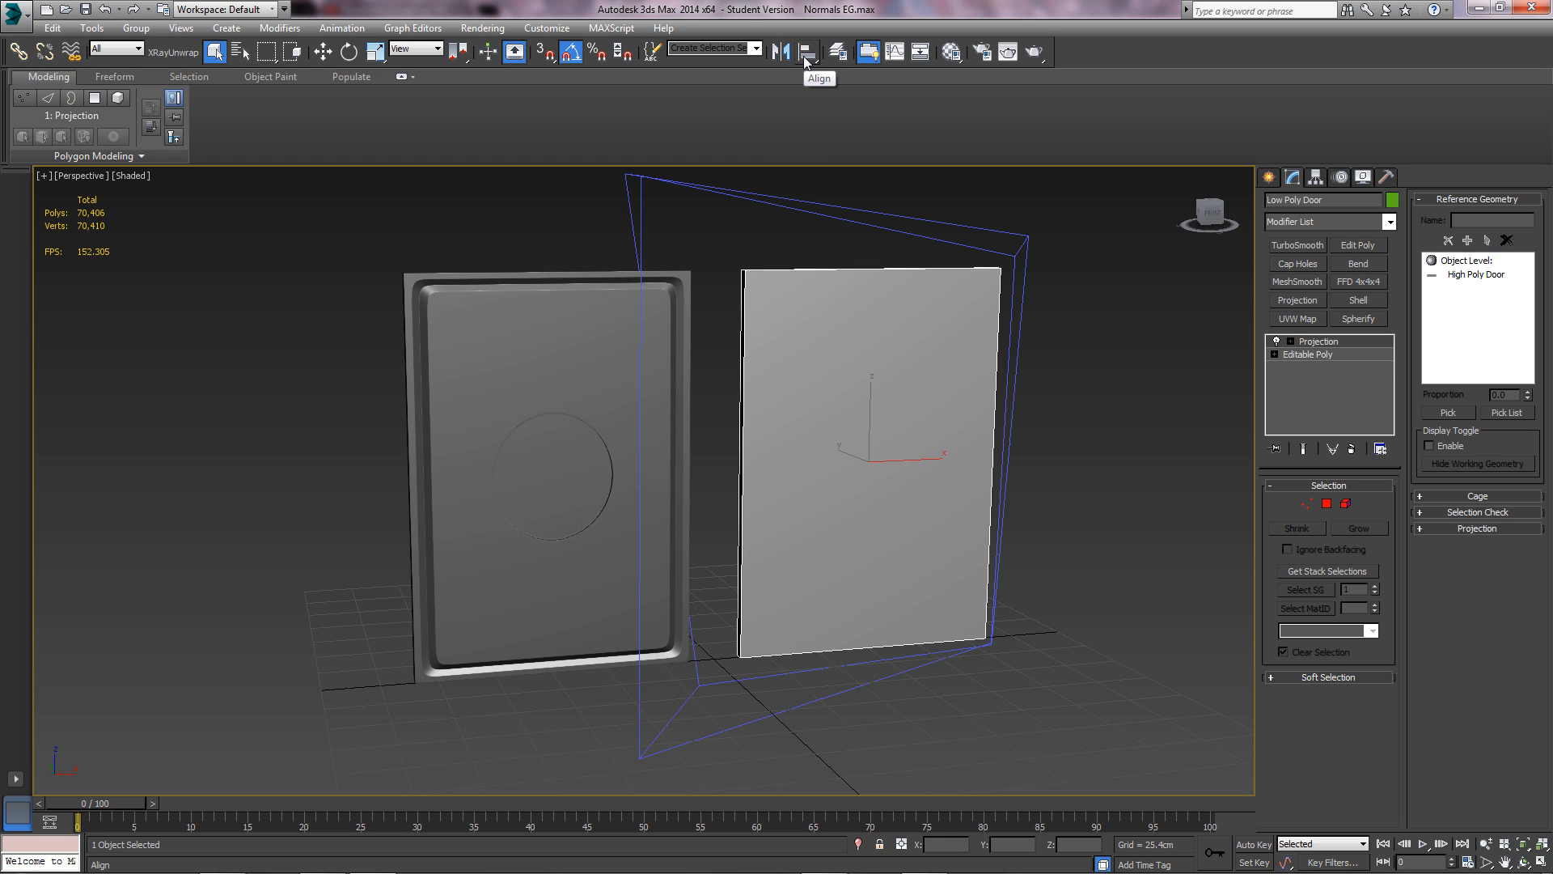
- Align the low-poly door's X/Y/Z position pivot-to-pivot with High Poly Door
{"action": "left_click", "coordinate": [808, 50]}
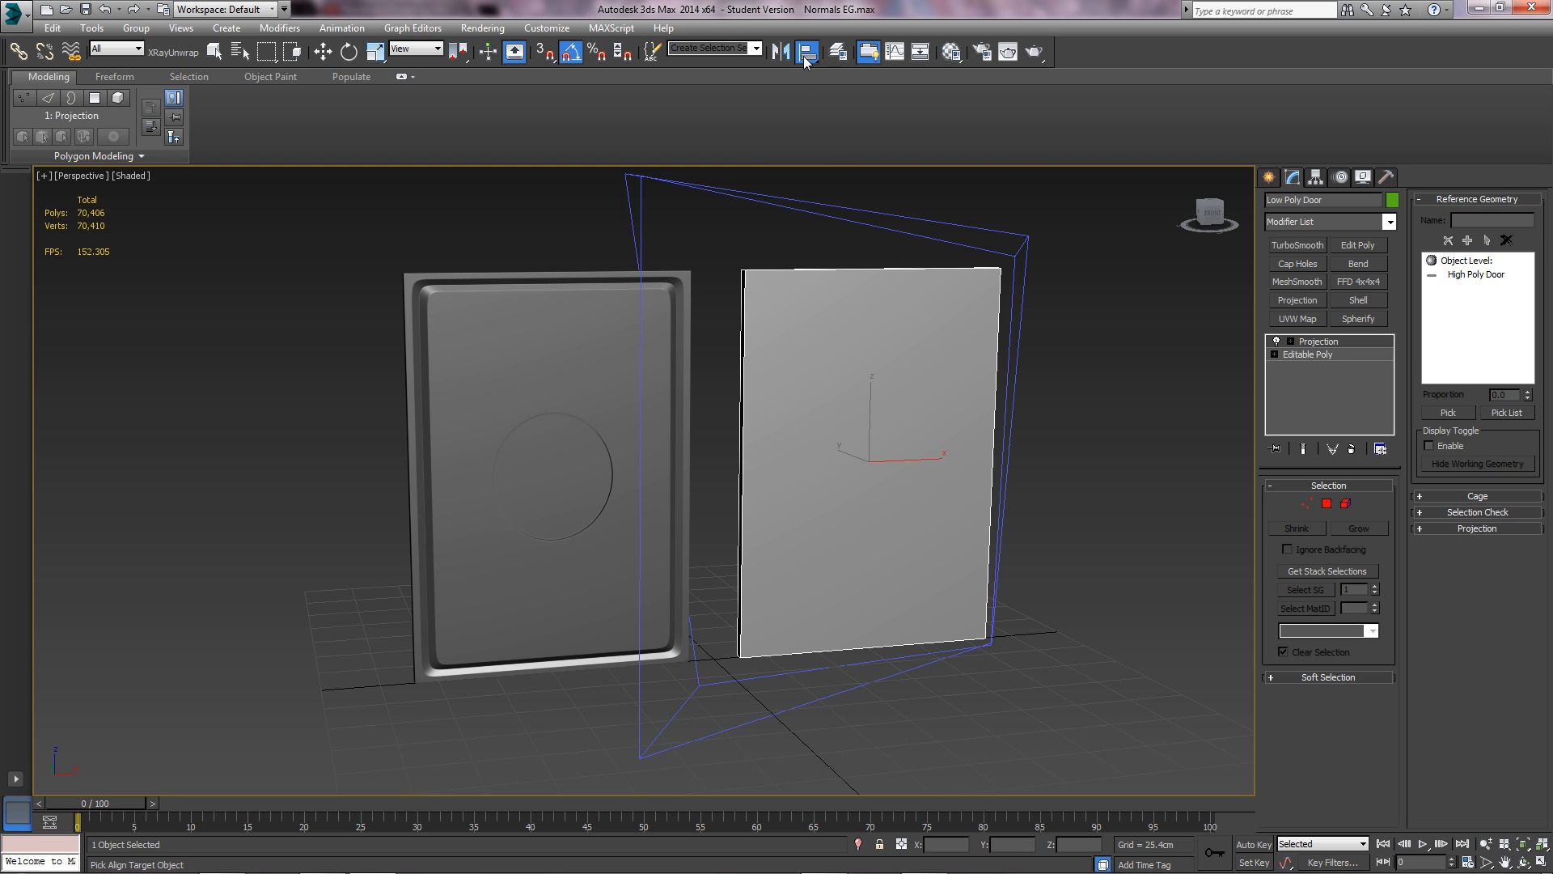
{"action": "mouse_move", "coordinate": [1081, 51]}
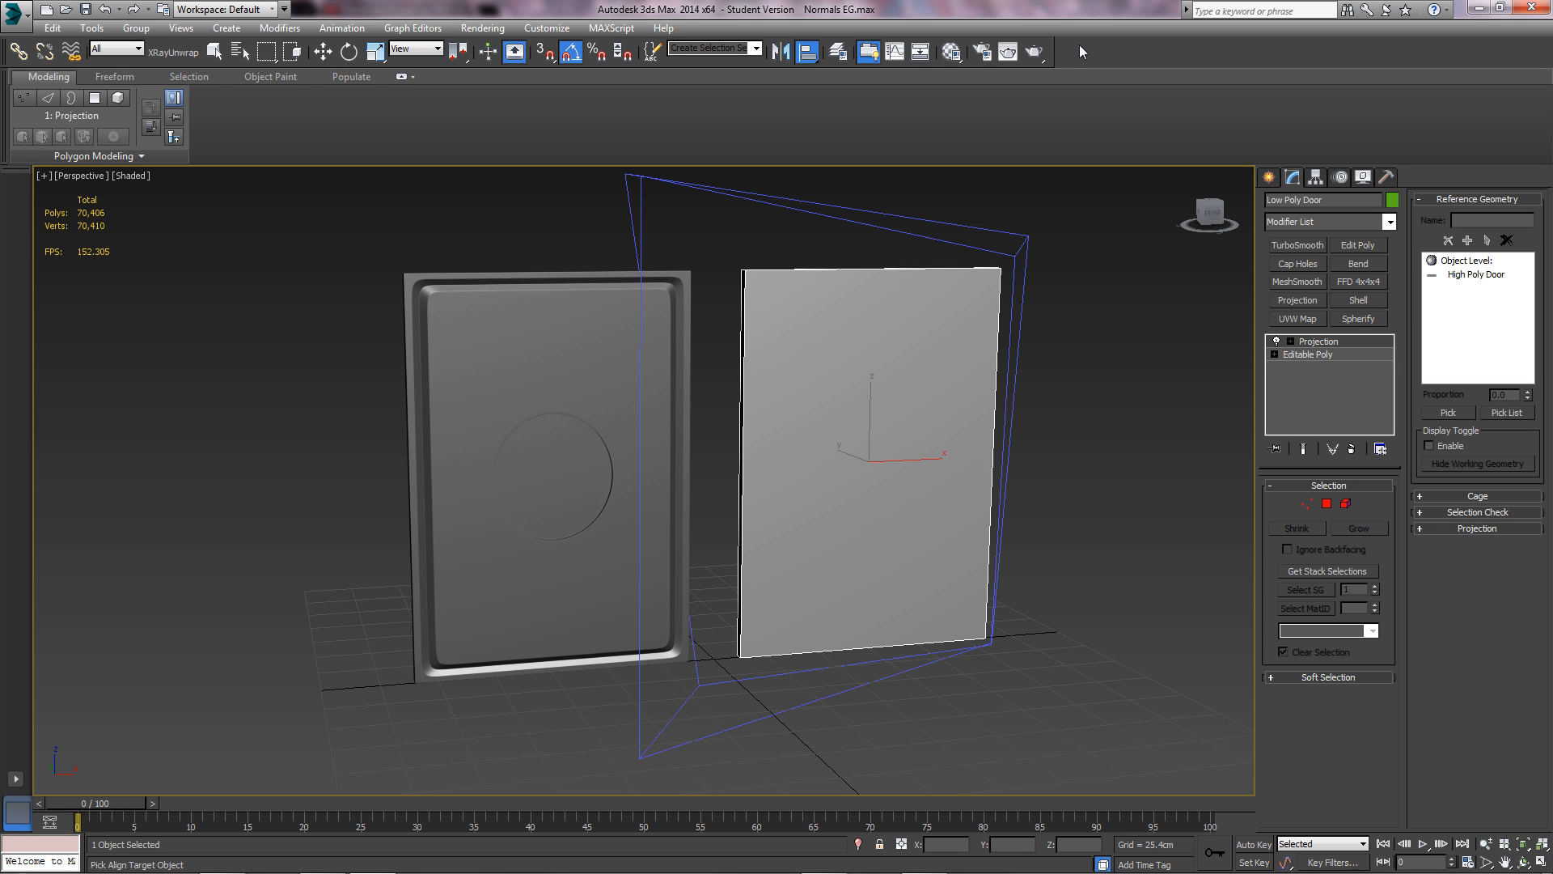
{"action": "mouse_move", "coordinate": [619, 347]}
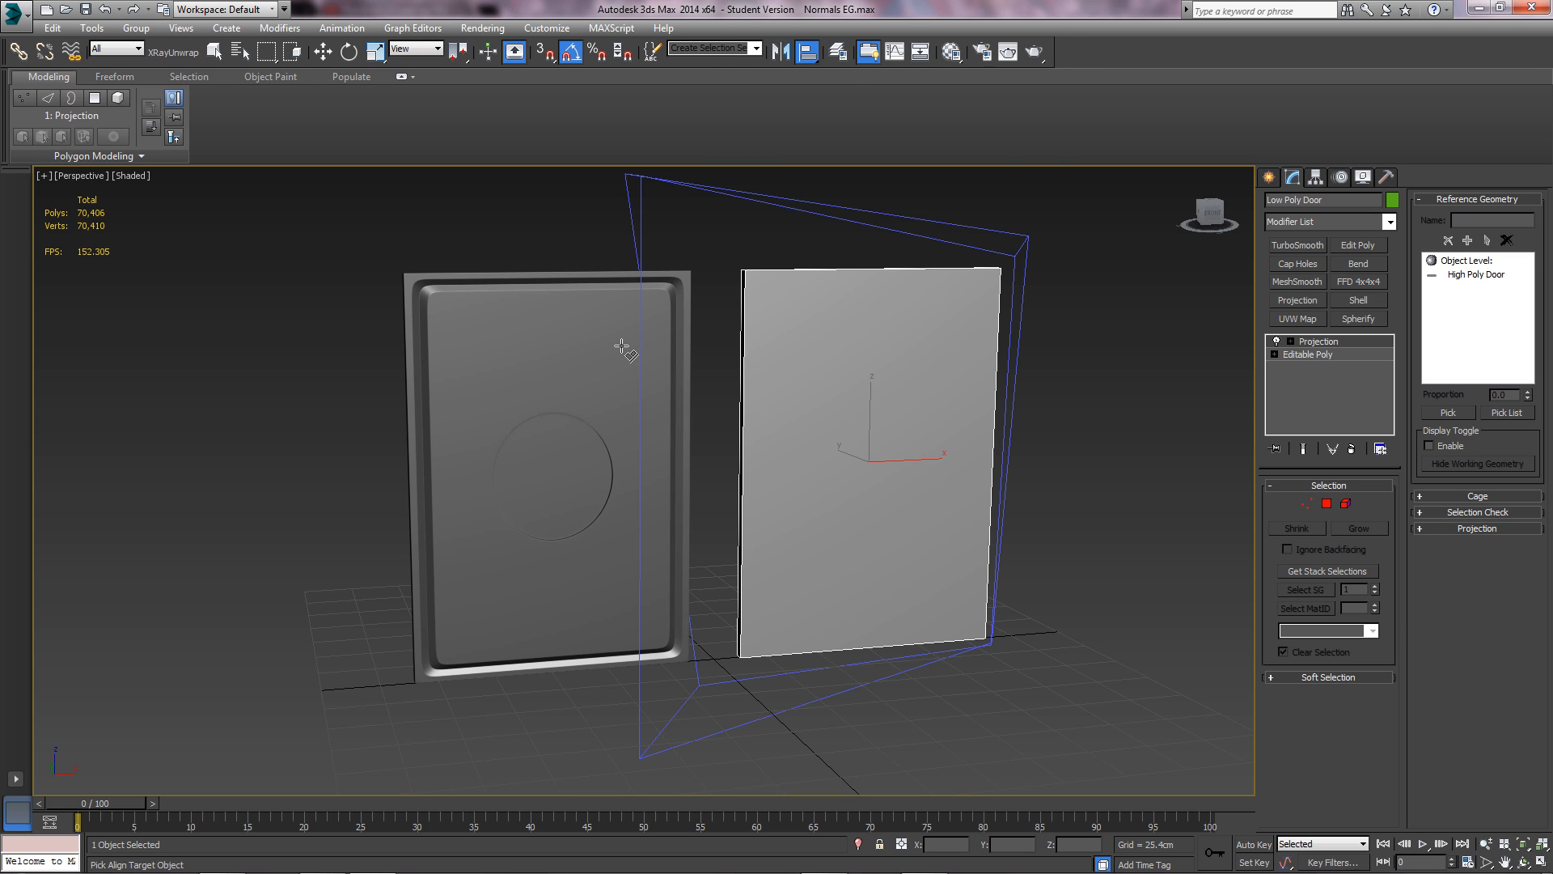
{"action": "left_click", "coordinate": [620, 347]}
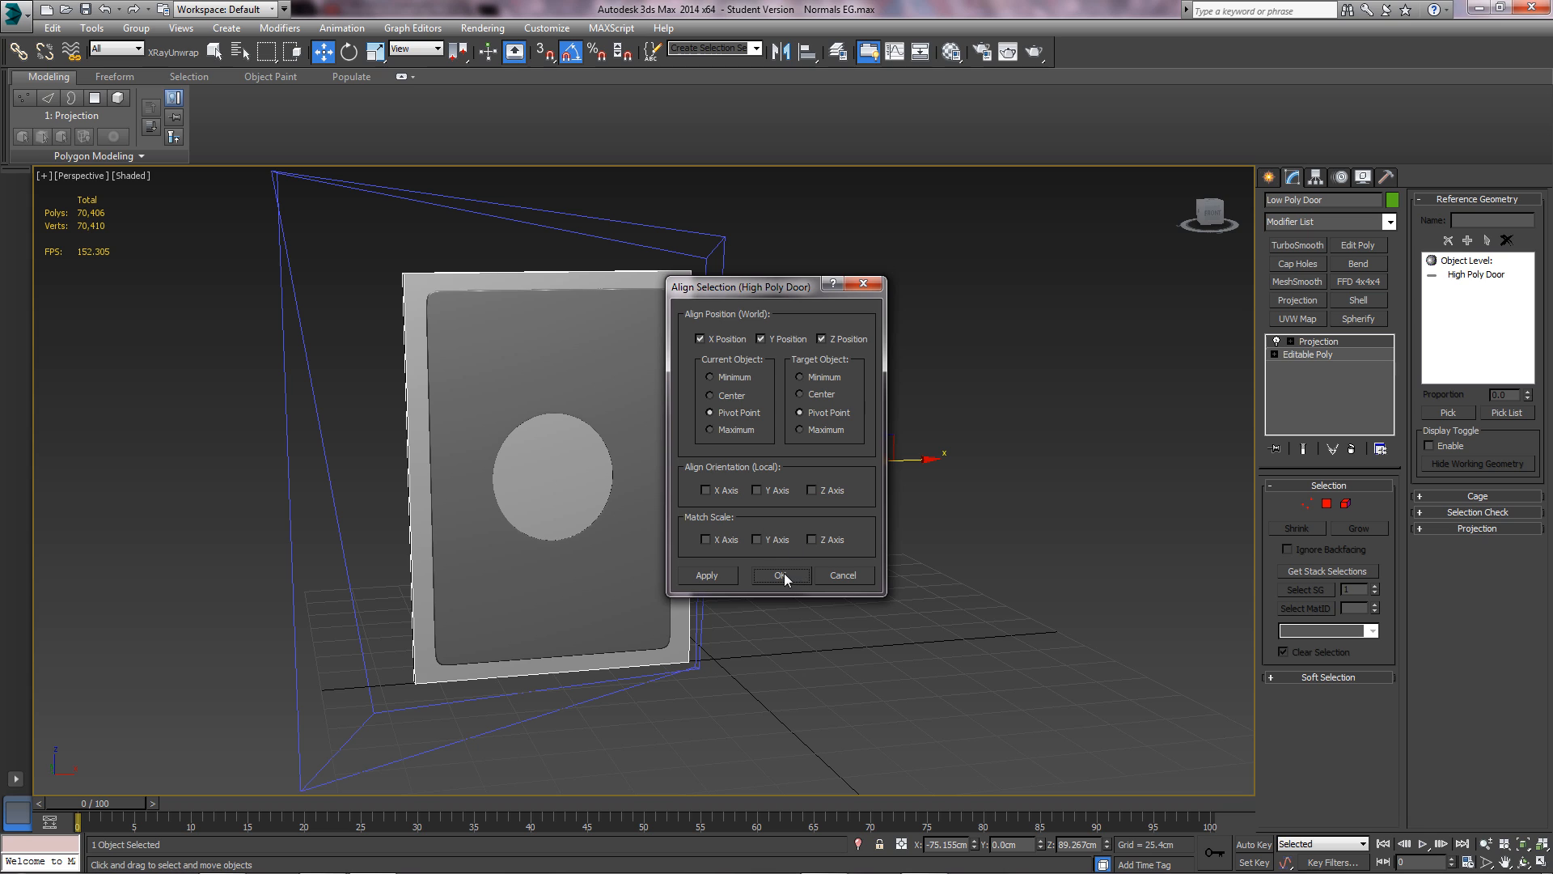
{"action": "left_click", "coordinate": [782, 575]}
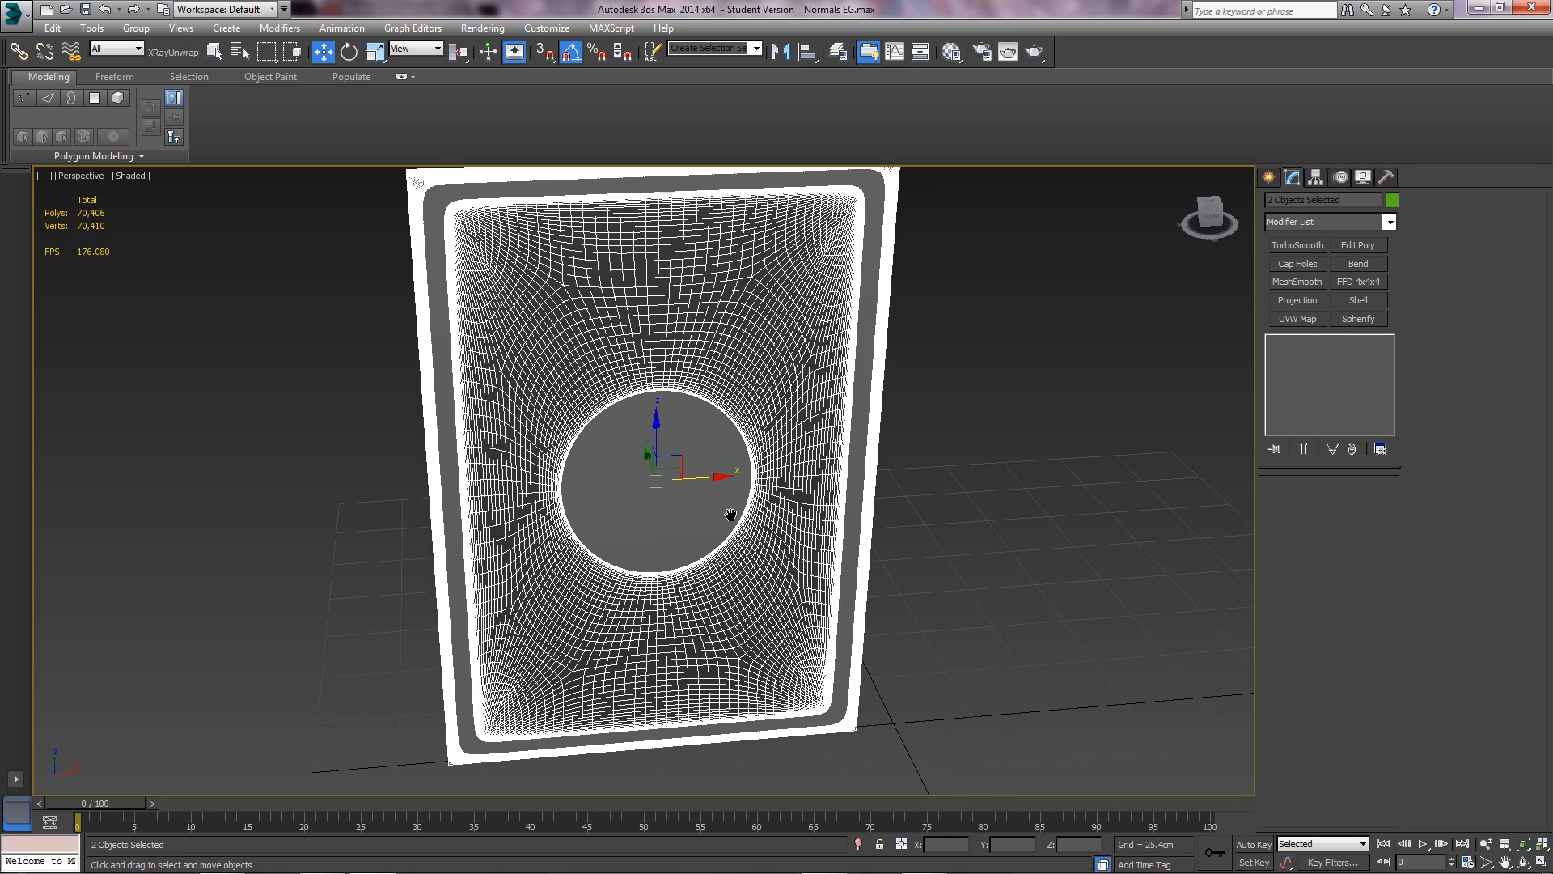
- Check from the Top view that both doors overlap in the same spot
{"action": "key", "text": "T"}
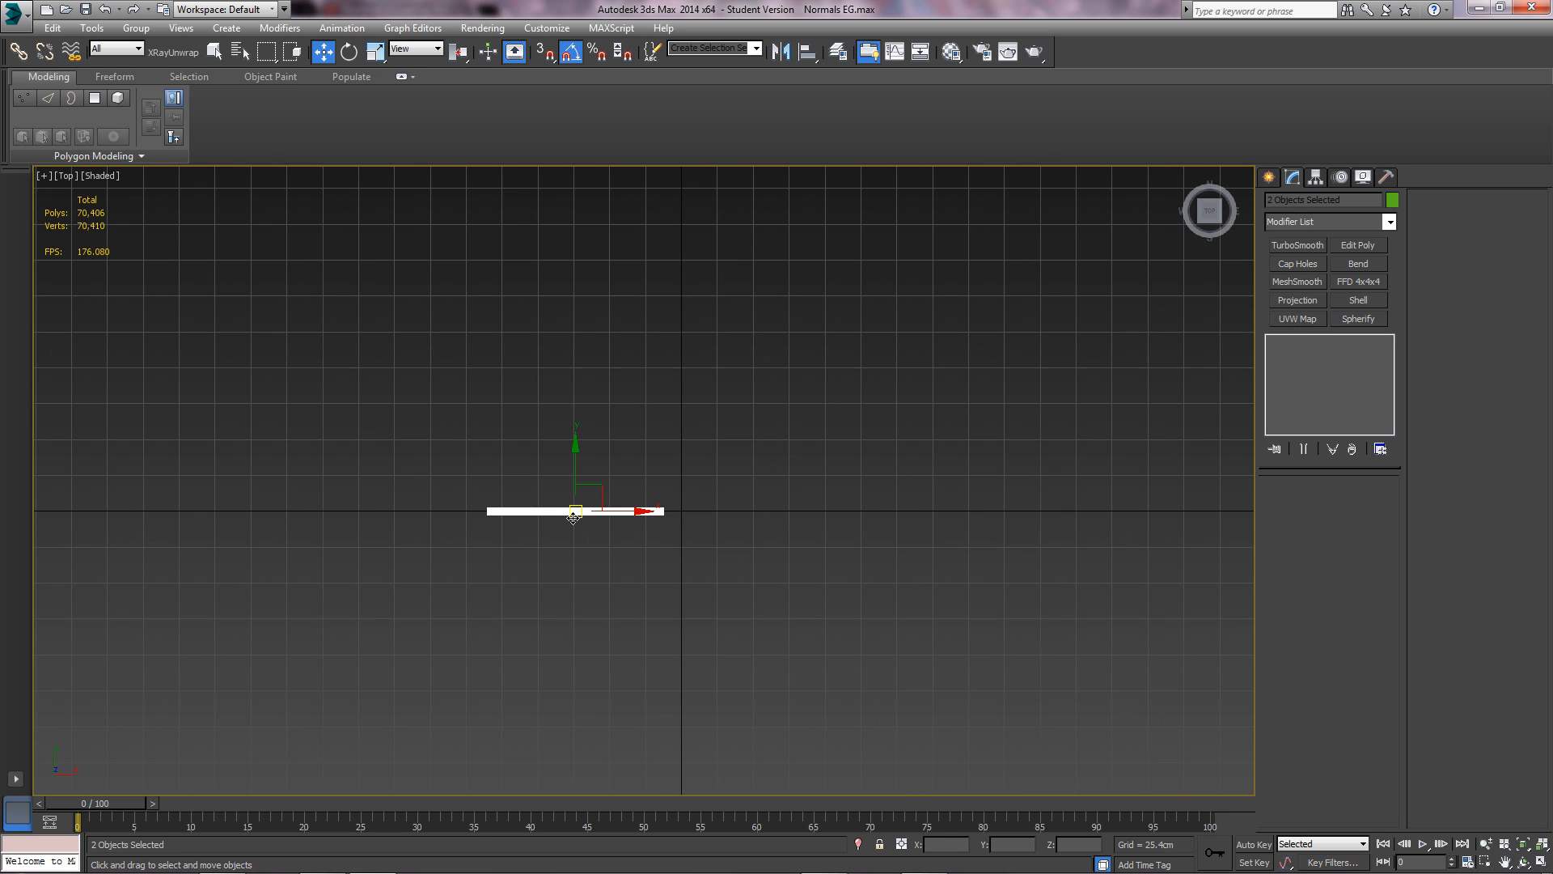
{"action": "left_click_drag", "start_coordinate": [574, 511], "coordinate": [731, 511]}
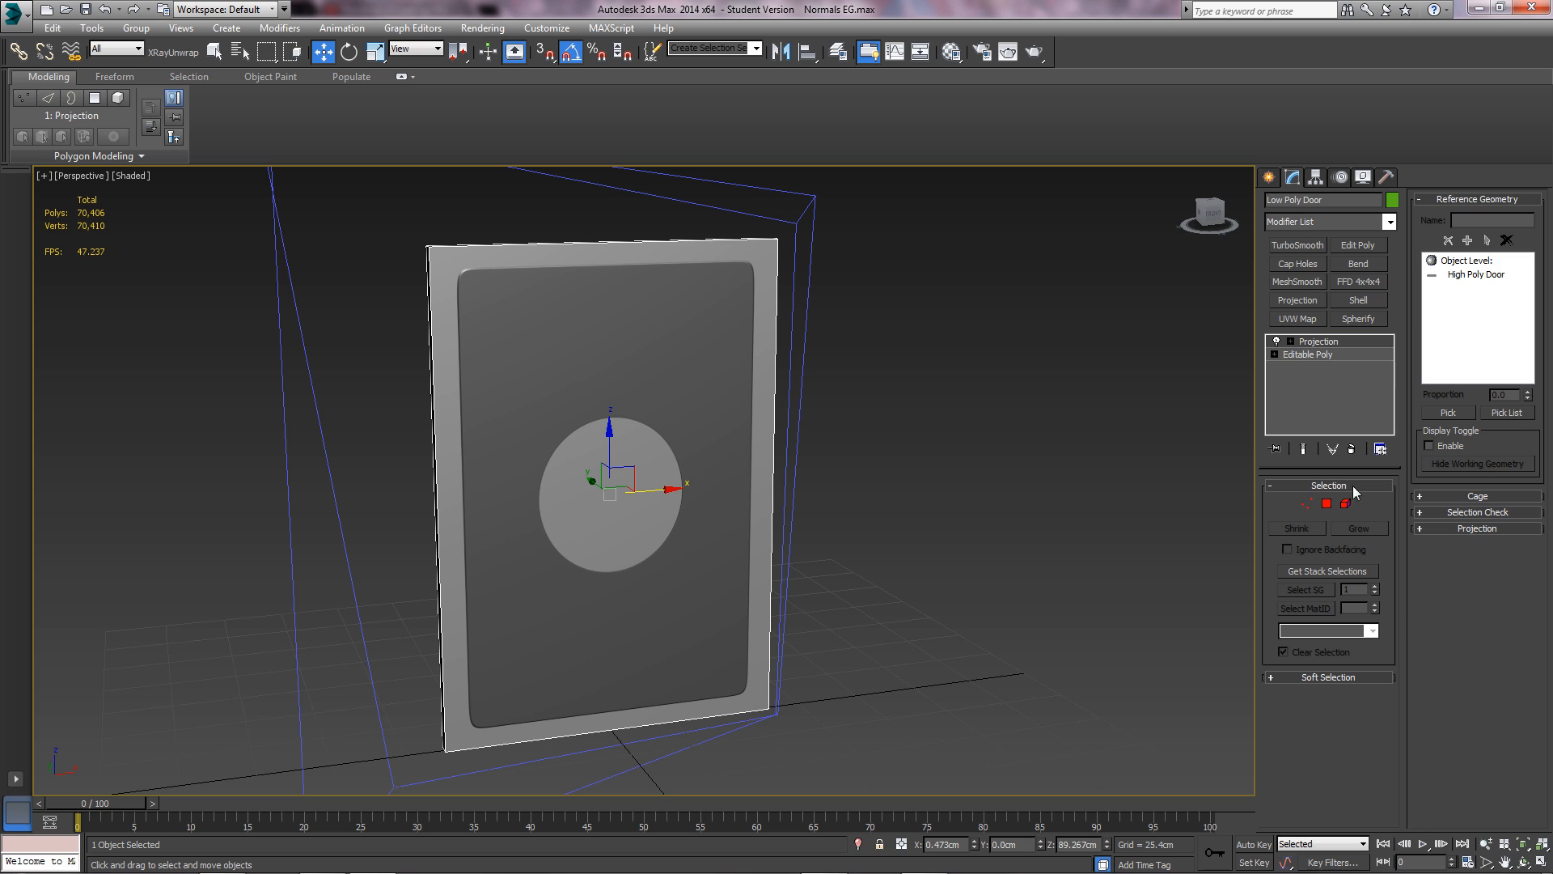
- Select the Projection cage, display it shaded, and adjust Push Amount around the high-poly door
{"action": "left_click", "coordinate": [1277, 340]}
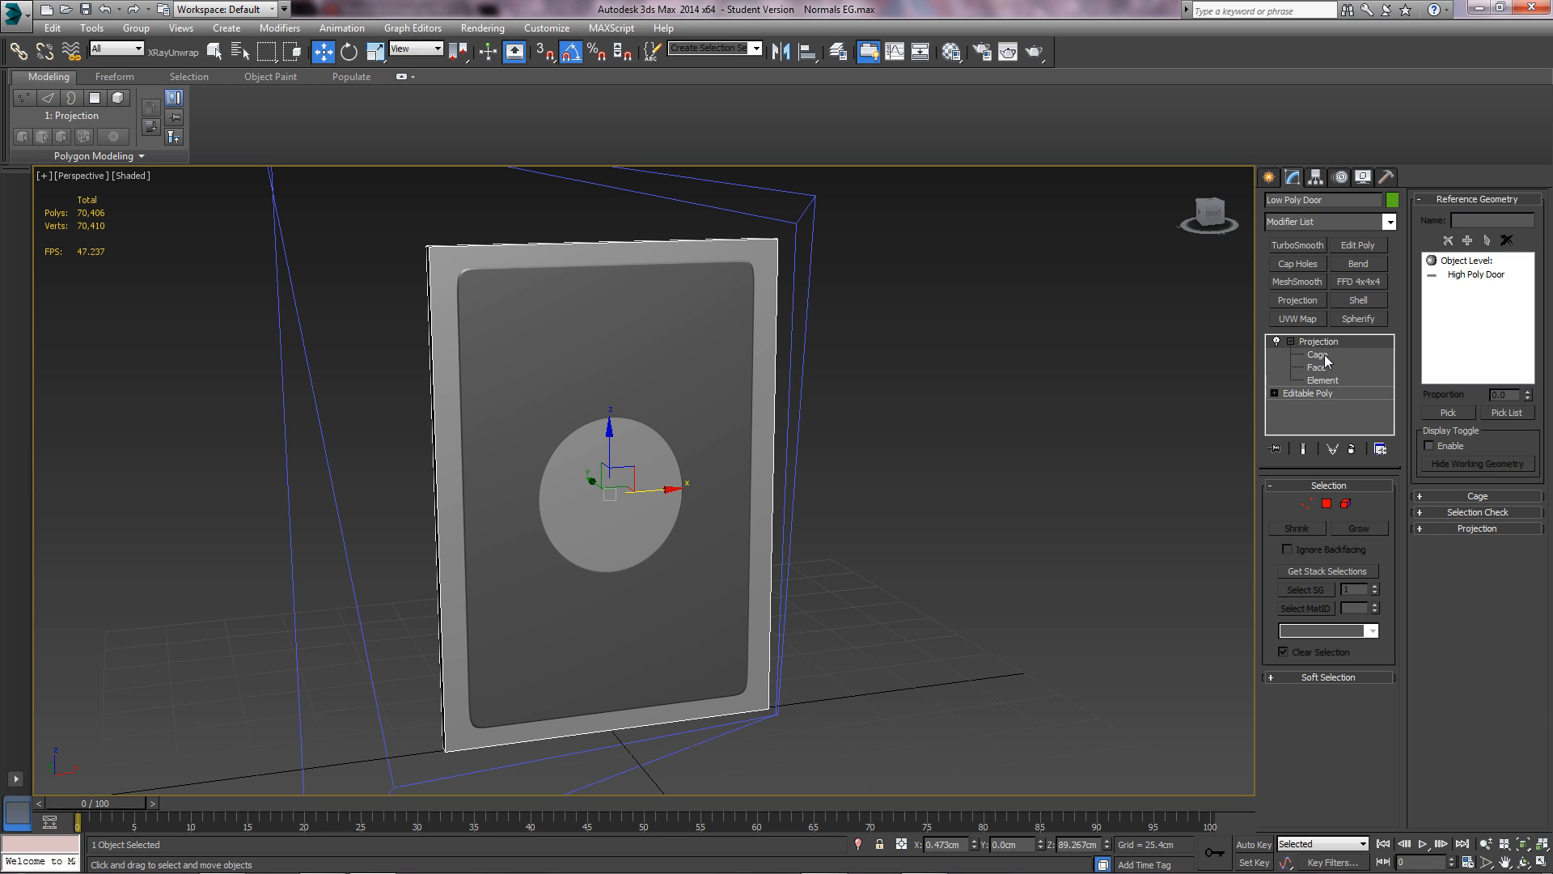
{"action": "left_click", "coordinate": [1317, 353]}
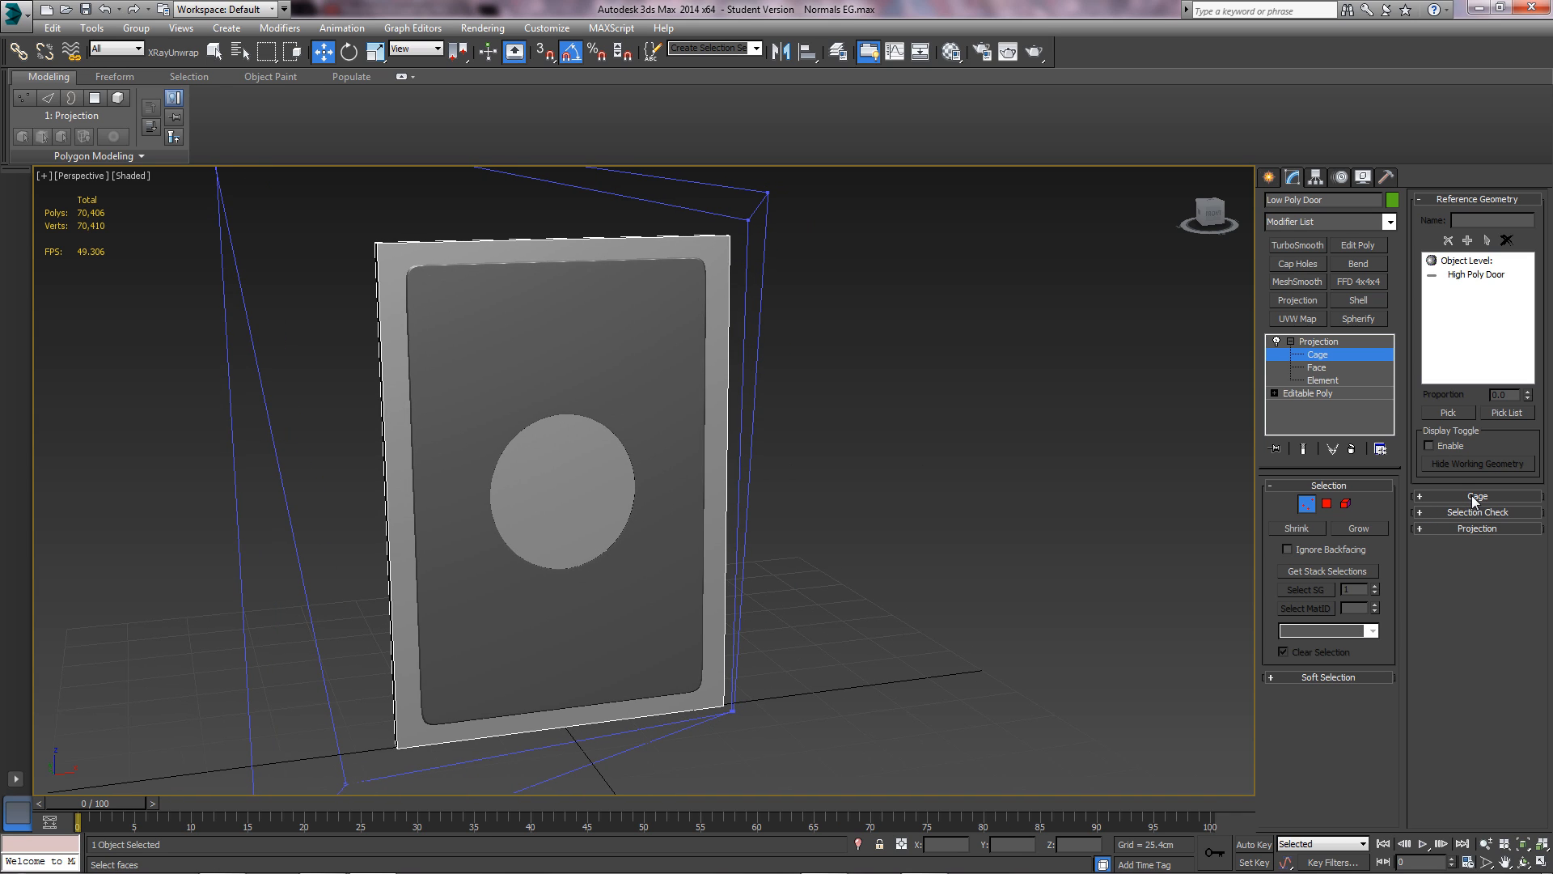
{"action": "mouse_move", "coordinate": [1453, 299]}
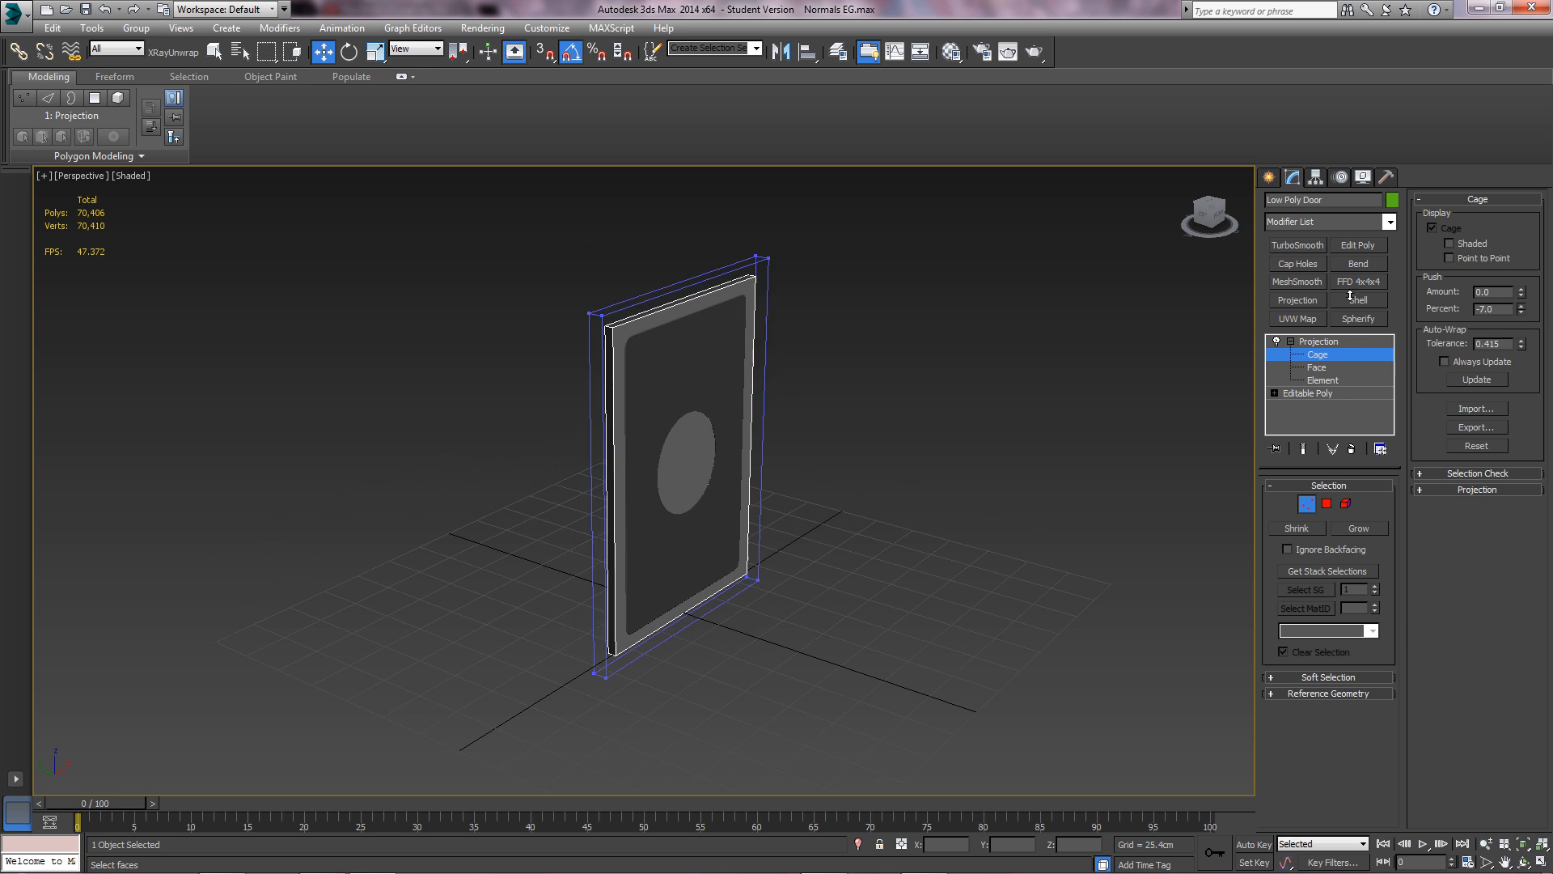
{"action": "left_click", "coordinate": [1522, 311]}
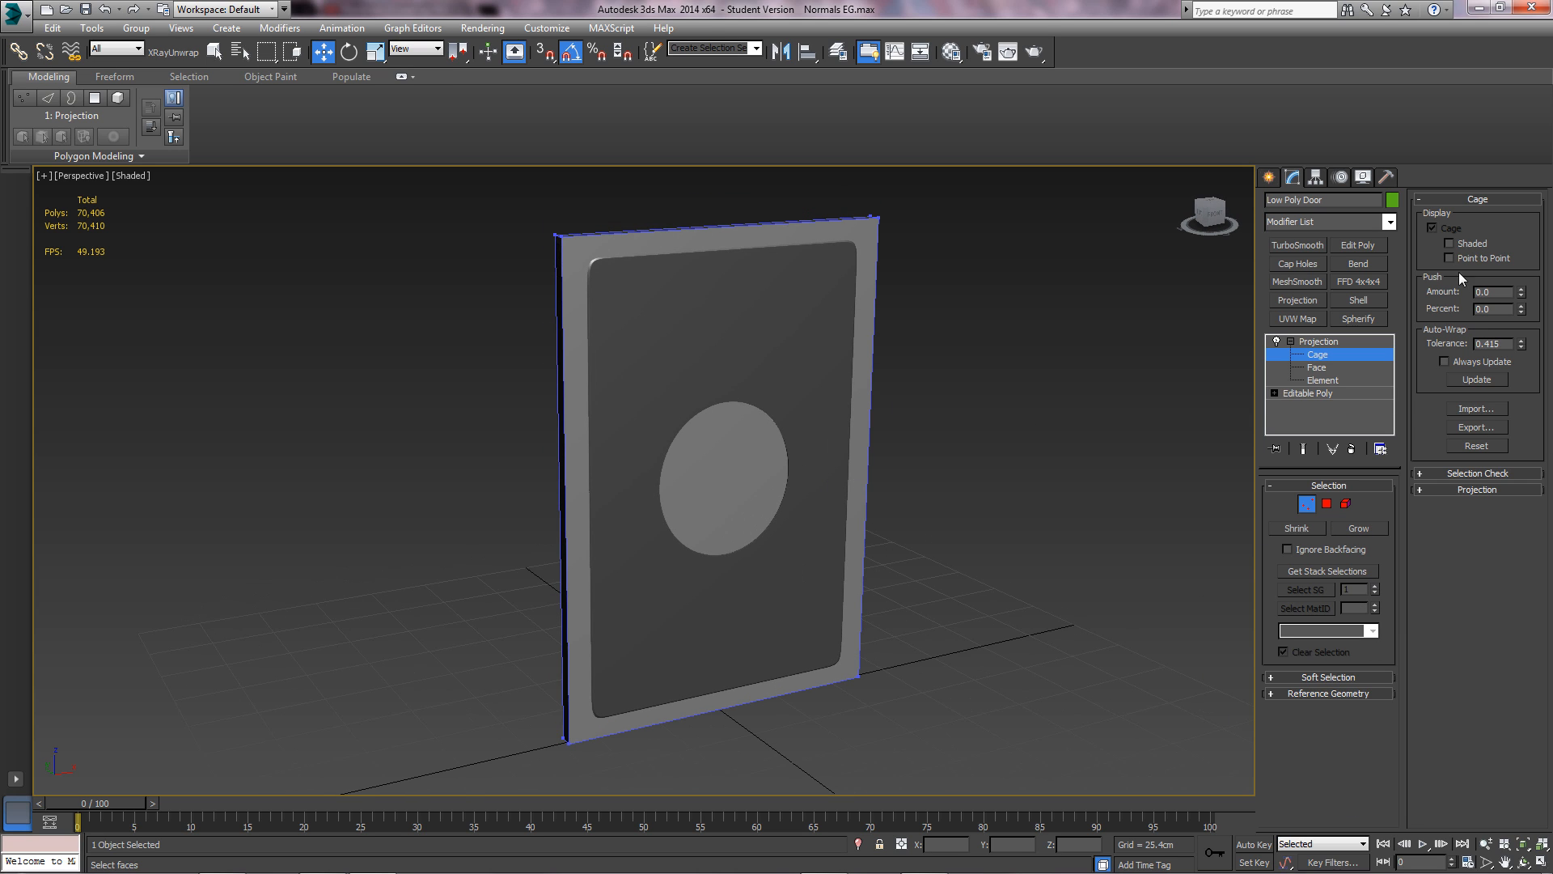
{"action": "left_click", "coordinate": [1446, 243]}
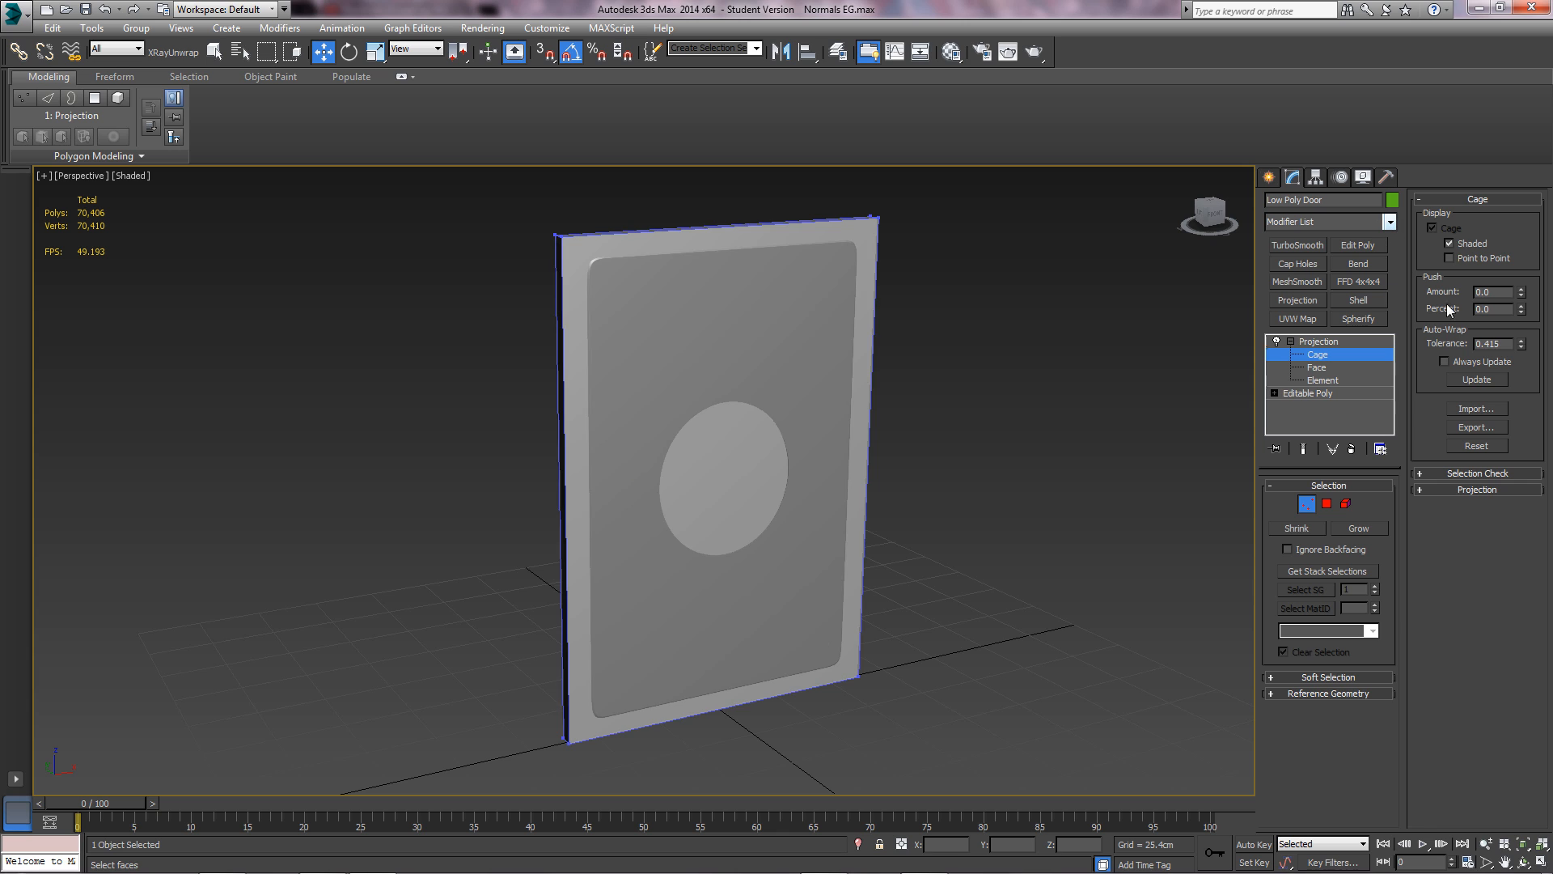
{"action": "left_click_drag", "start_coordinate": [1501, 291], "coordinate": [1500, 317]}
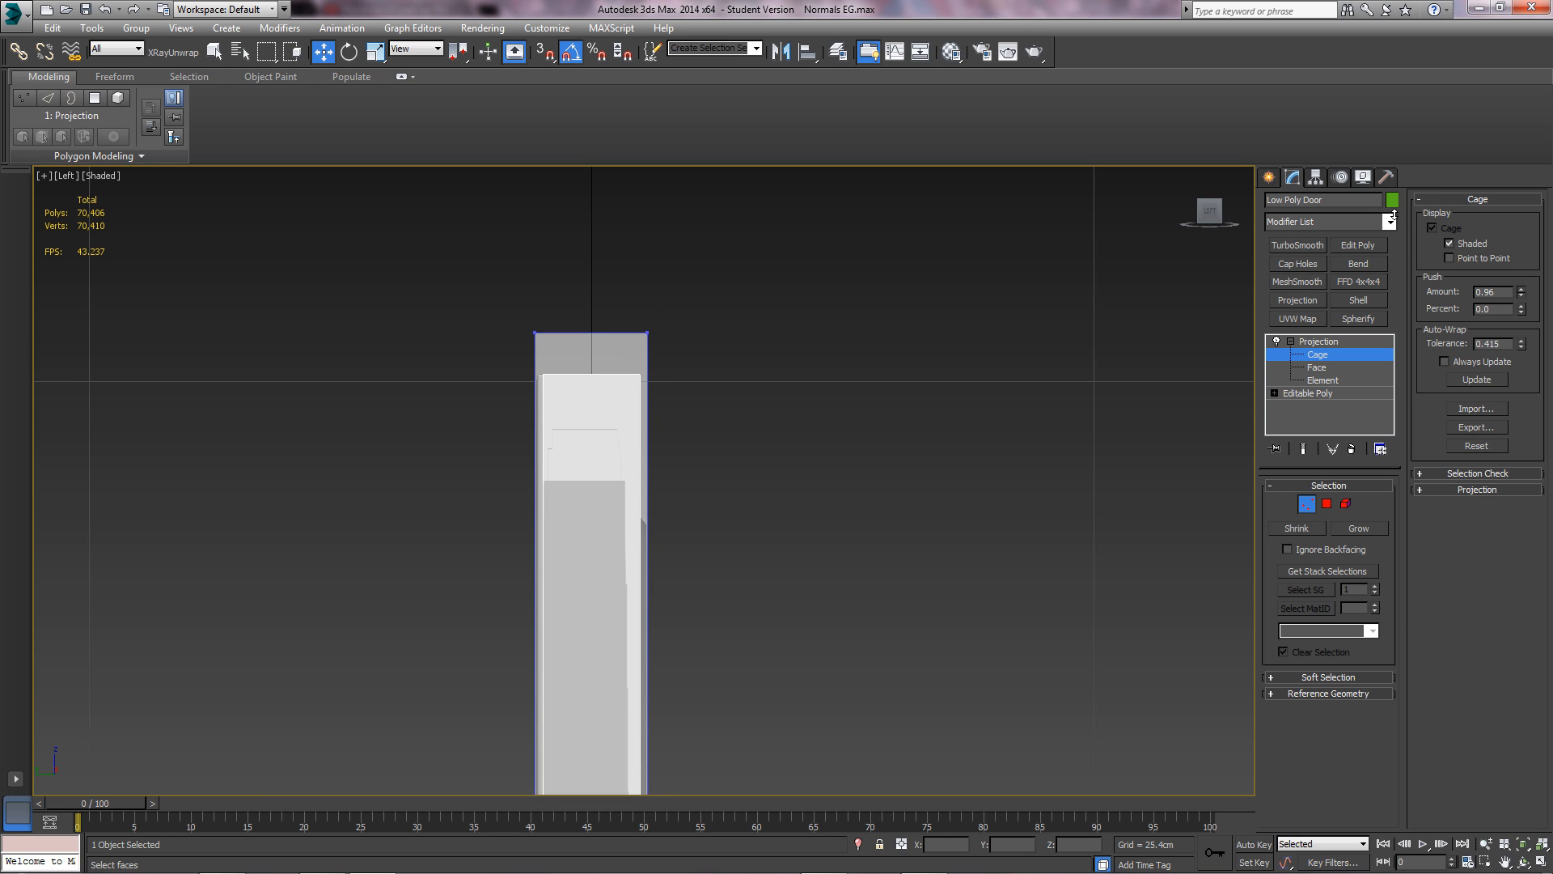
{"action": "left_click_drag", "start_coordinate": [1512, 288], "coordinate": [1512, 257]}
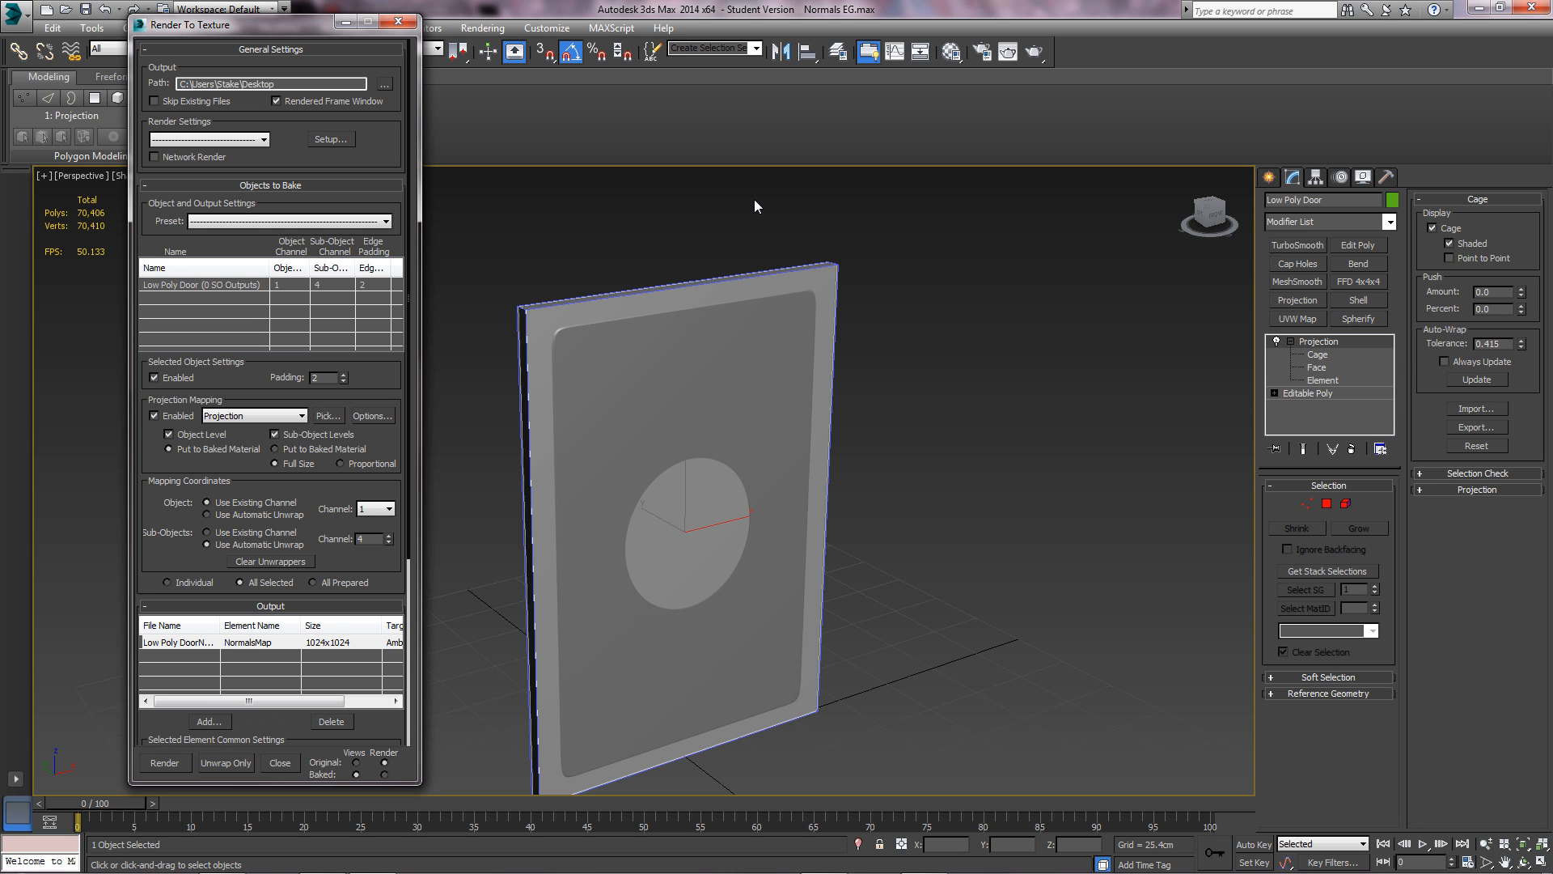
{"action": "mouse_move", "coordinate": [298, 196]}
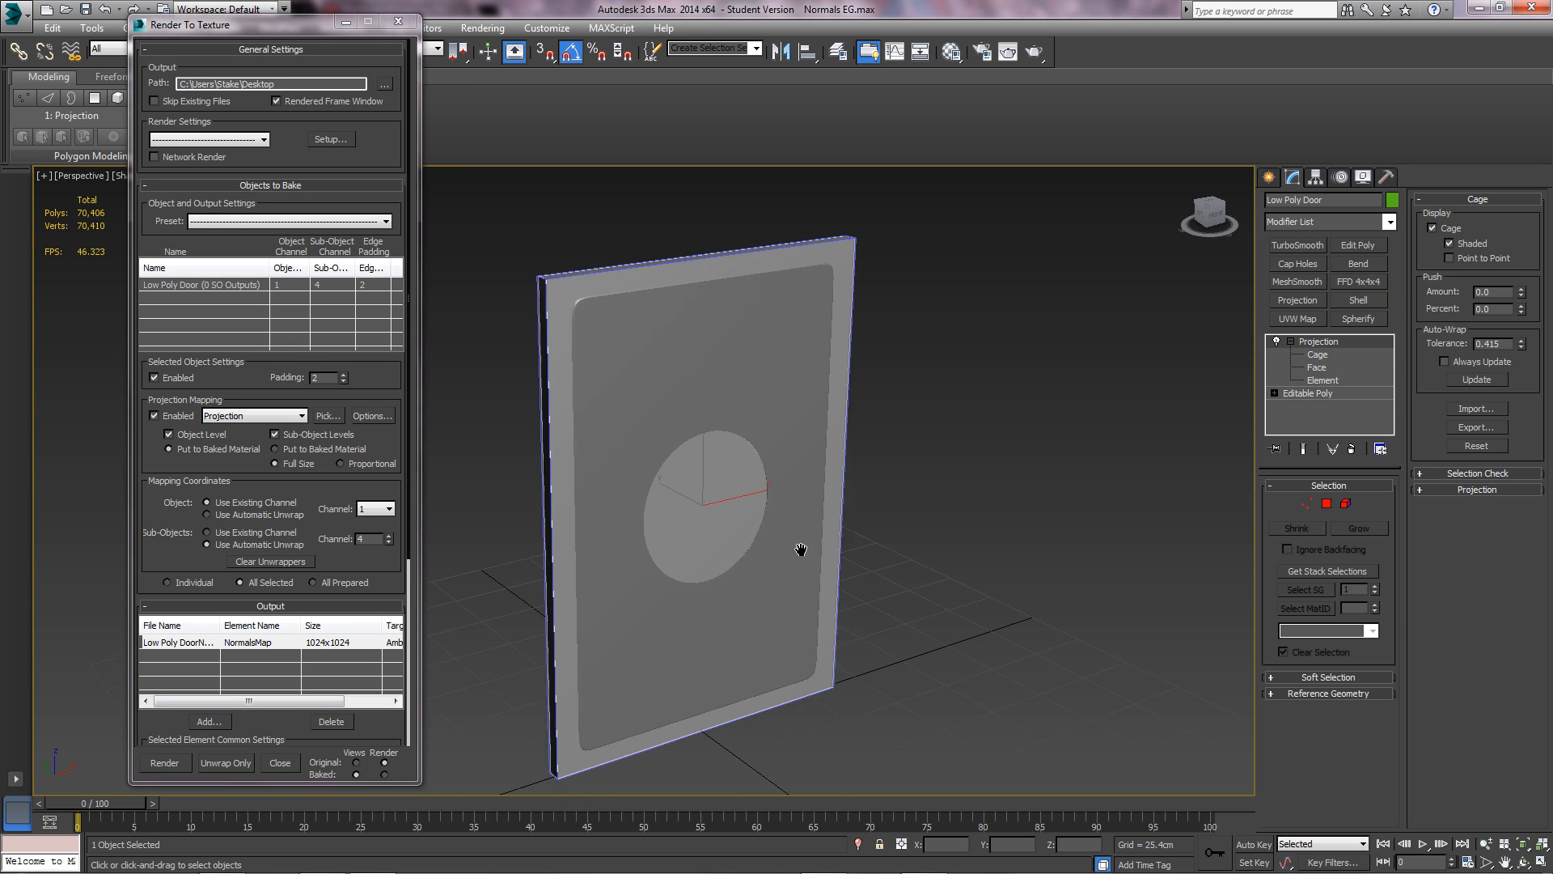
- Render the 1024x1024 normals map bake and review the result in the frame window
{"action": "left_click", "coordinate": [164, 763]}
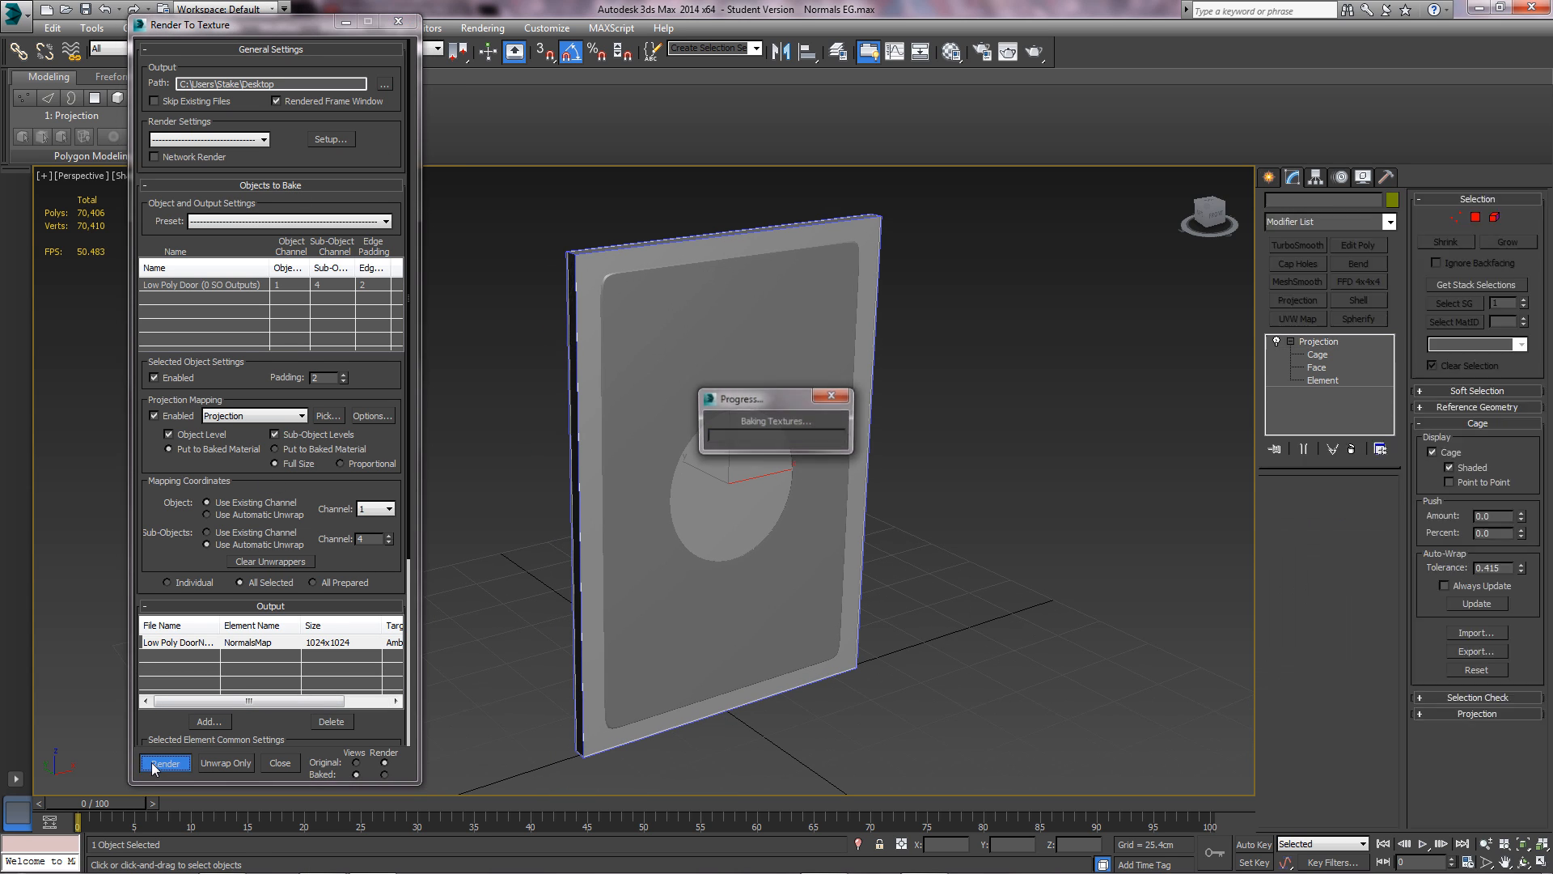
{"action": "left_click", "coordinate": [165, 762]}
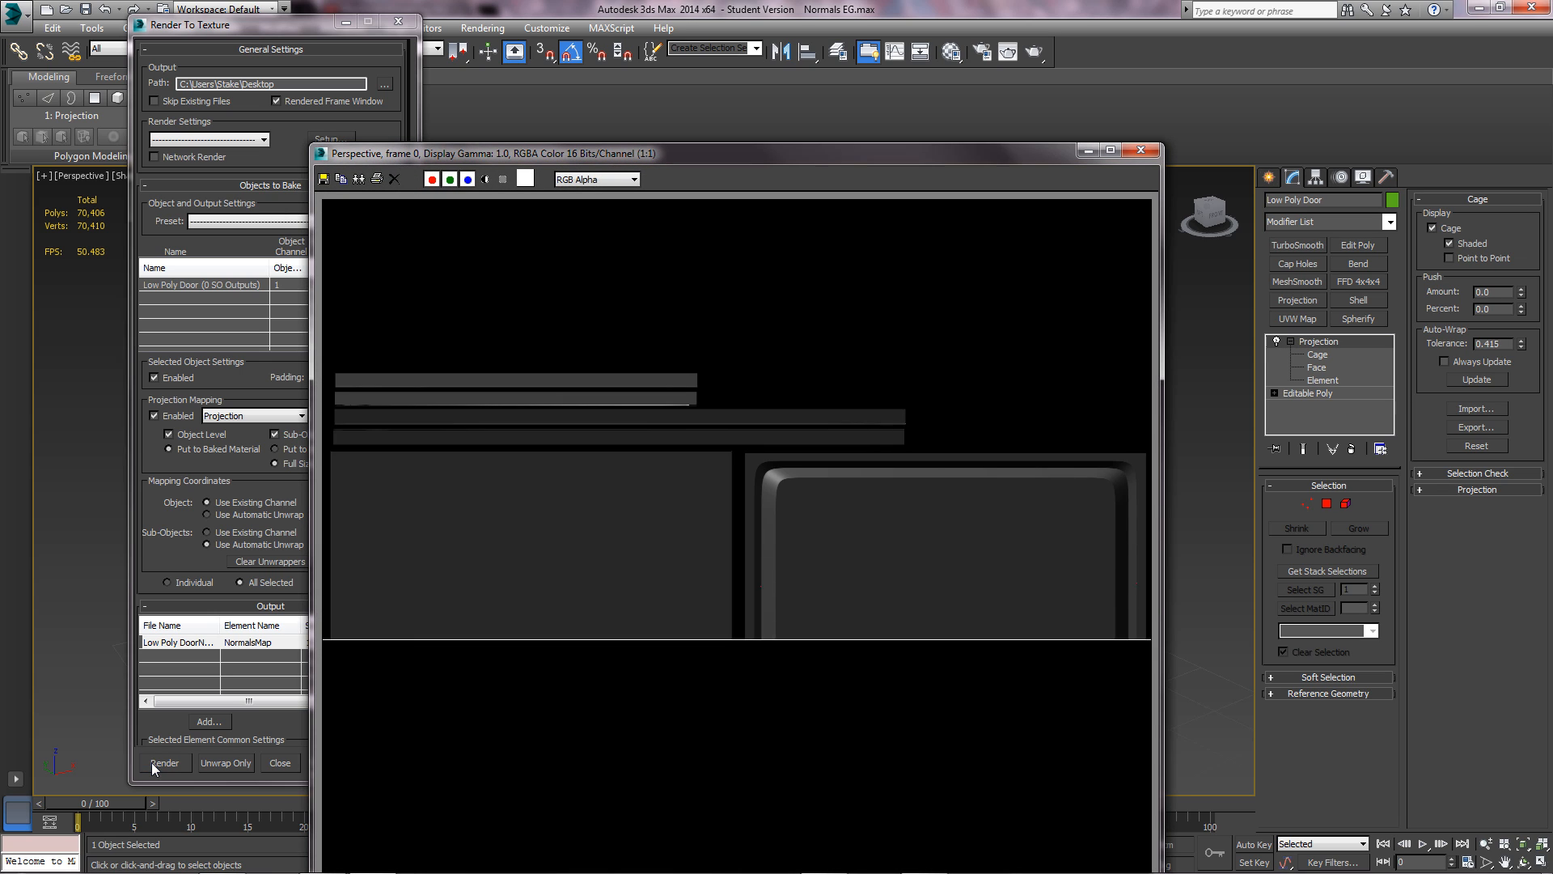
{"action": "left_click", "coordinate": [164, 762]}
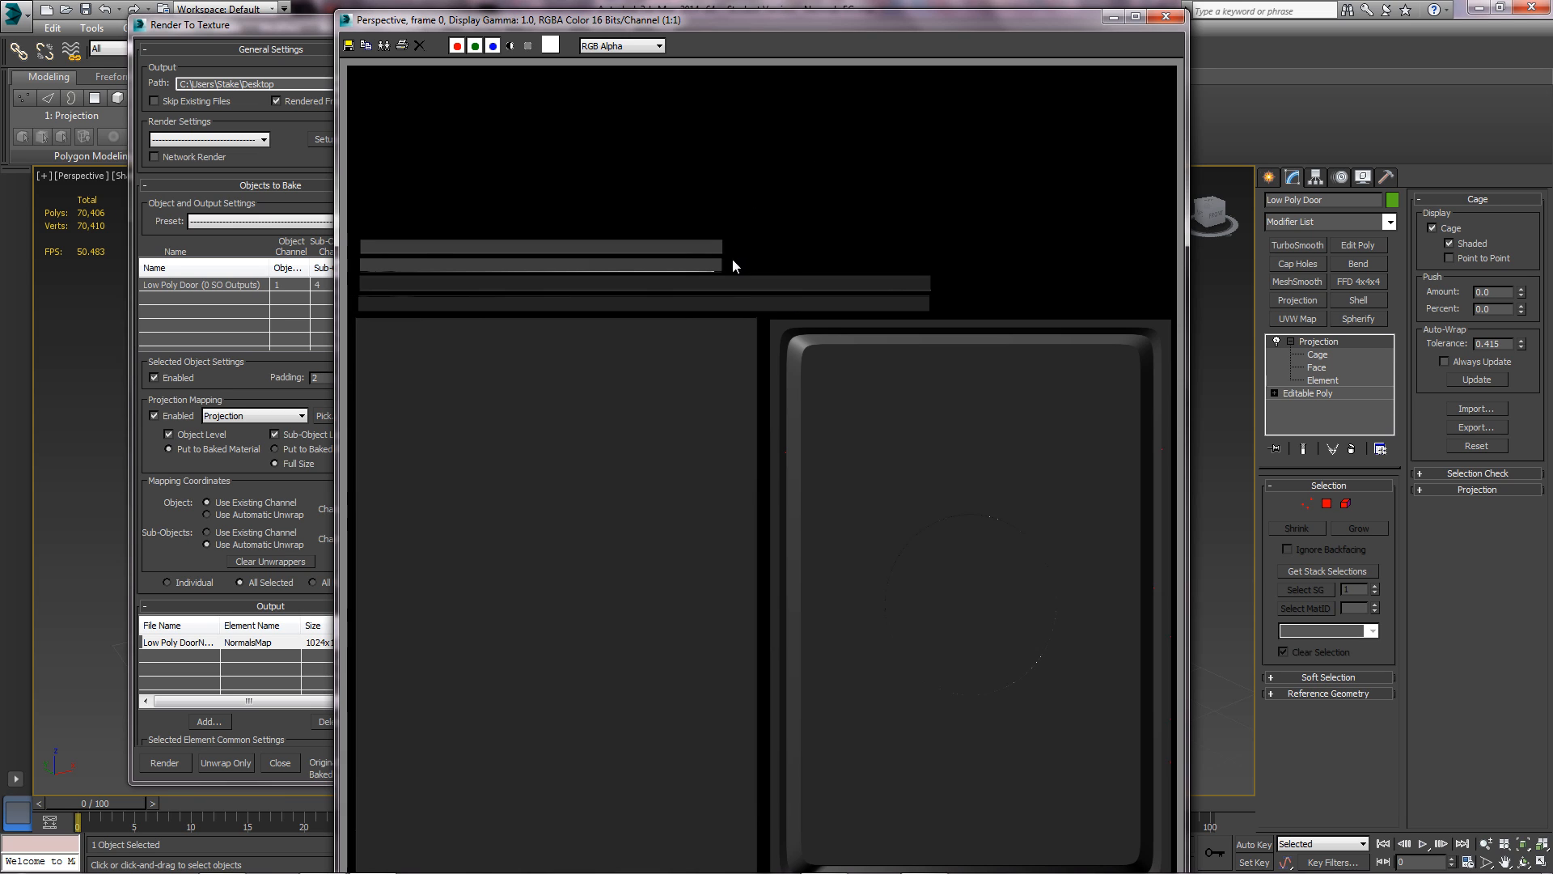
{"action": "mouse_move", "coordinate": [784, 248]}
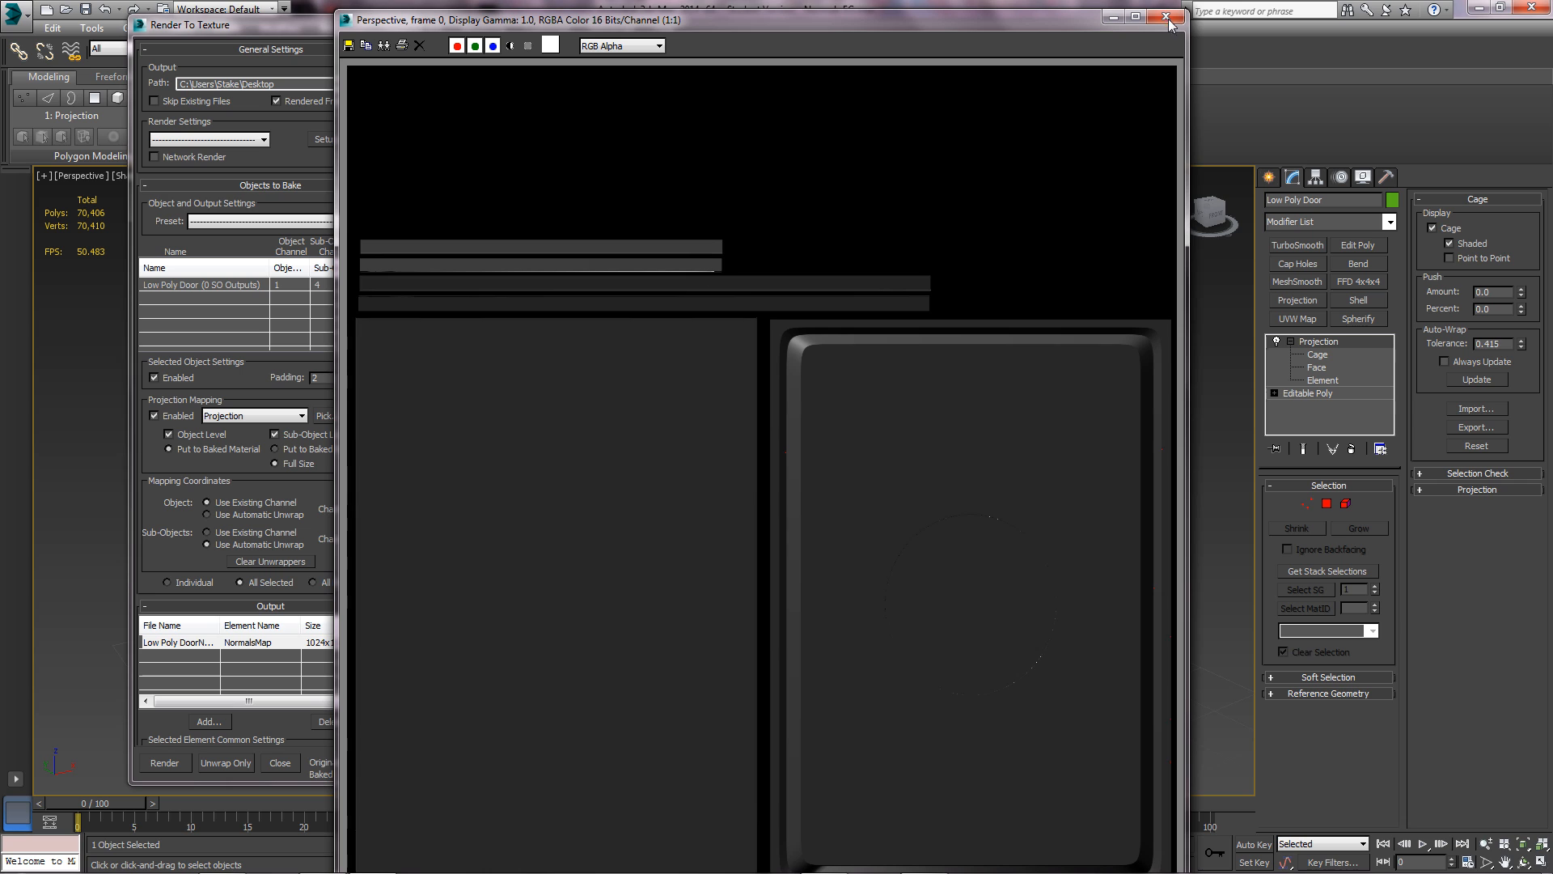
{"action": "mouse_move", "coordinate": [511, 50]}
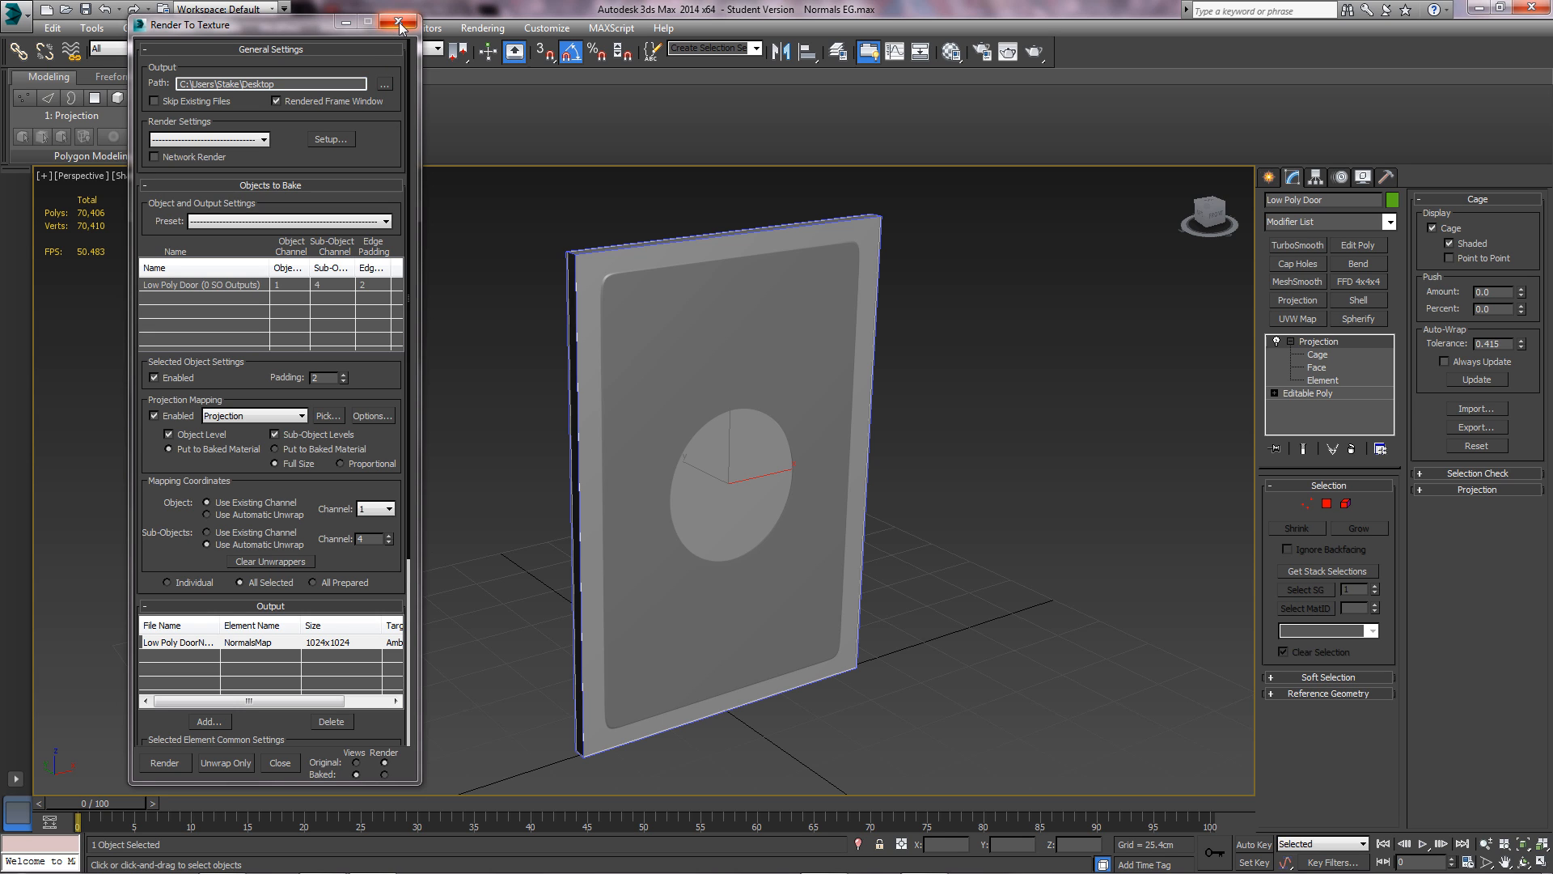
- Close Render To Texture, select High Poly Door, and Unhide All from the quad menu
{"action": "left_click", "coordinate": [391, 24]}
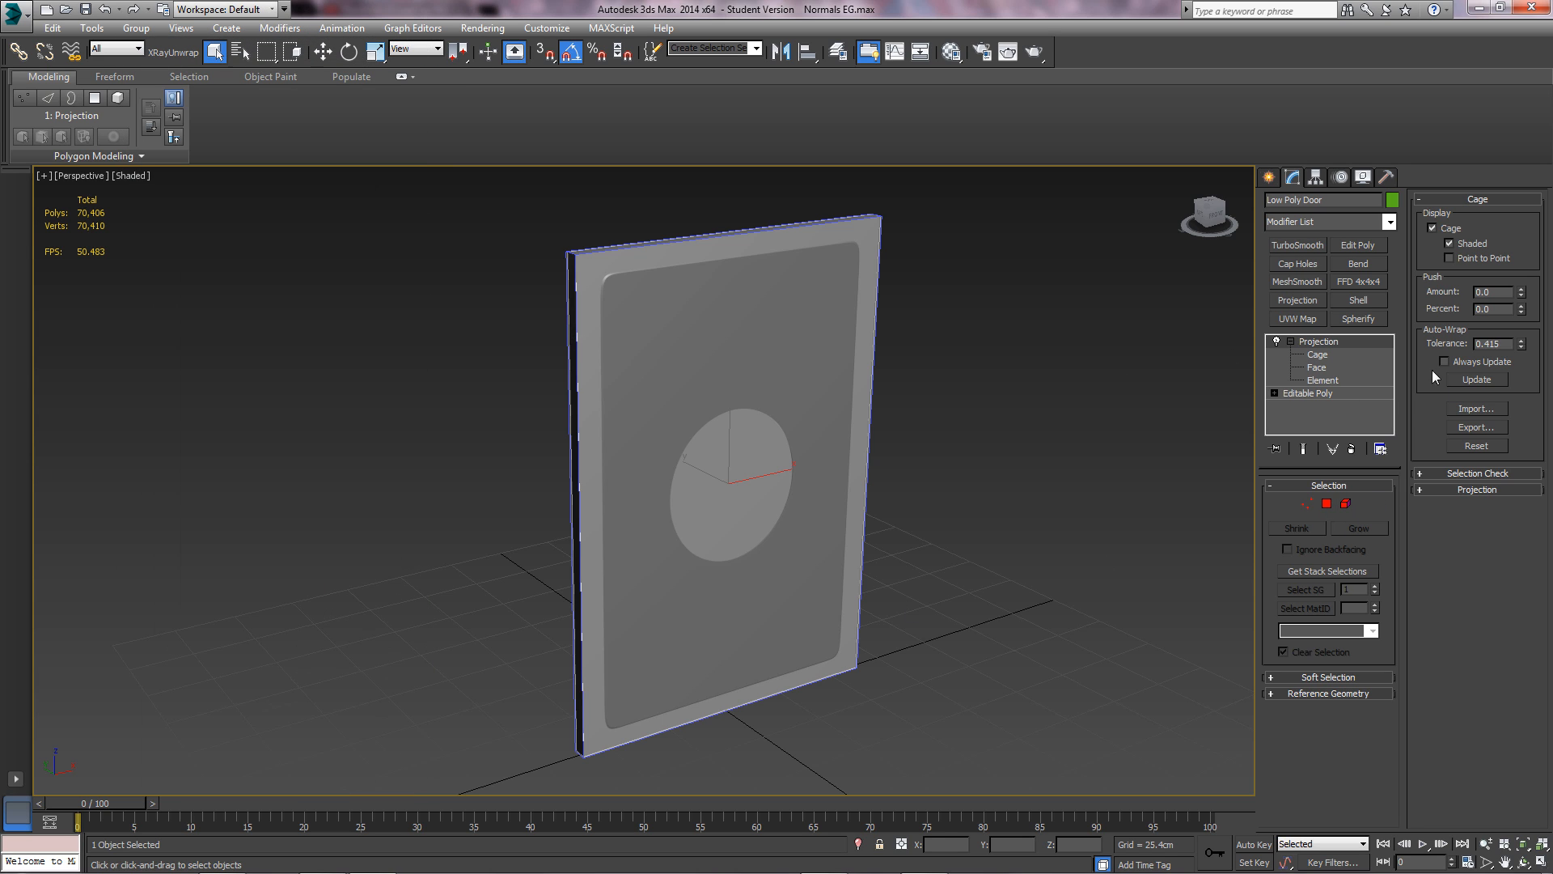
{"action": "left_click", "coordinate": [1289, 342]}
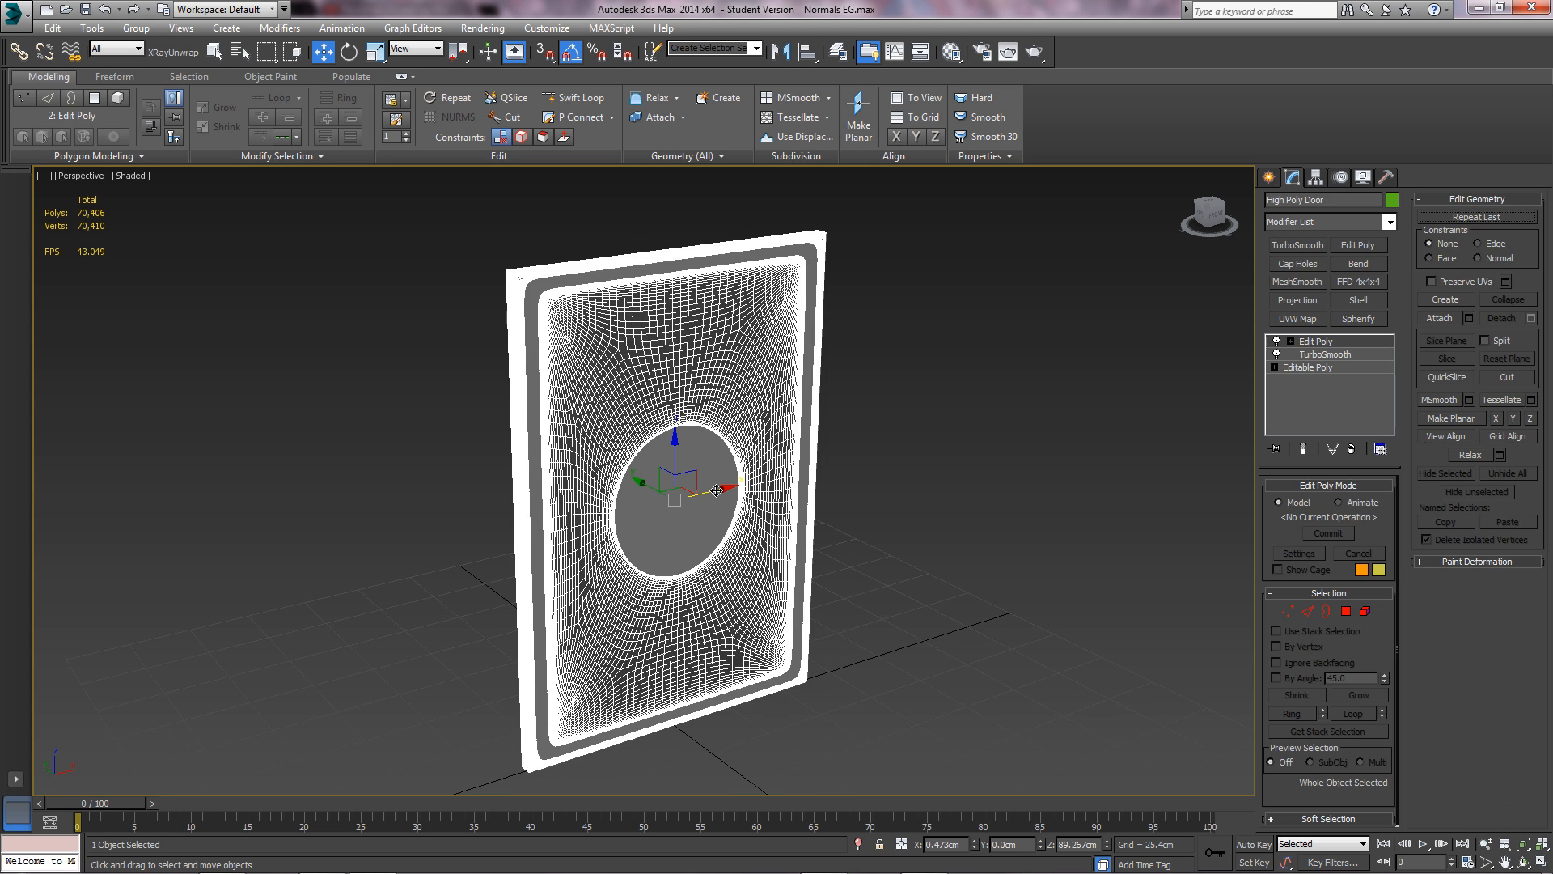
{"action": "right_click", "coordinate": [713, 488]}
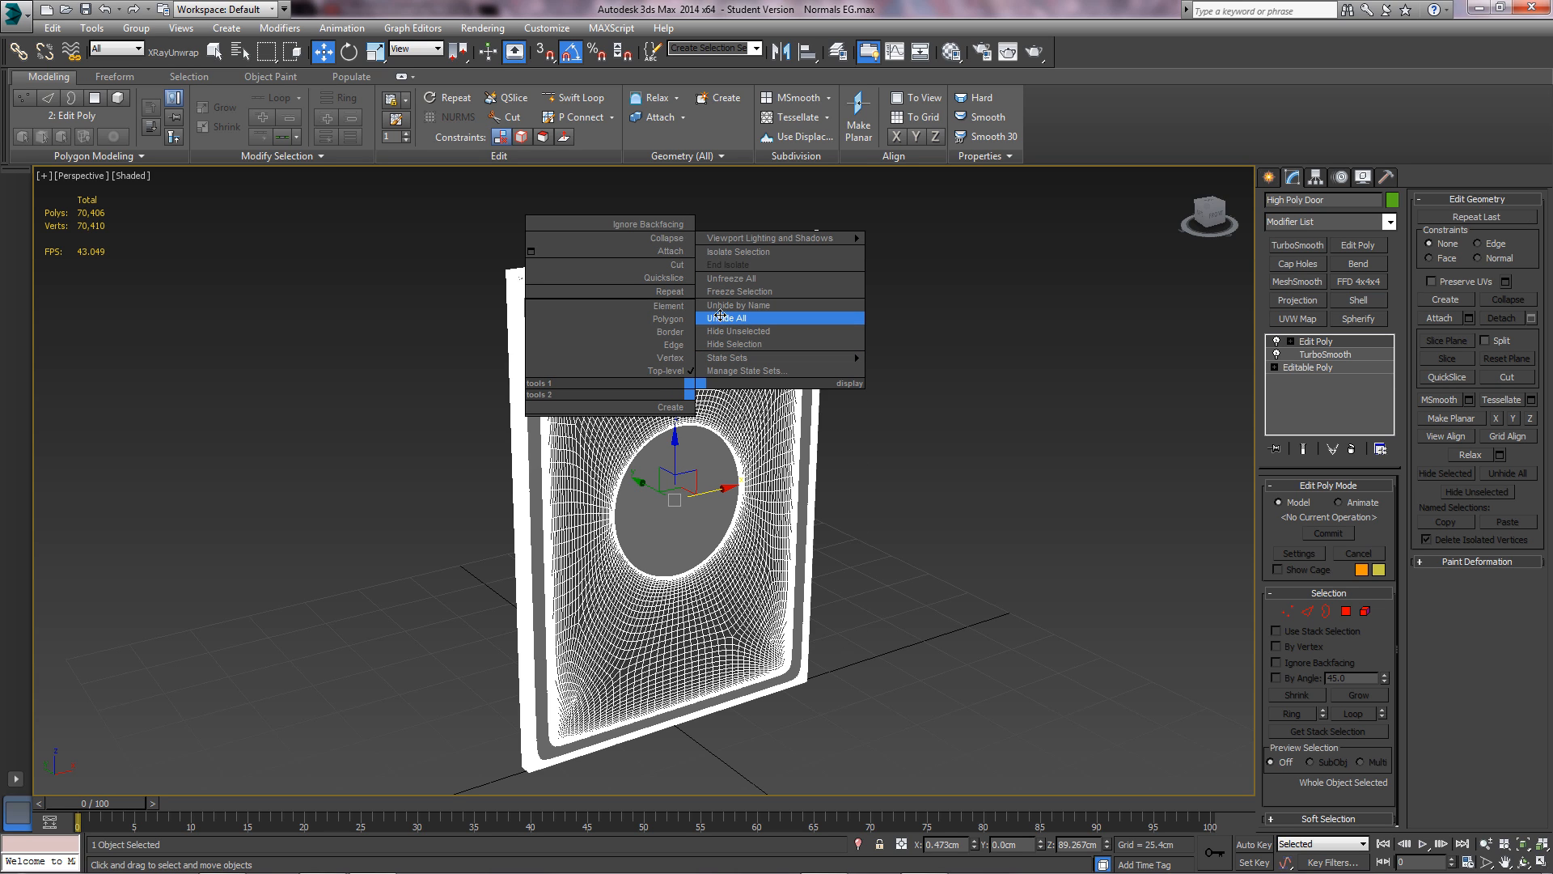
{"action": "left_click", "coordinate": [724, 318]}
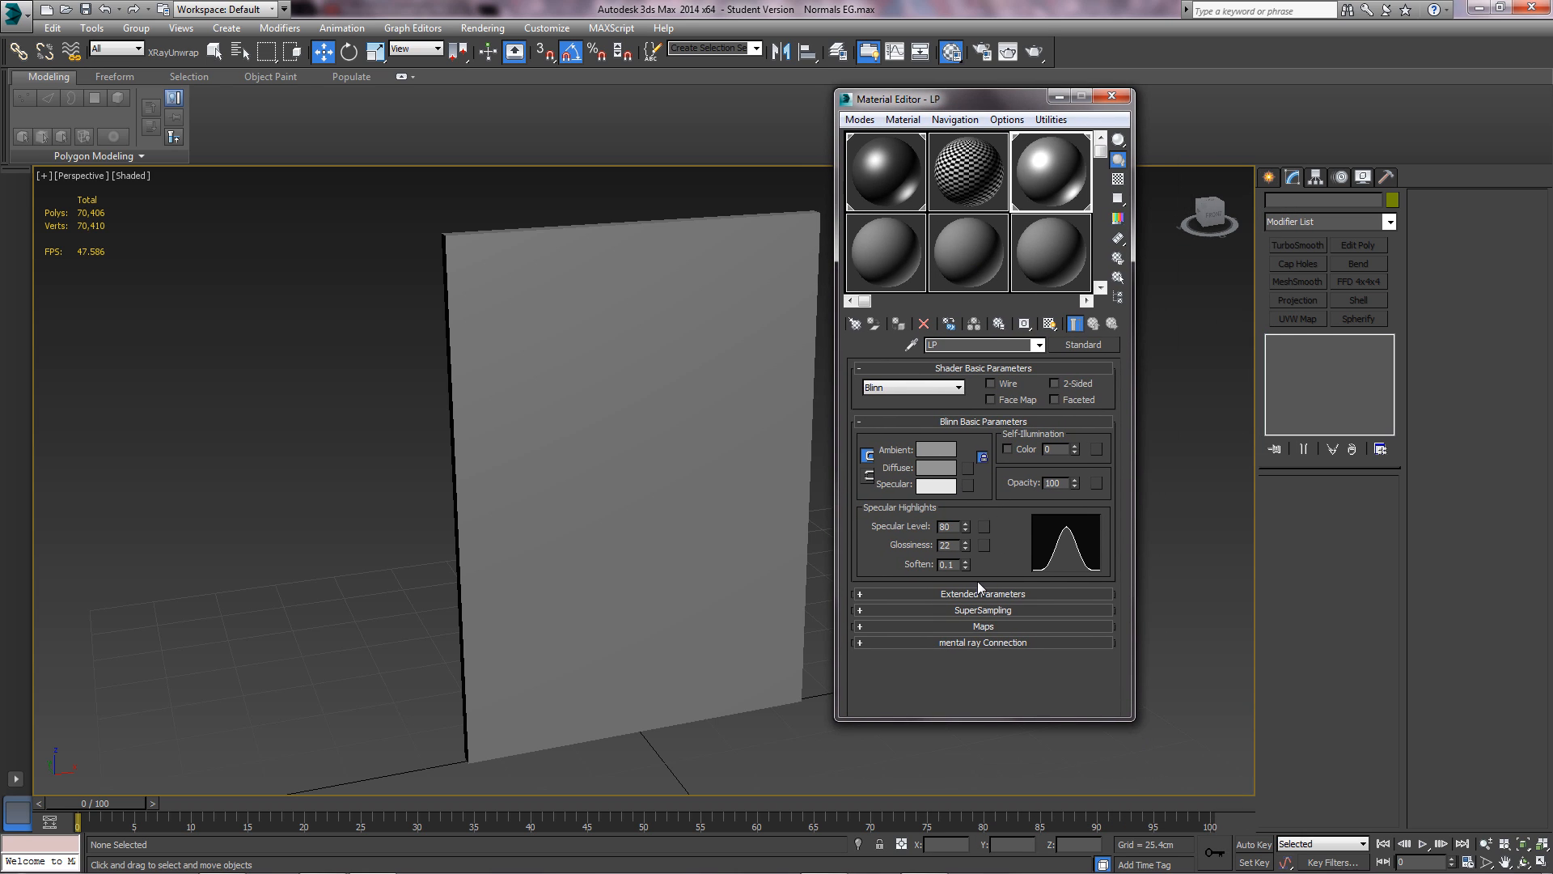
{"action": "mouse_move", "coordinate": [967, 466]}
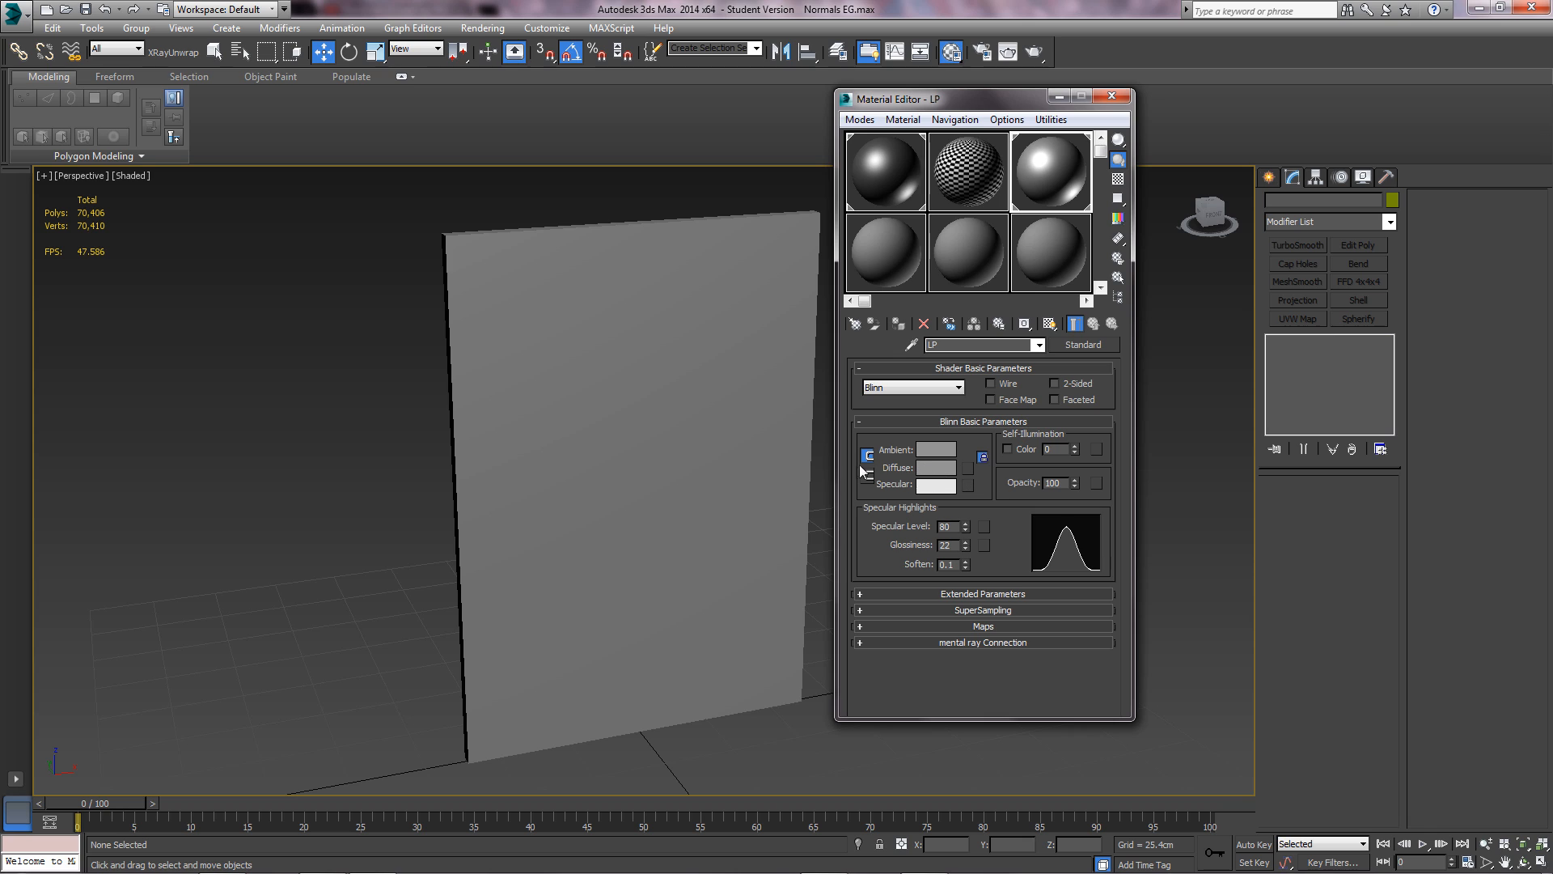
{"action": "mouse_move", "coordinate": [992, 632]}
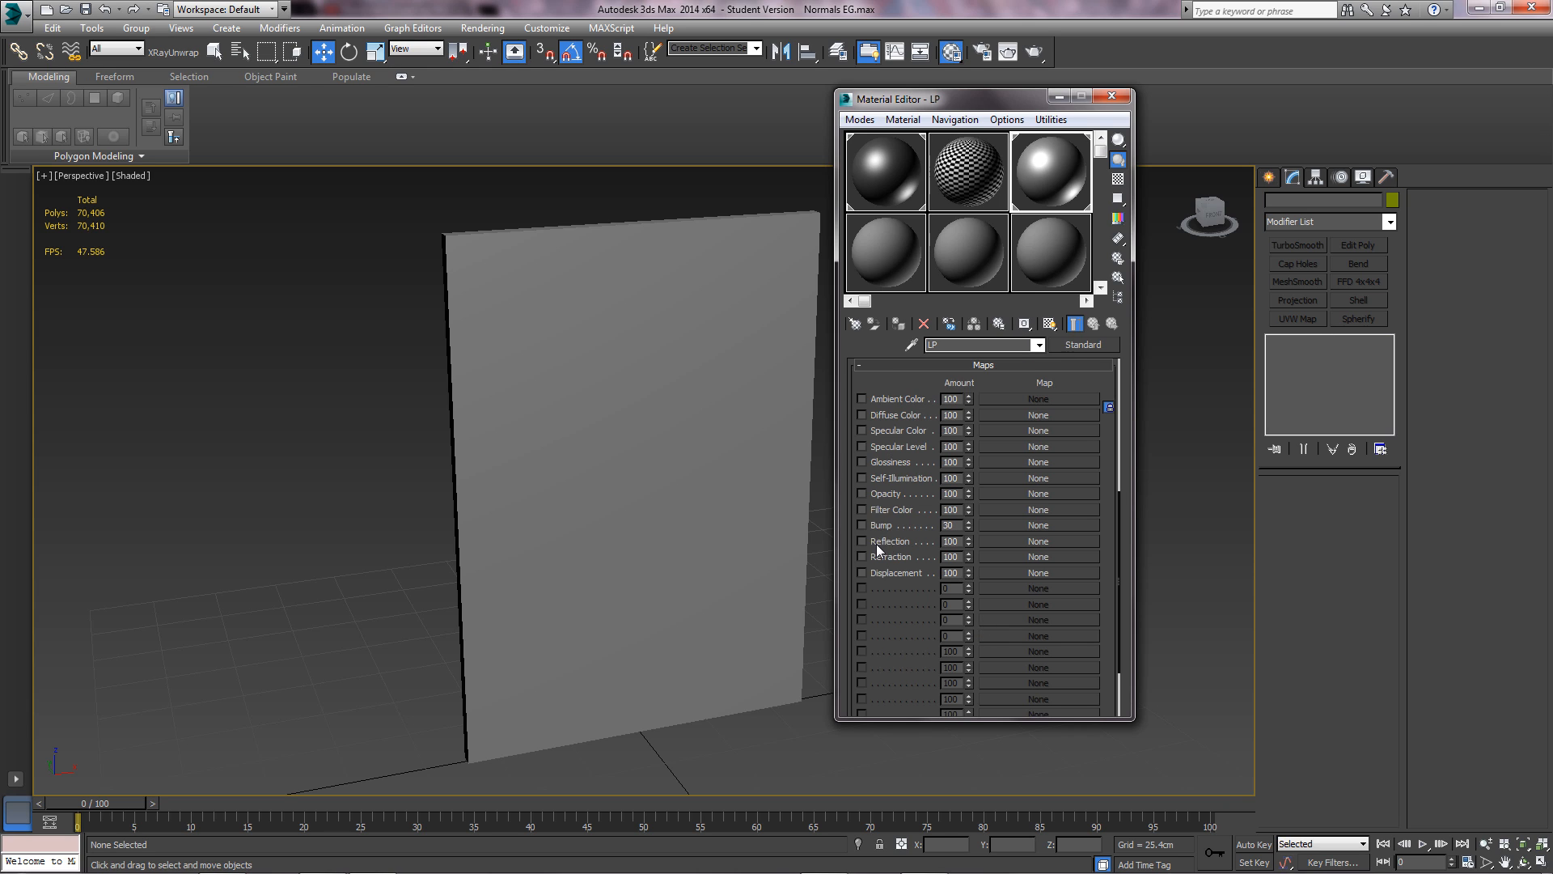
{"action": "mouse_move", "coordinate": [1006, 531]}
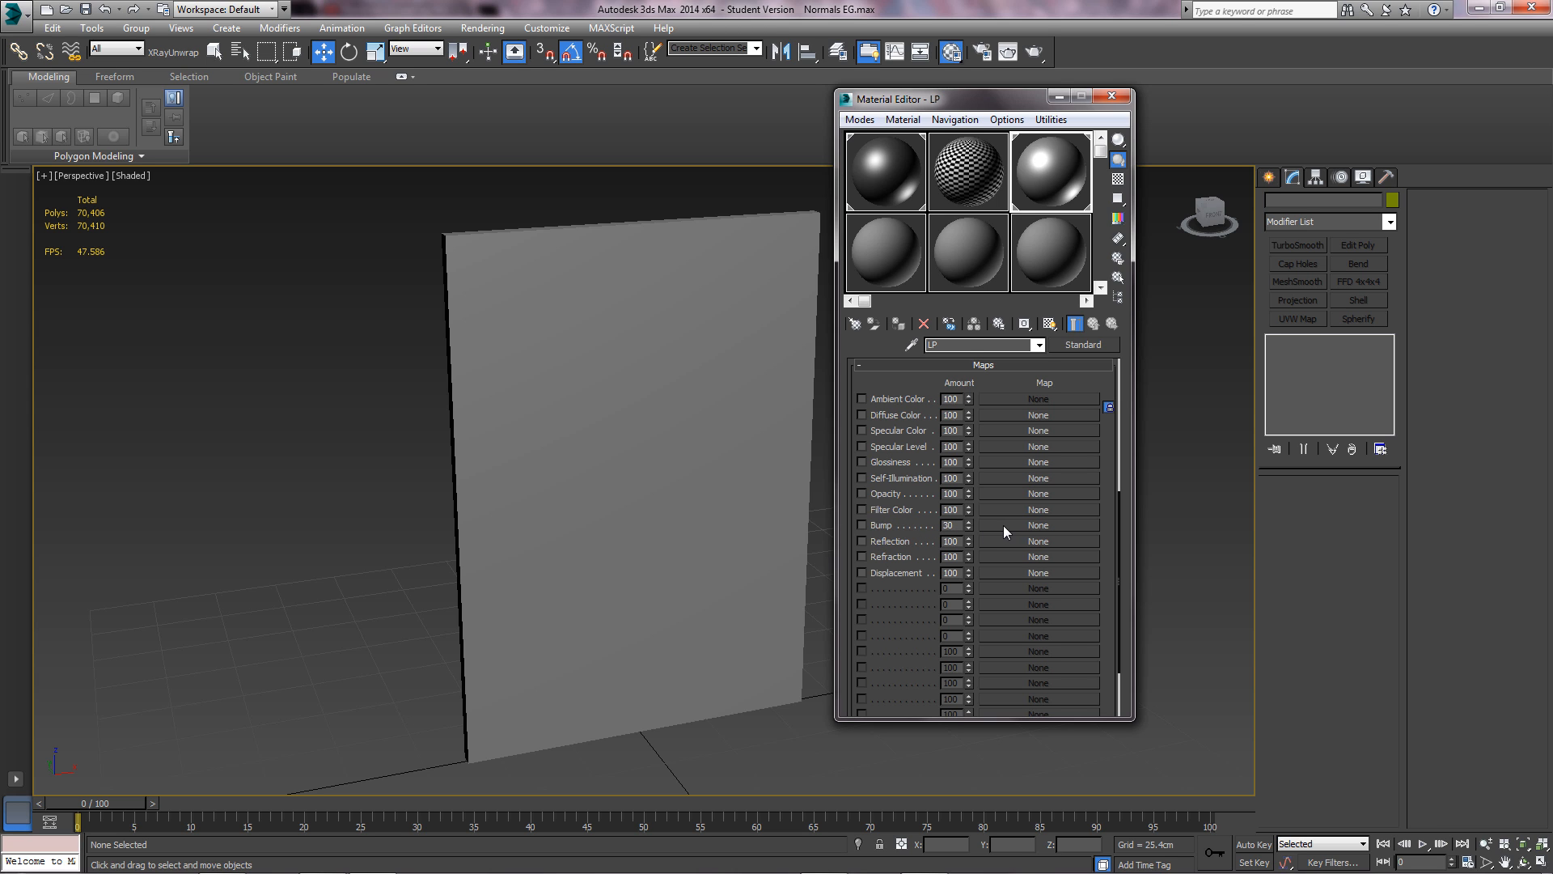
- Assign a Normal Bump map to the LP material's Bump slot
{"action": "left_click", "coordinate": [1038, 524]}
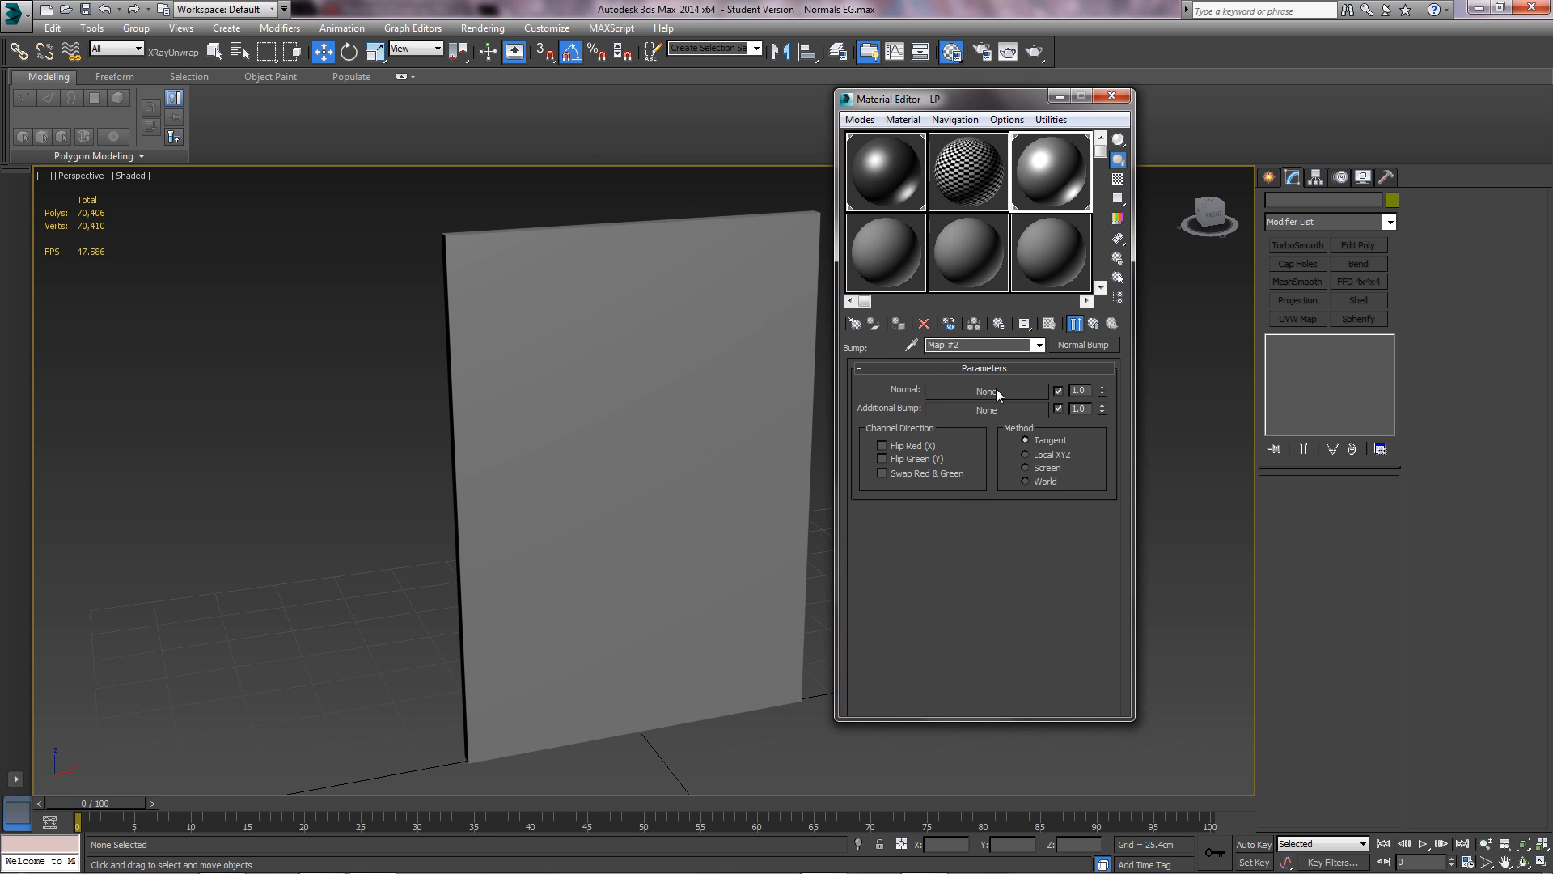
- Load Low Poly DoorNormalsMap.tga into the Normal Bump's normal map slot
{"action": "left_click", "coordinate": [985, 390]}
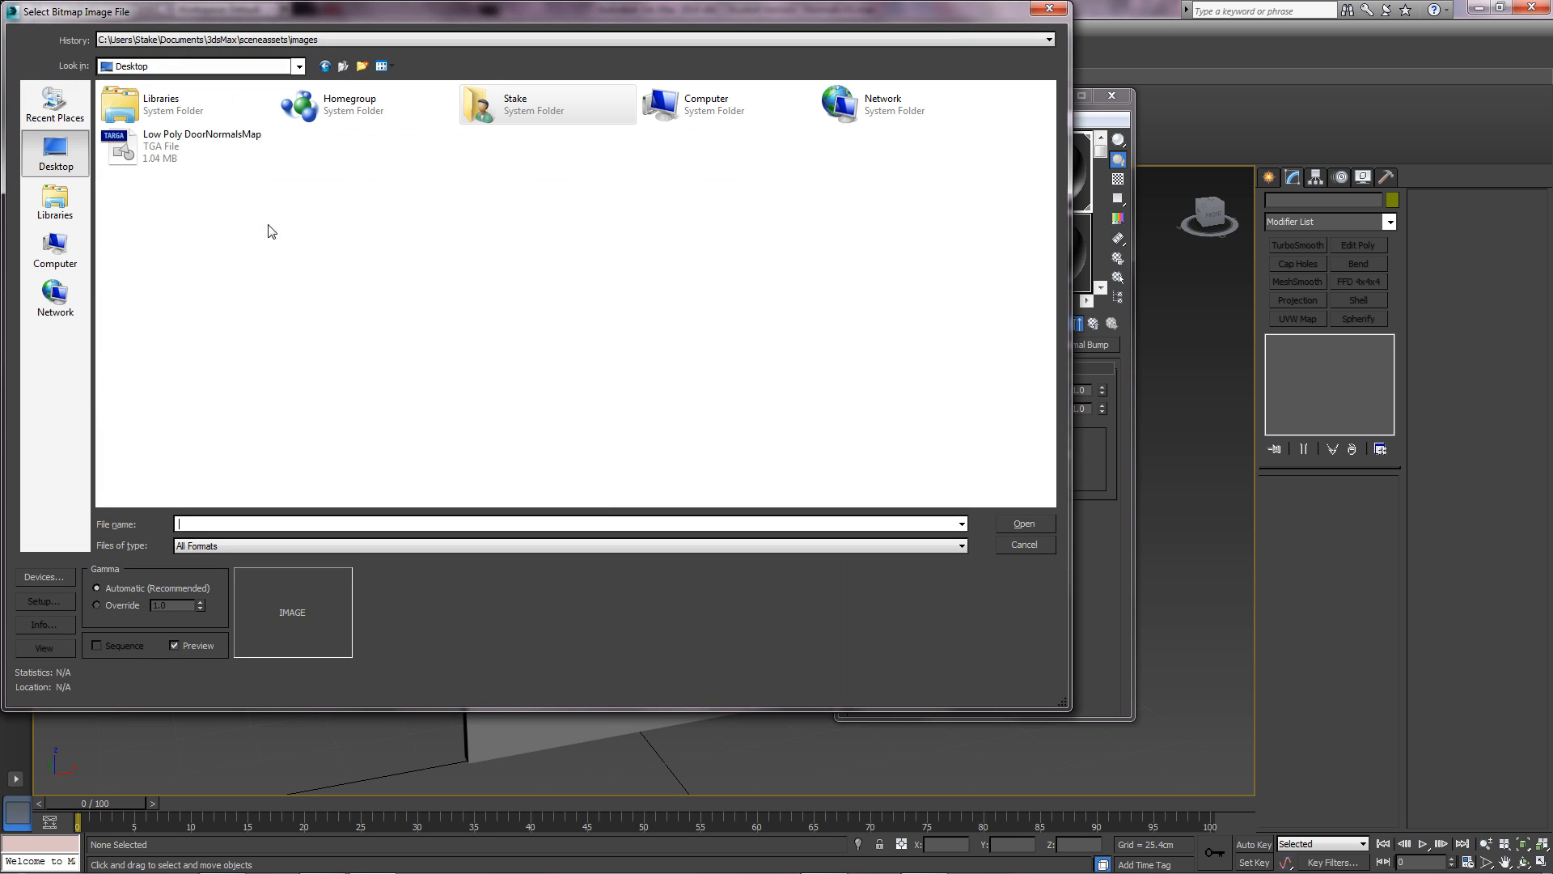
{"action": "left_click", "coordinate": [194, 147]}
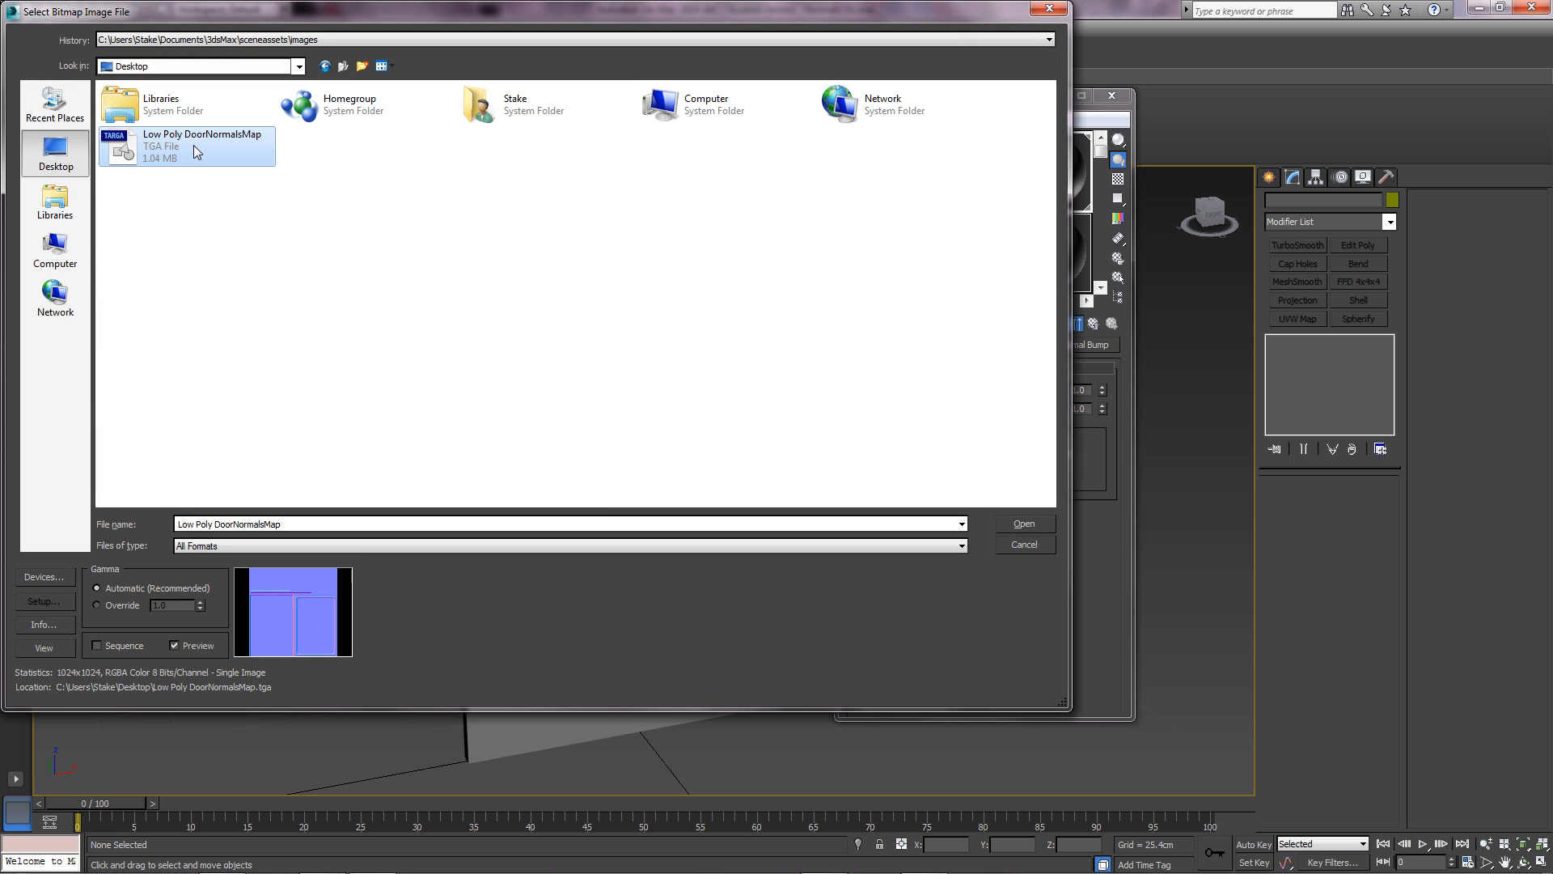
{"action": "mouse_move", "coordinate": [145, 154]}
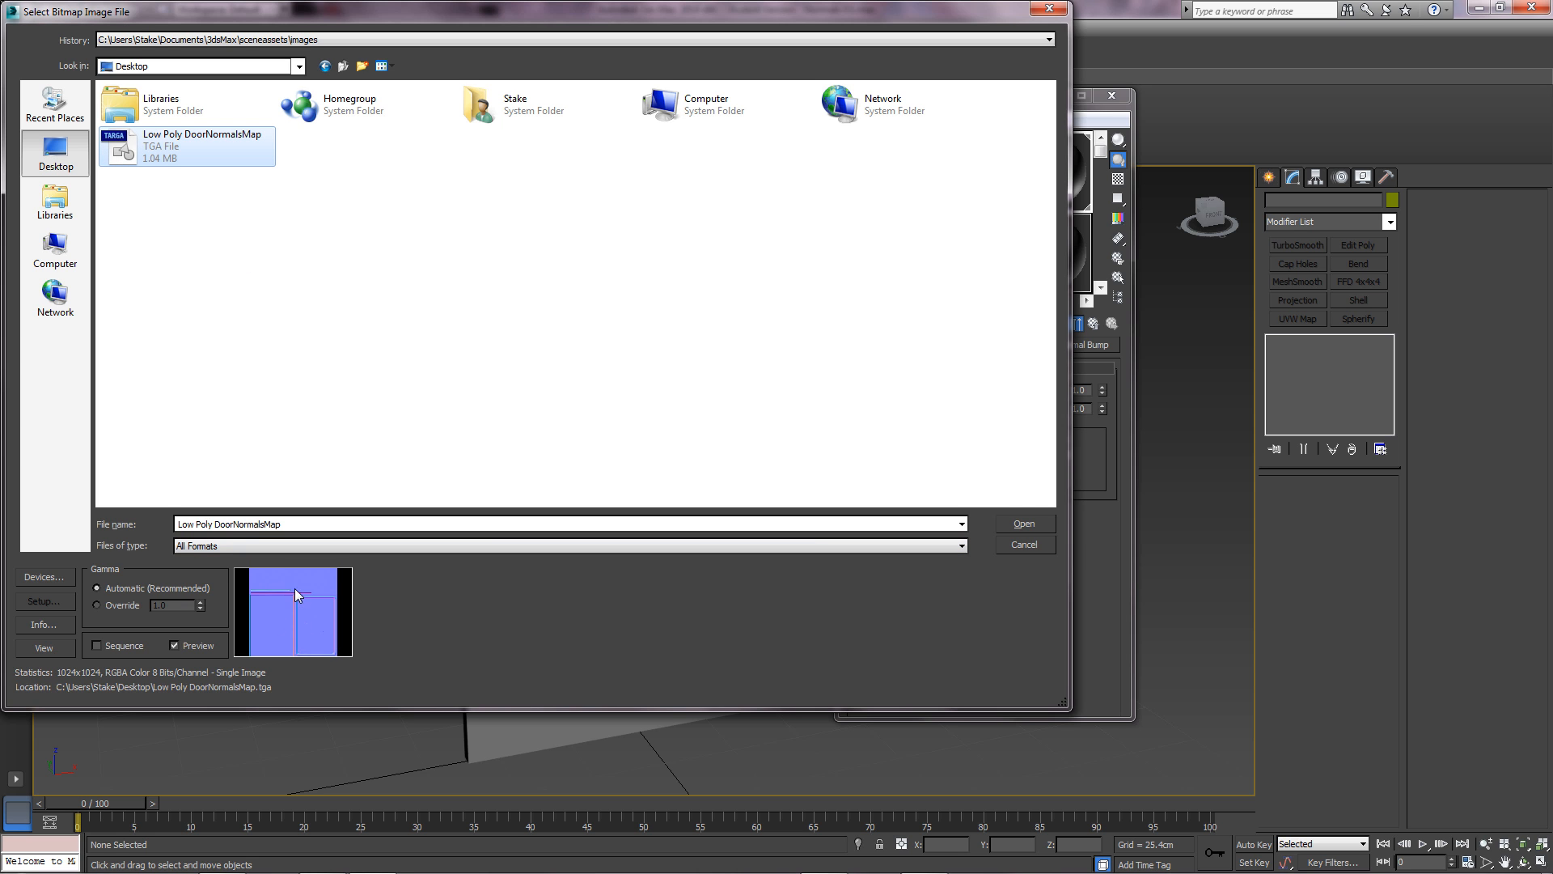
{"action": "left_click", "coordinate": [1024, 523]}
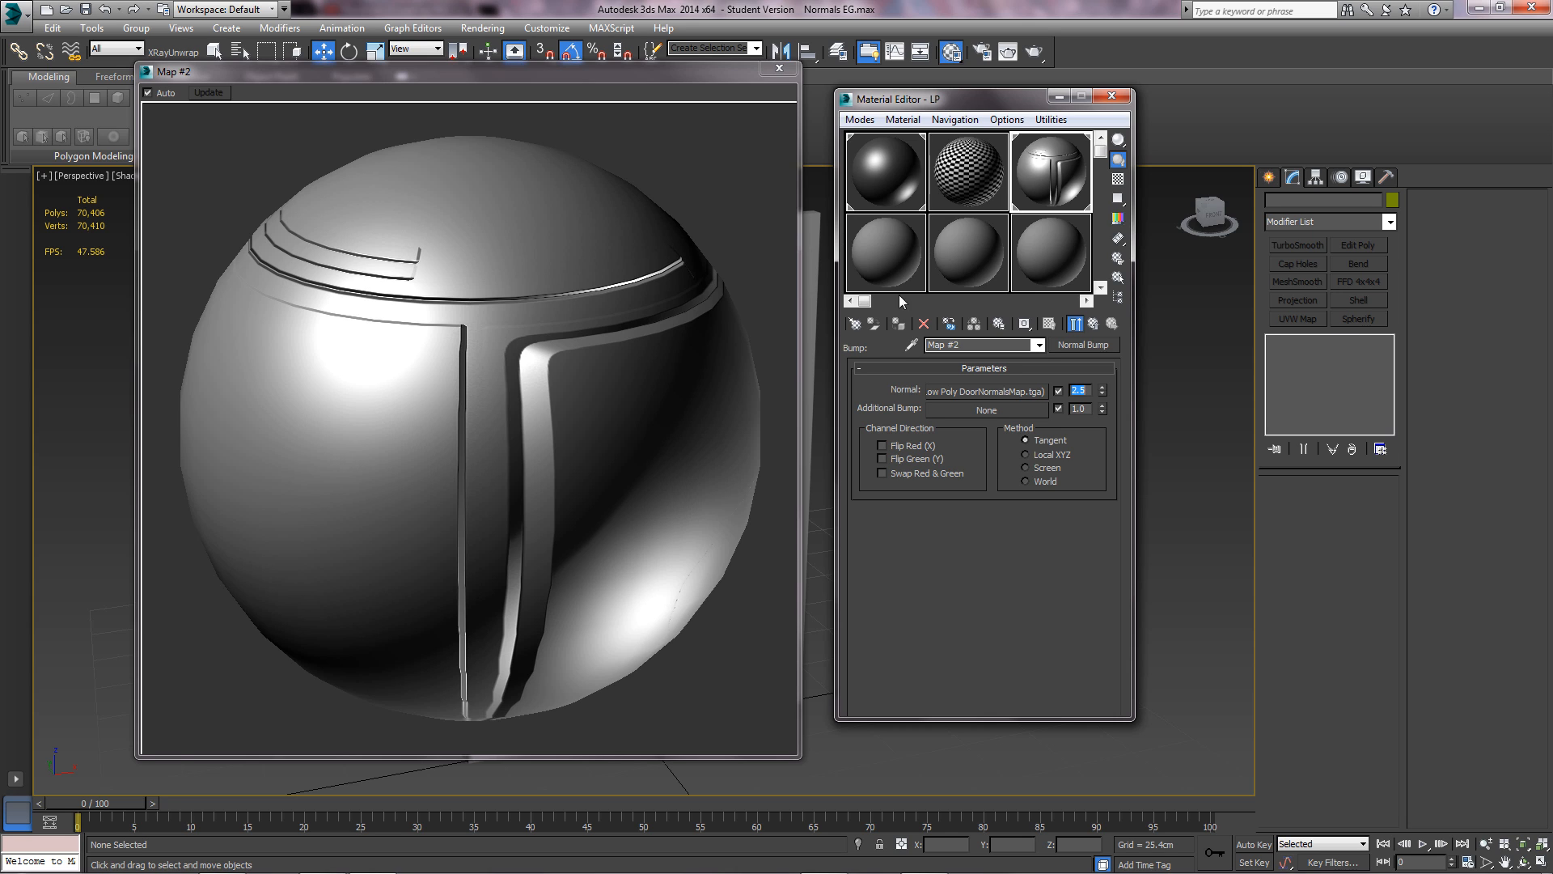
{"action": "mouse_move", "coordinate": [498, 289]}
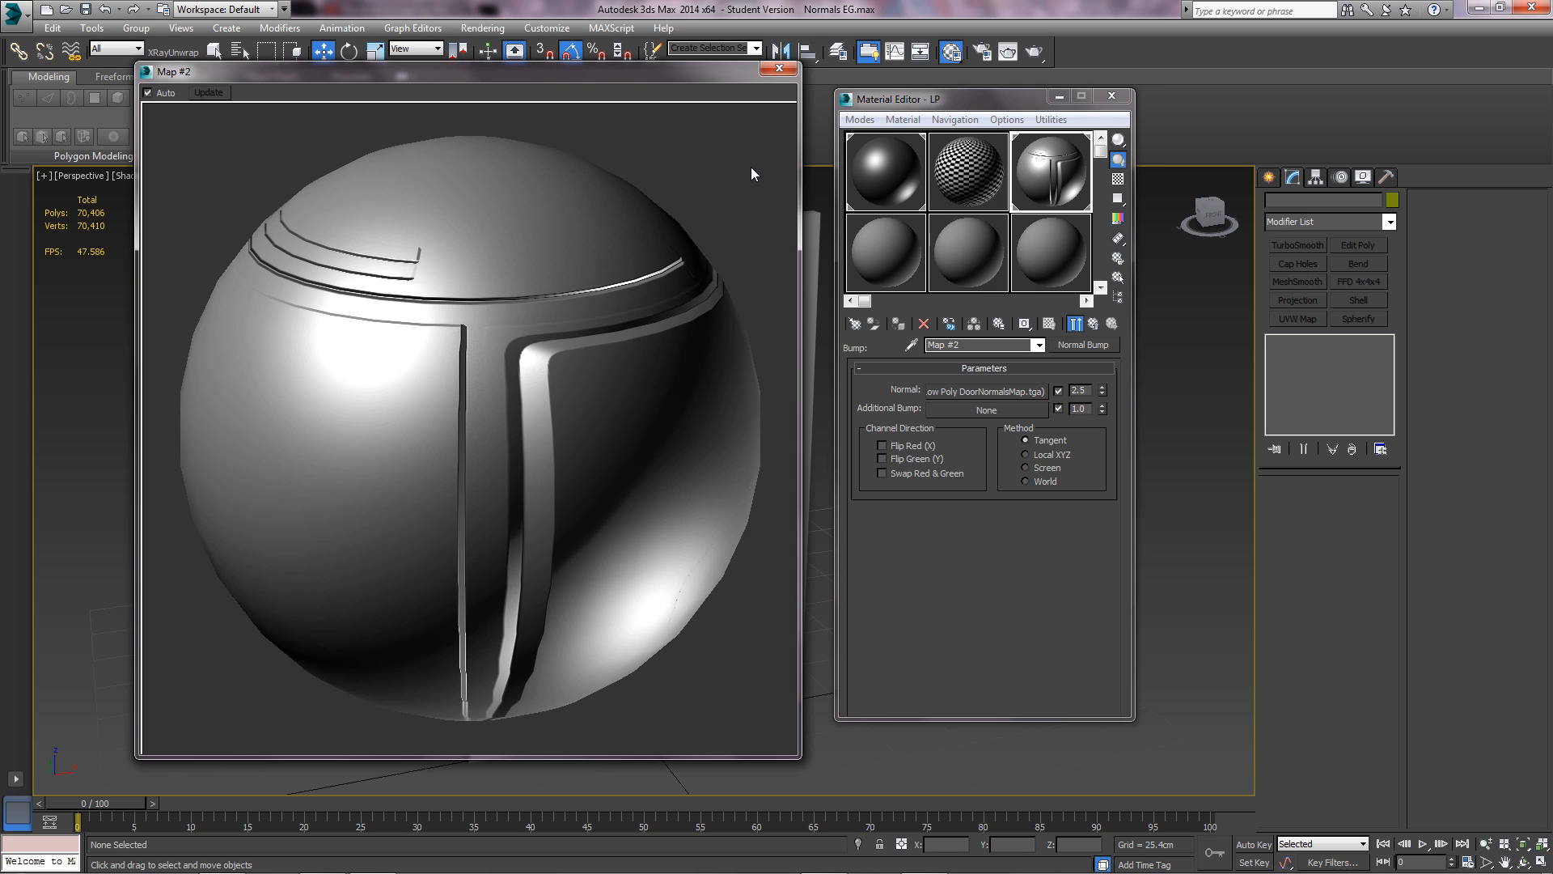
{"action": "mouse_move", "coordinate": [778, 71]}
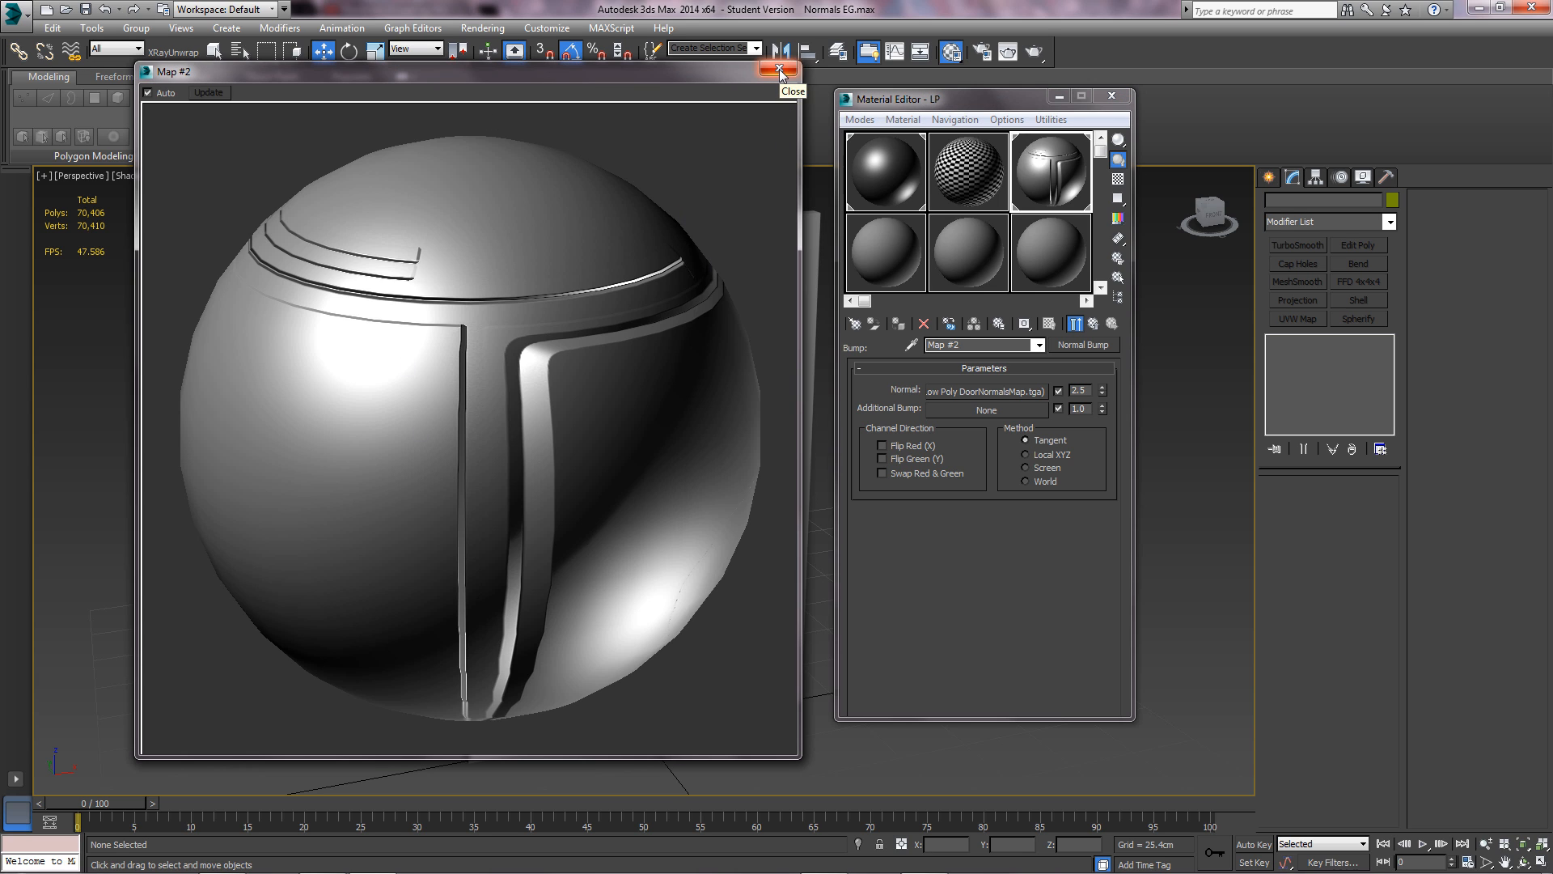
- Close the Map #2 preview and render the low-poly door to show its baked panel detail
{"action": "left_click", "coordinate": [768, 71]}
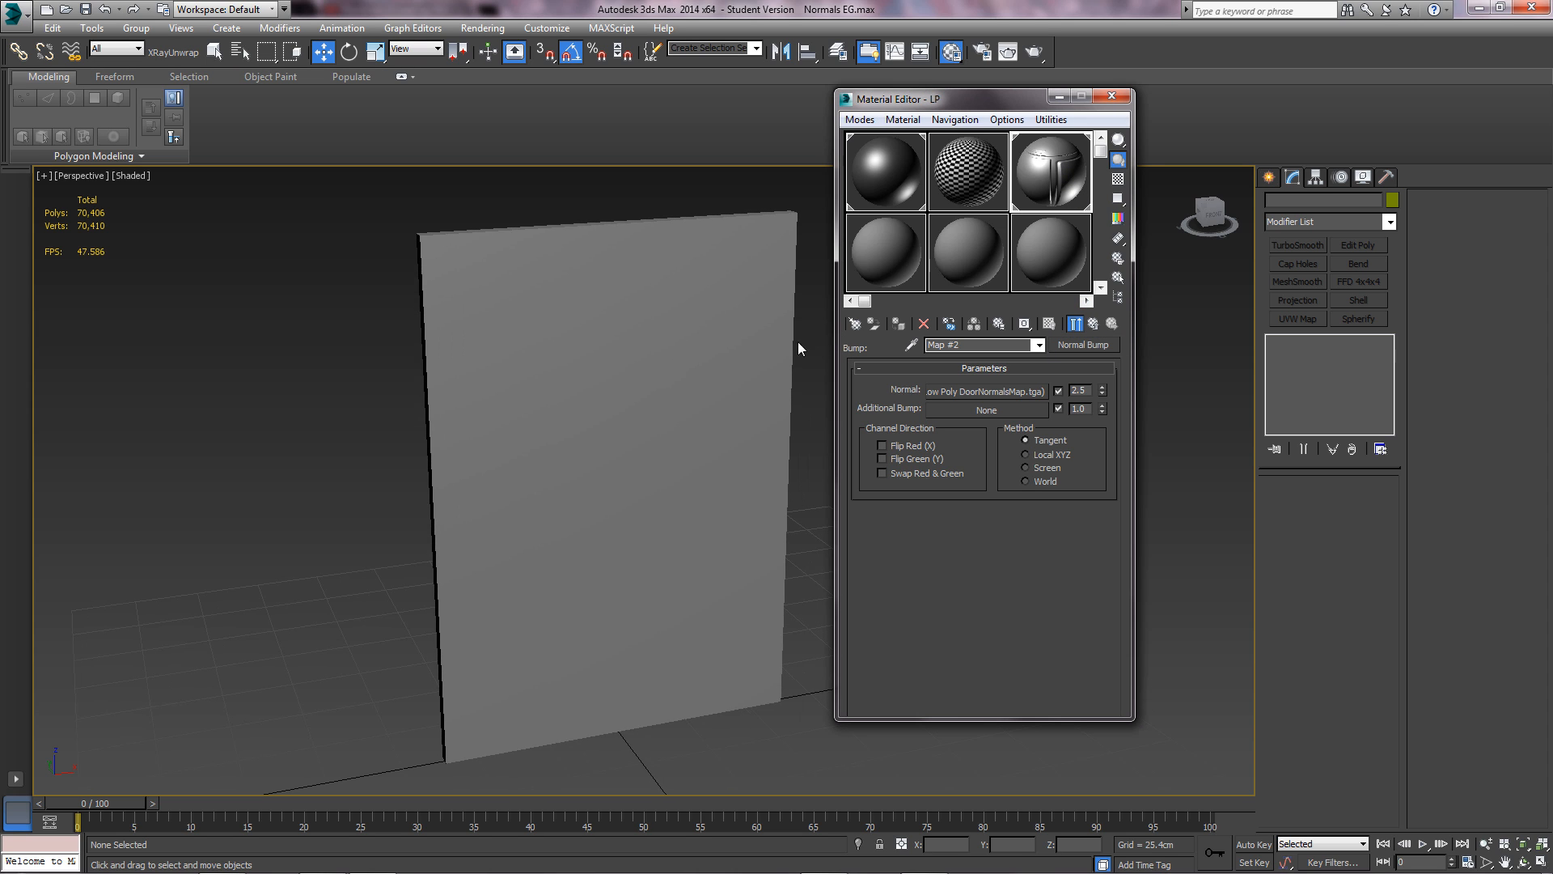
{"action": "left_click", "coordinate": [1098, 323]}
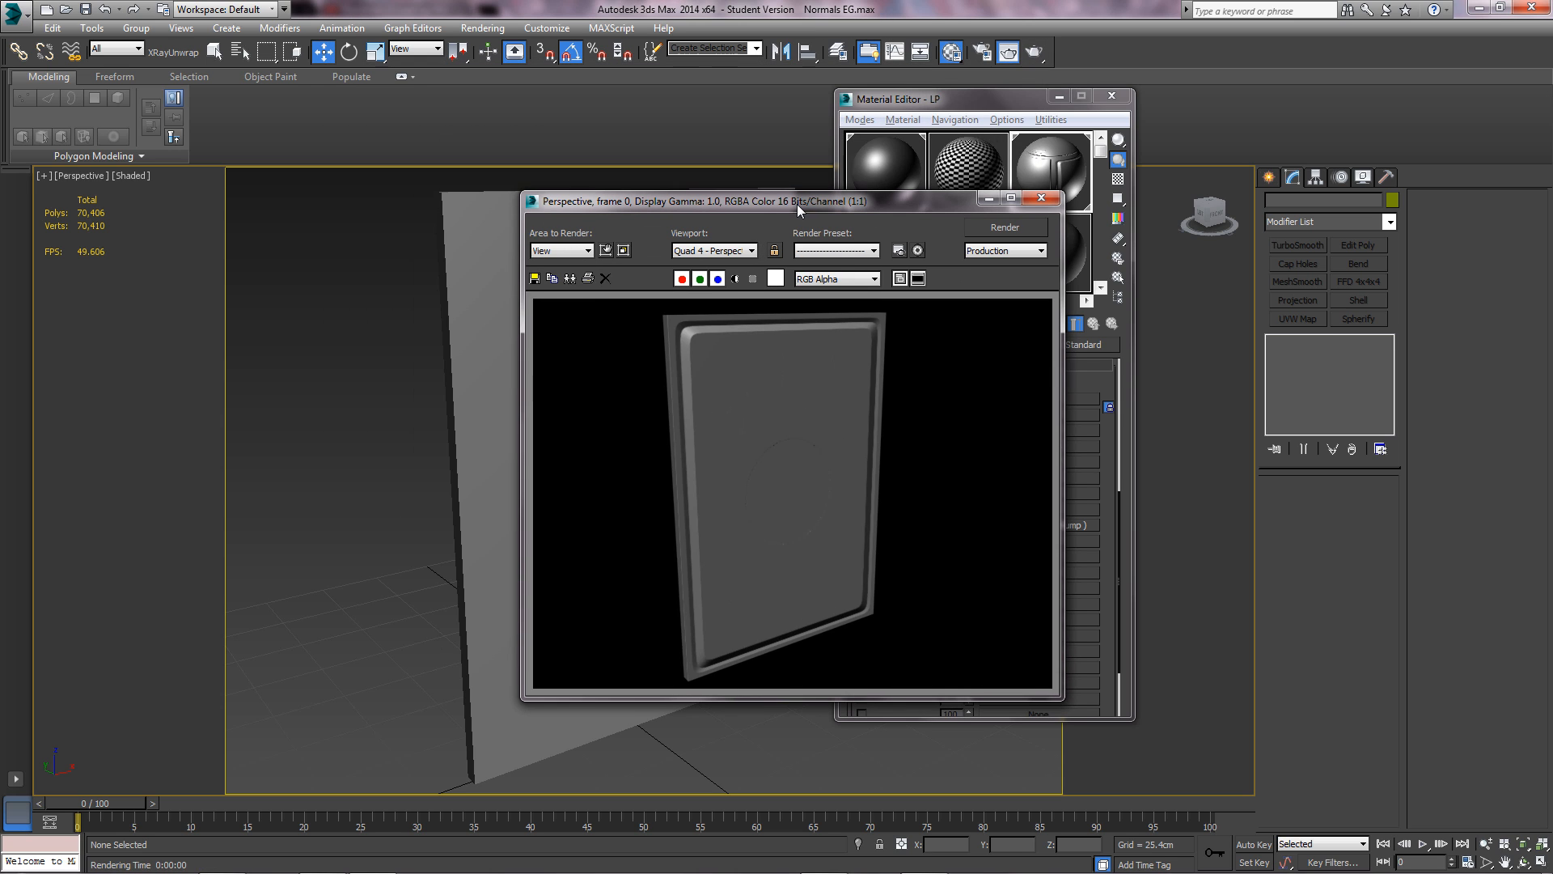
{"action": "mouse_move", "coordinate": [719, 333]}
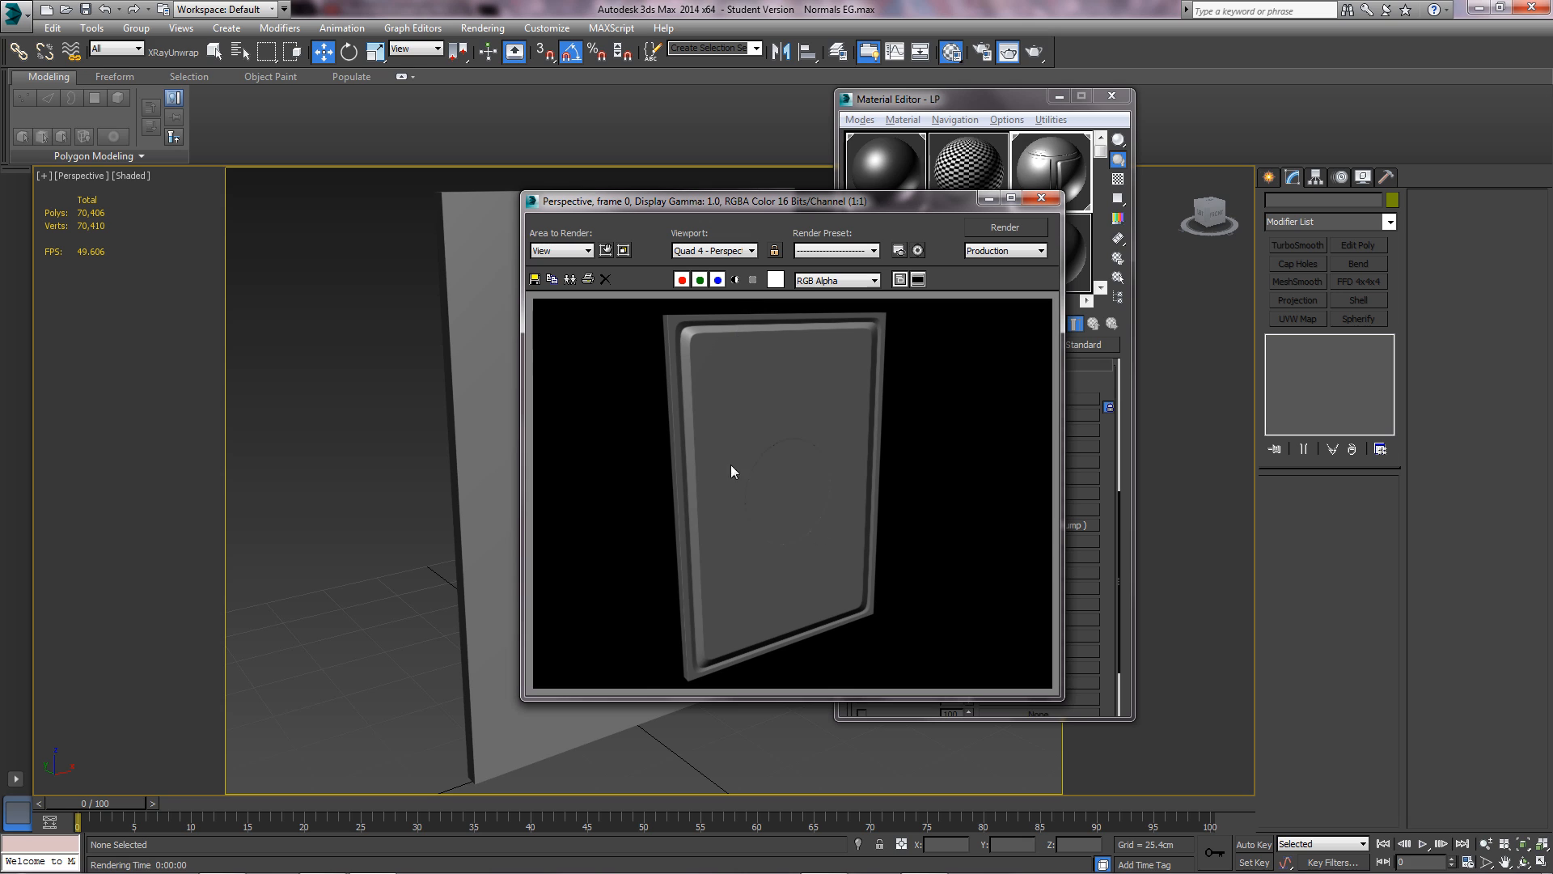
{"action": "mouse_move", "coordinate": [702, 586]}
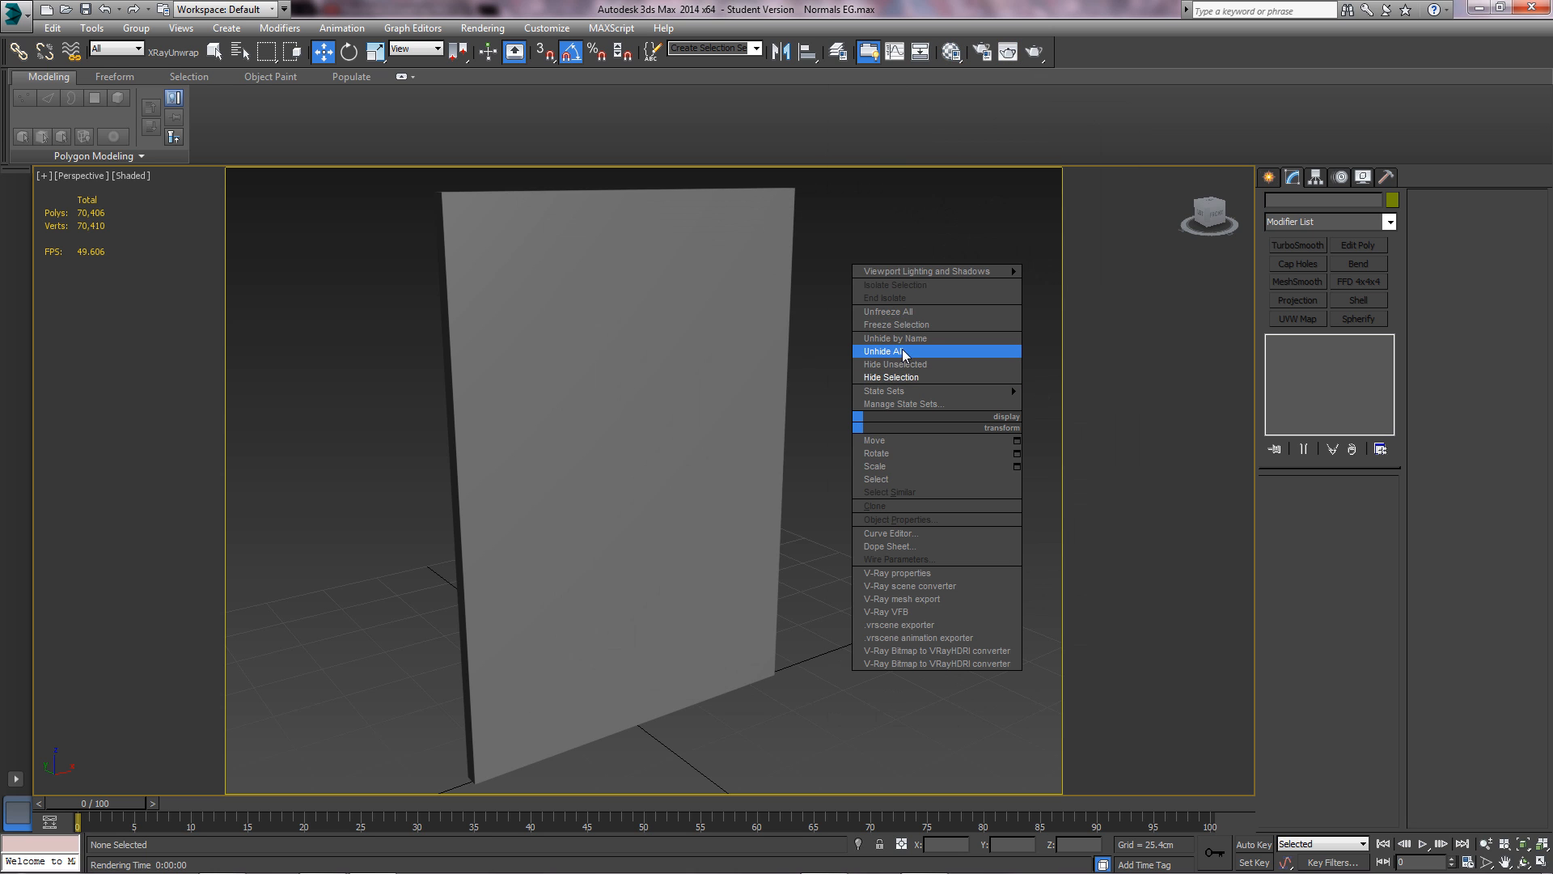
- Unhide the high-poly door, render both doors side by side, and move the render window aside
{"action": "left_click", "coordinate": [905, 351]}
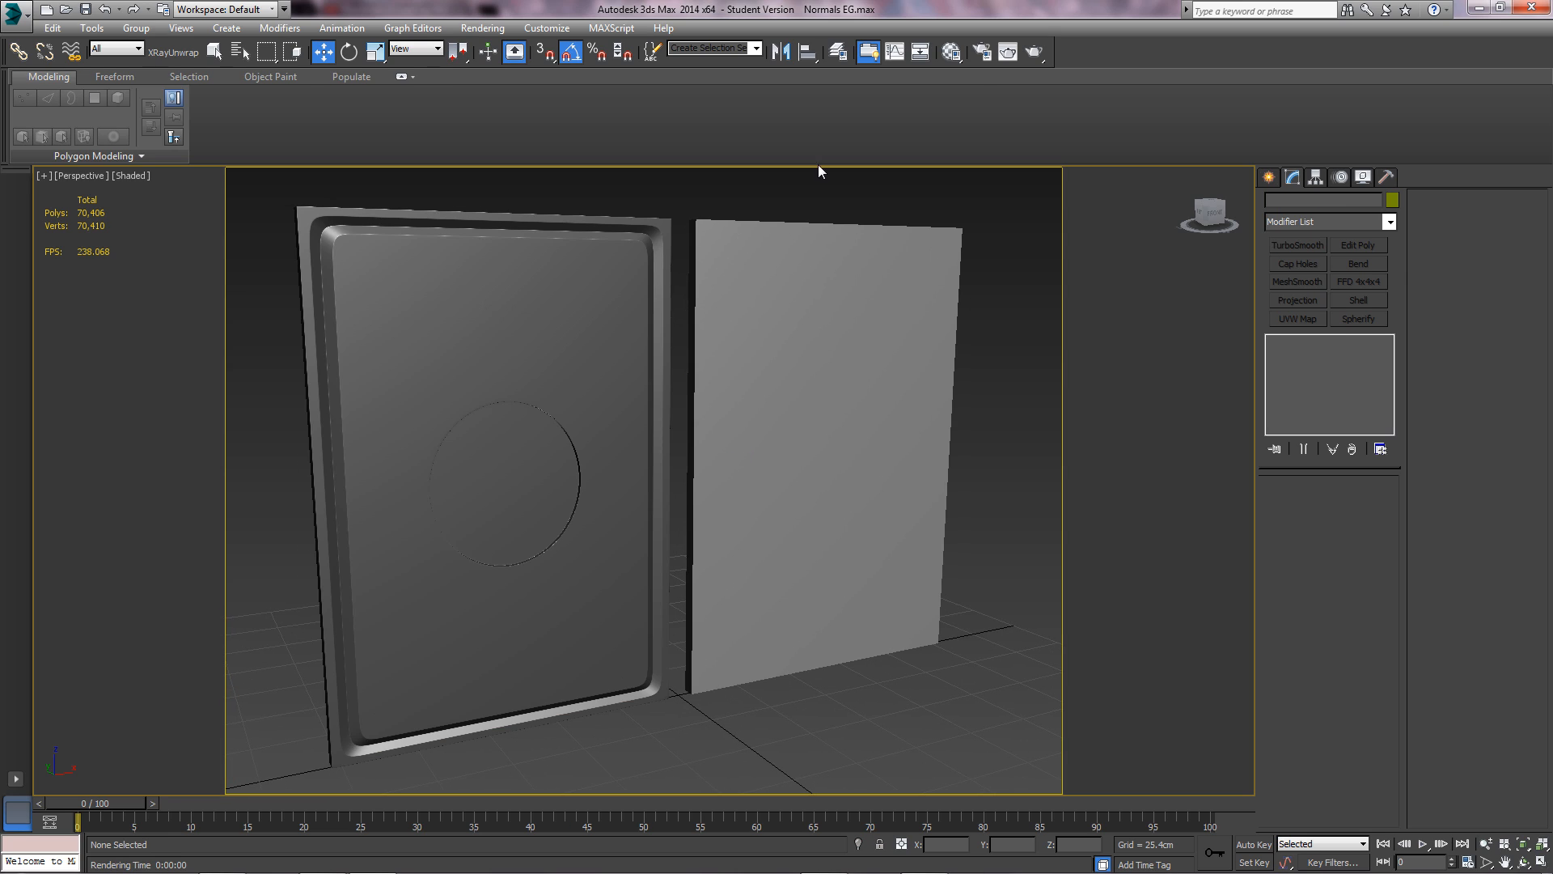
{"action": "left_click", "coordinate": [1007, 51]}
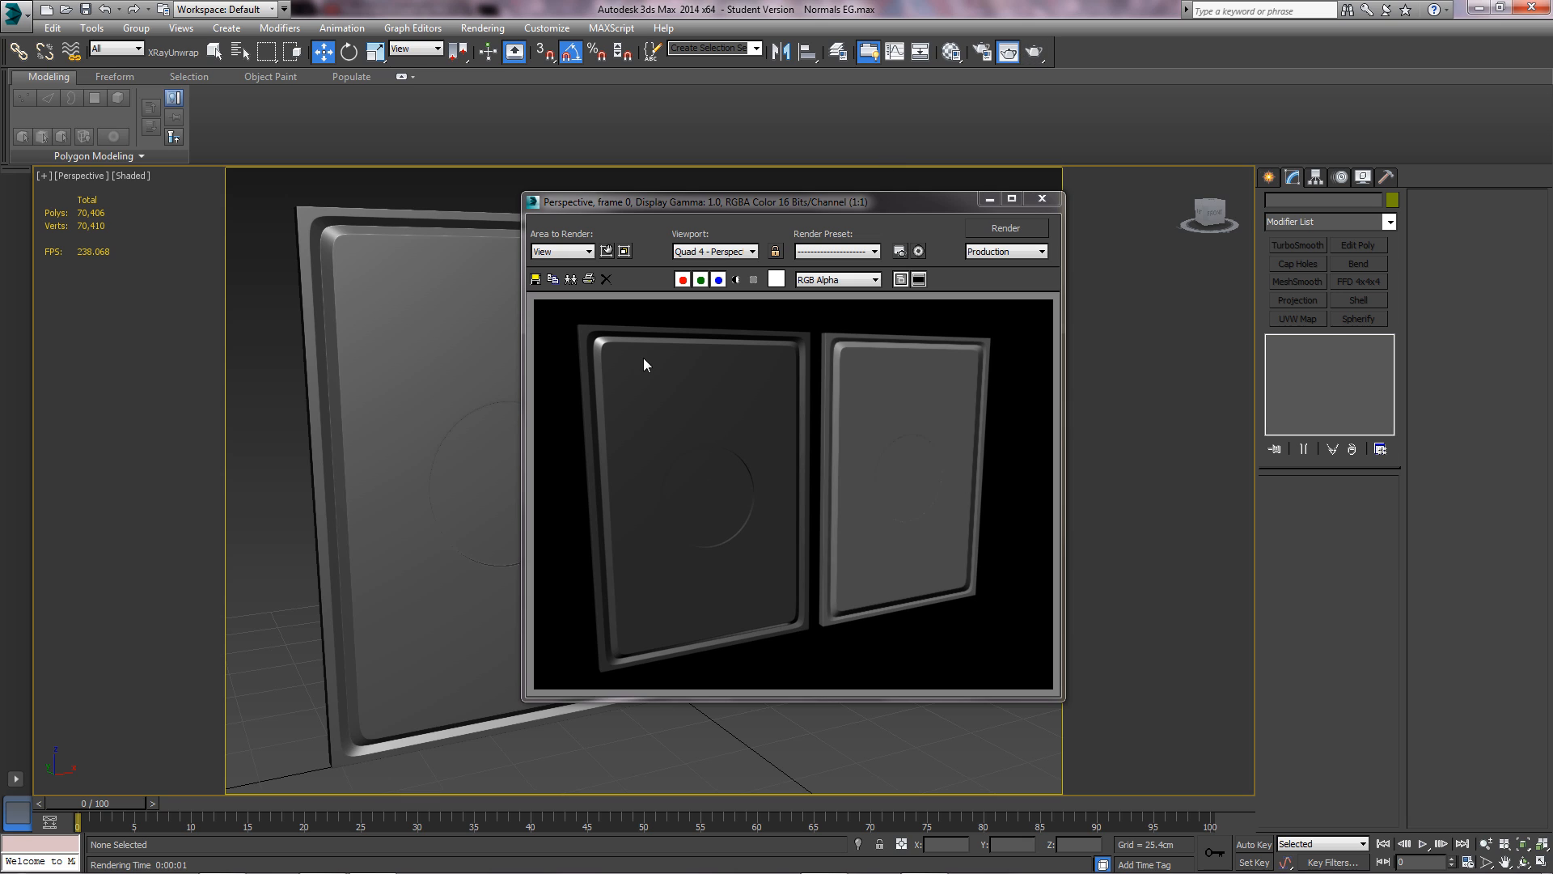
{"action": "mouse_move", "coordinate": [790, 407]}
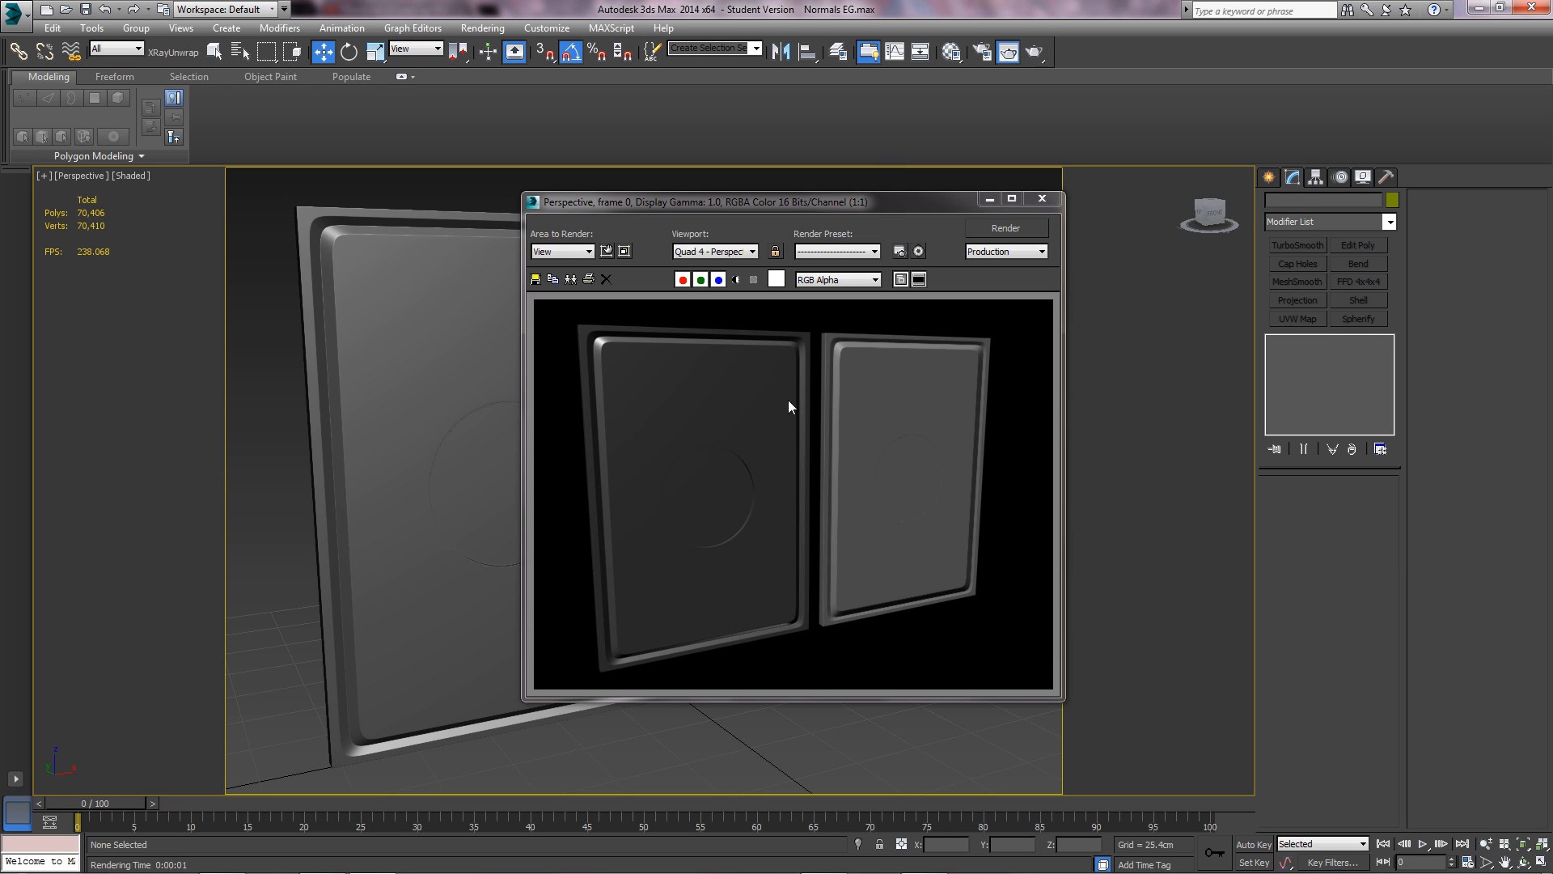
{"action": "mouse_move", "coordinate": [721, 383]}
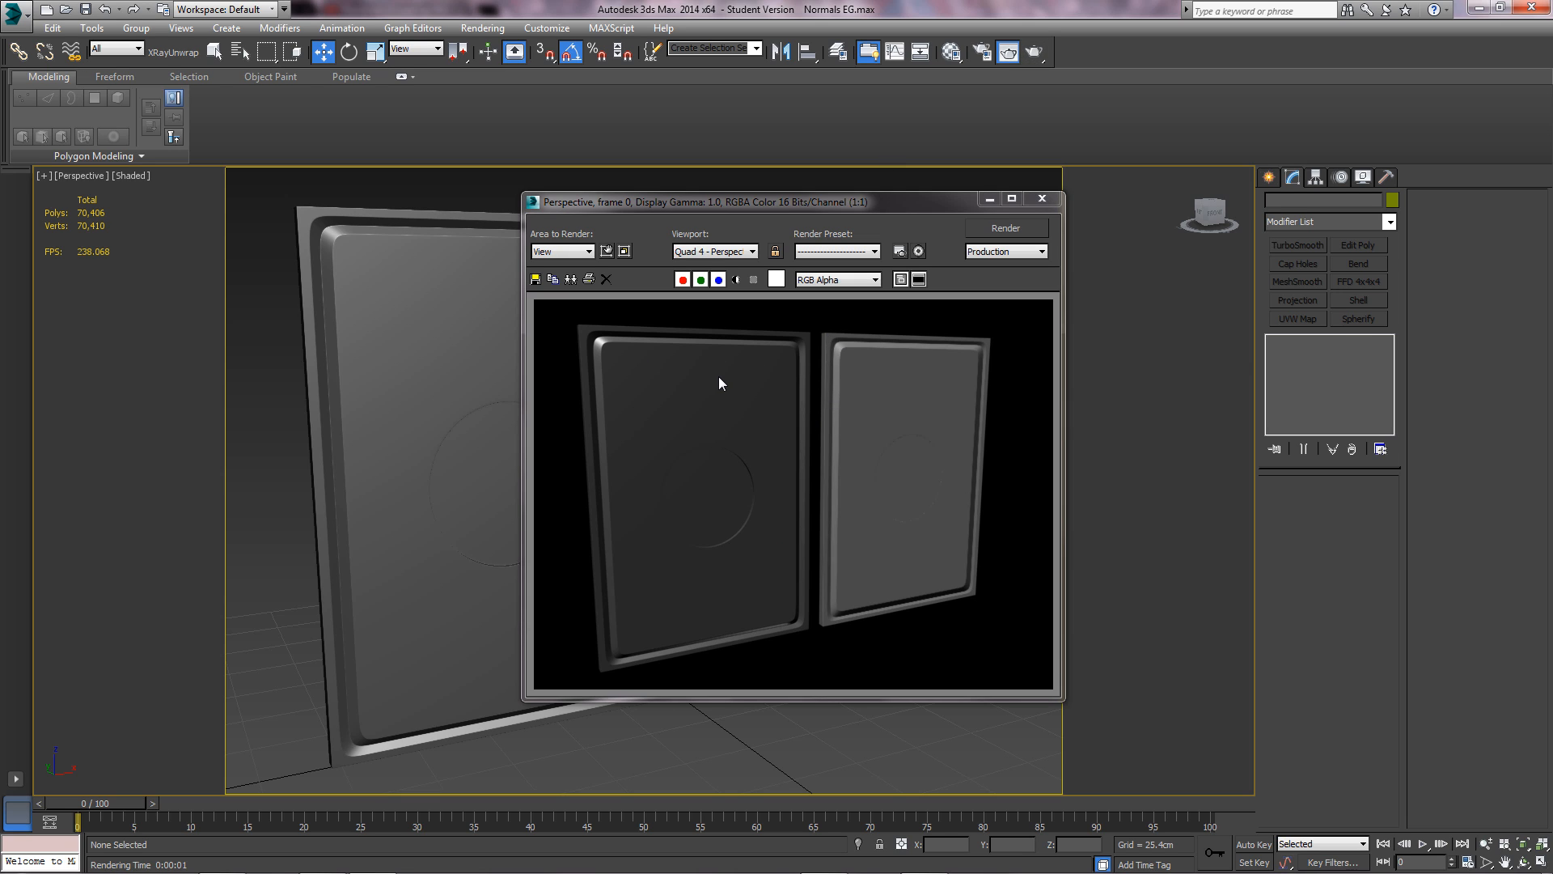
{"action": "mouse_move", "coordinate": [804, 490]}
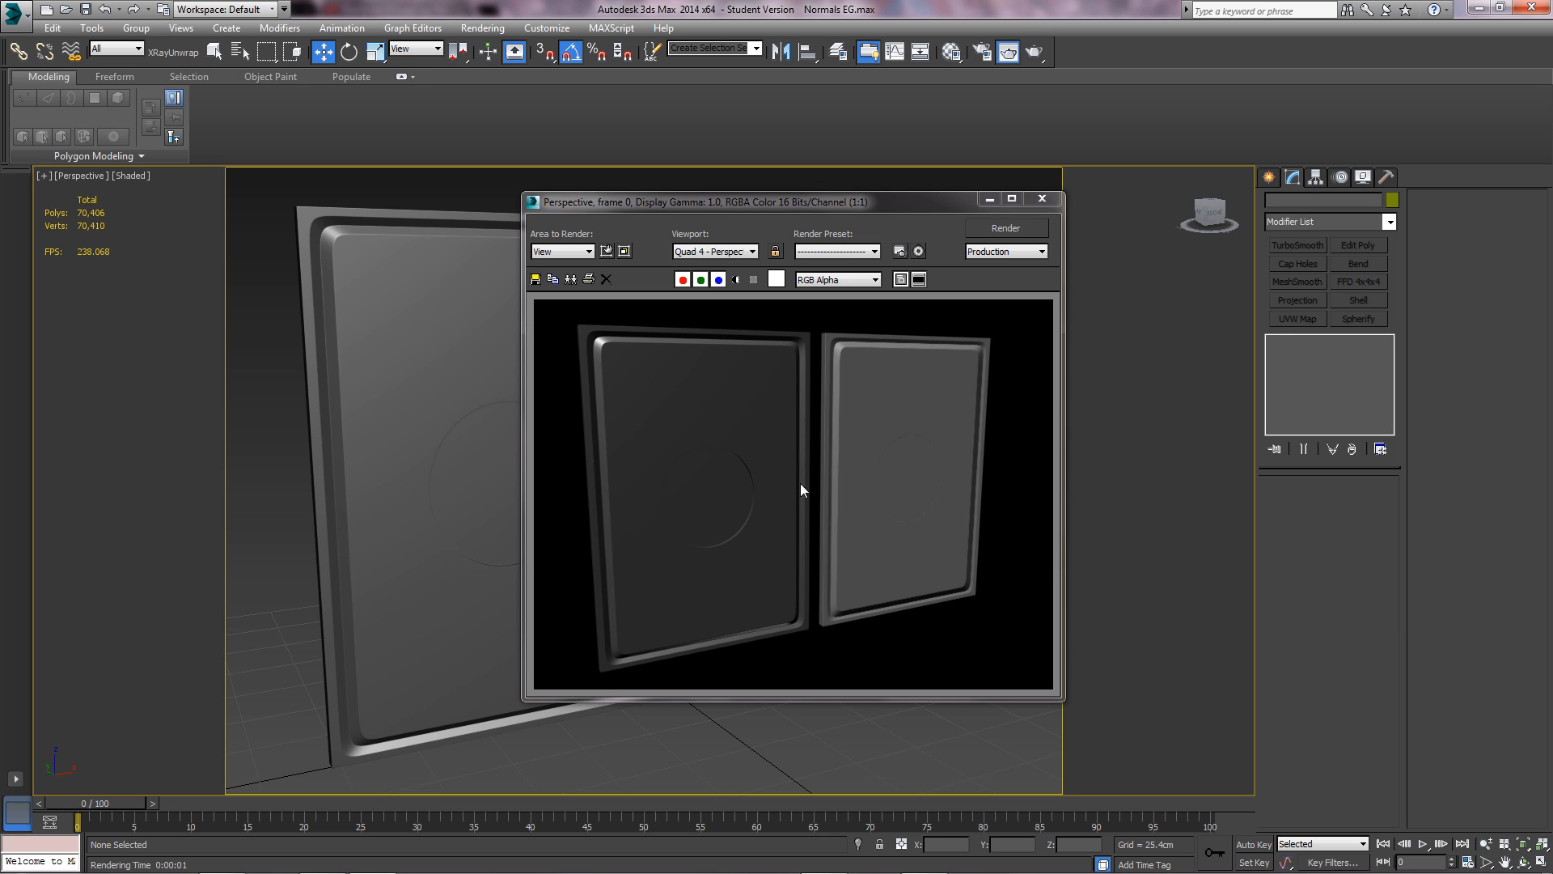
{"action": "mouse_move", "coordinate": [917, 465]}
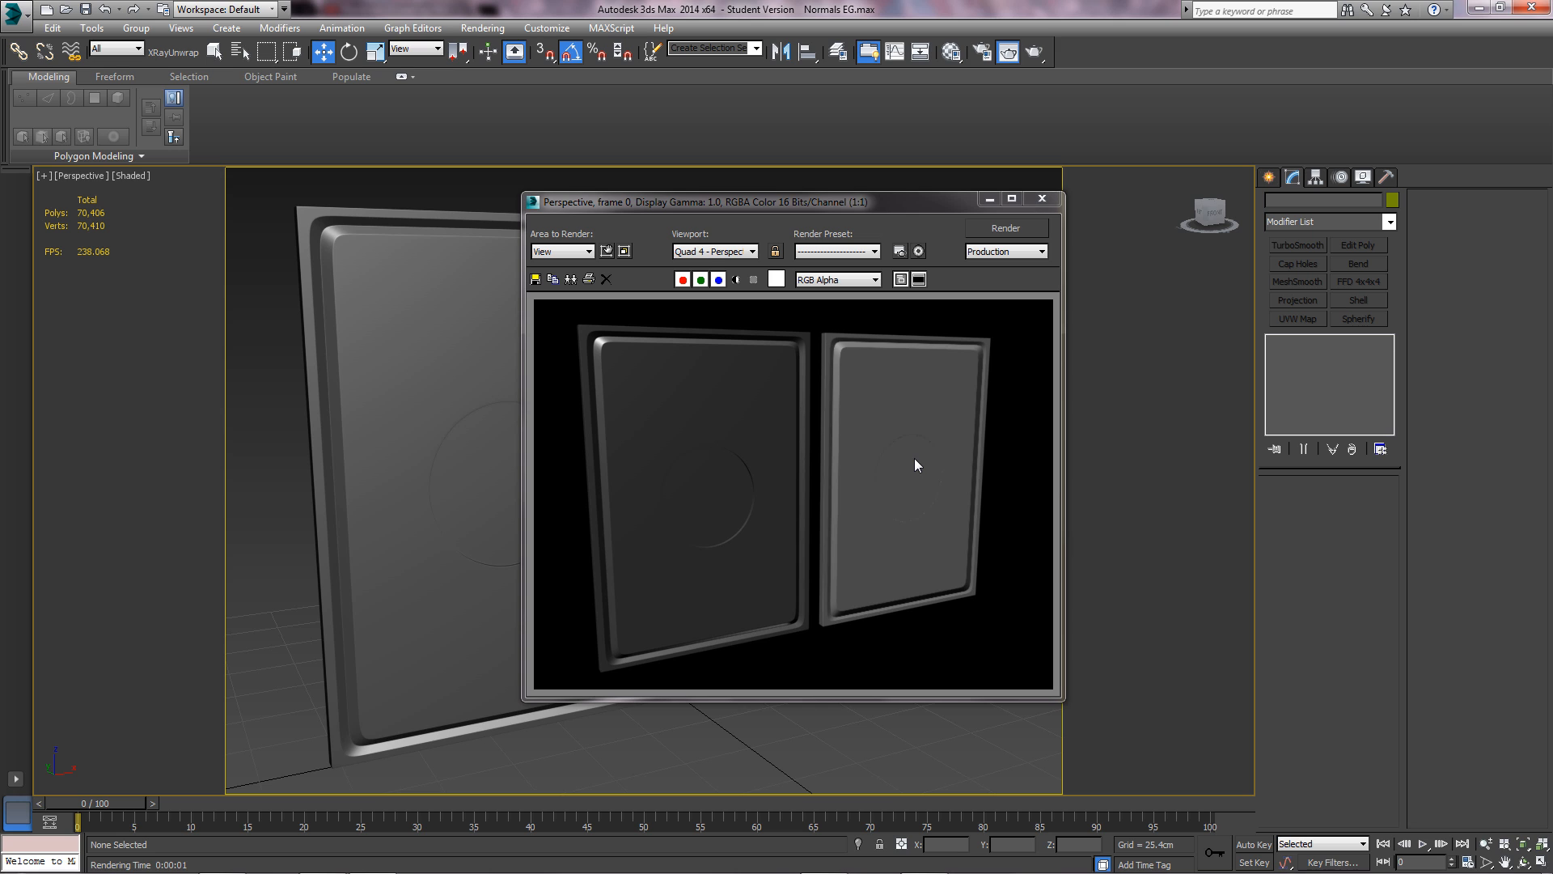
{"action": "left_click_drag", "start_coordinate": [793, 201], "coordinate": [601, 213]}
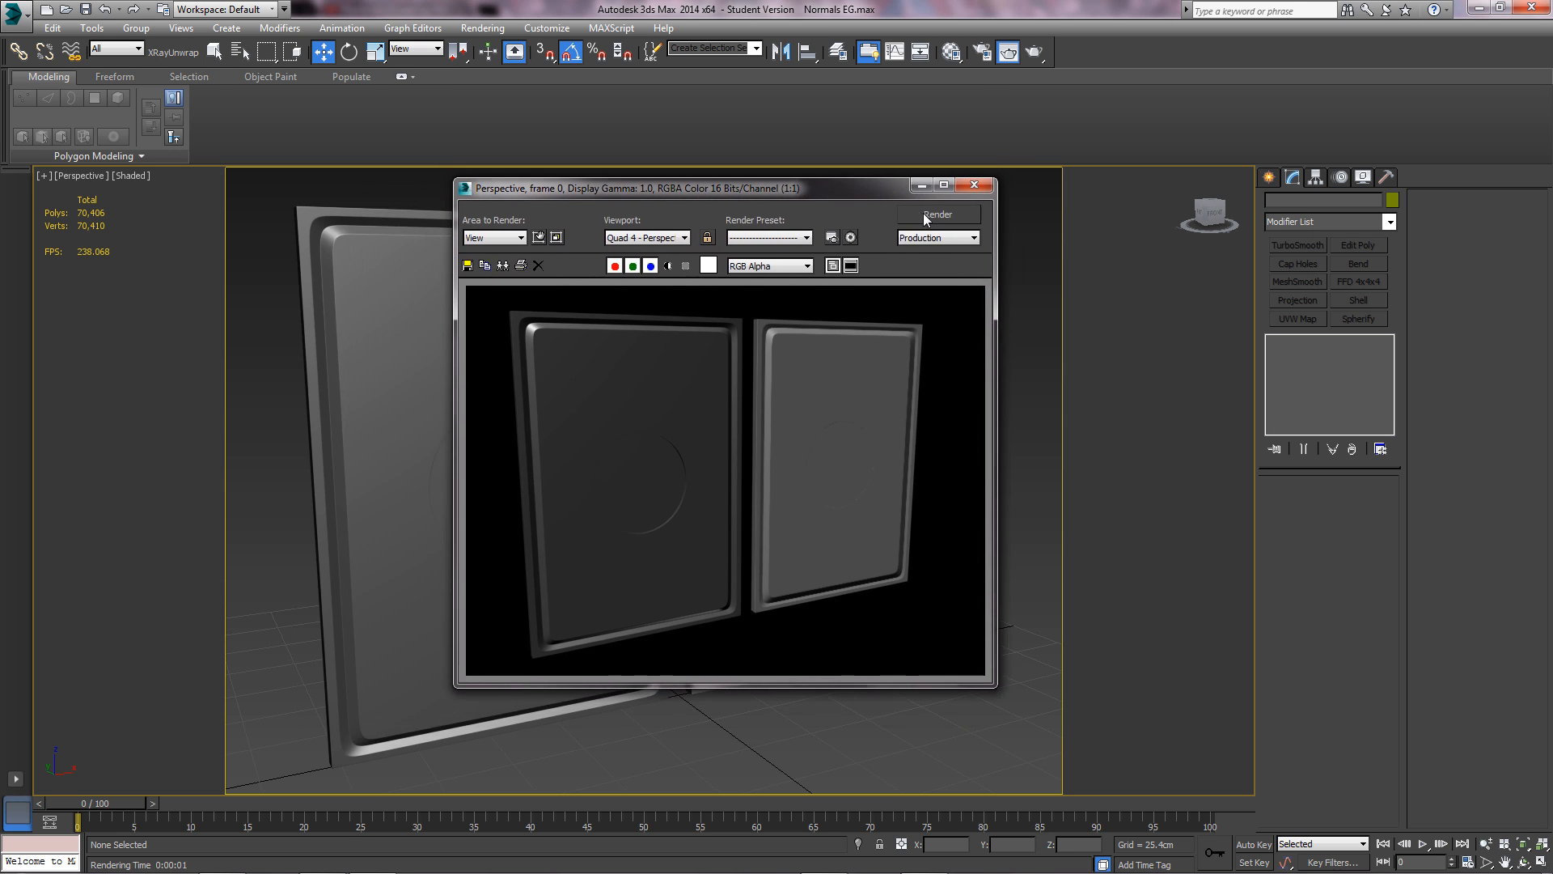
{"action": "mouse_move", "coordinate": [973, 197]}
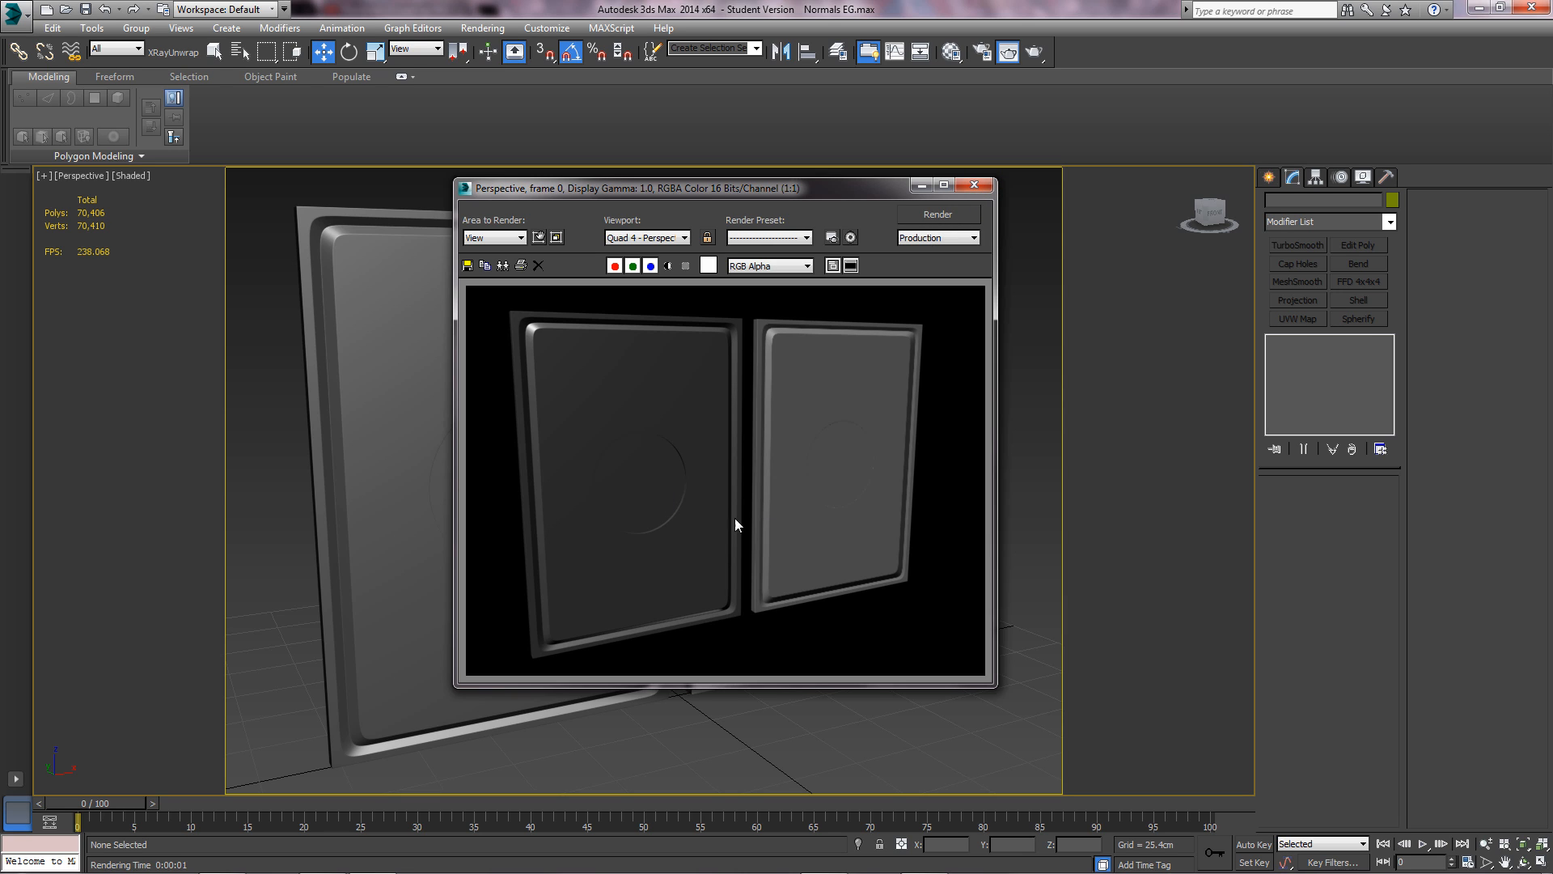
{"action": "mouse_move", "coordinate": [622, 442]}
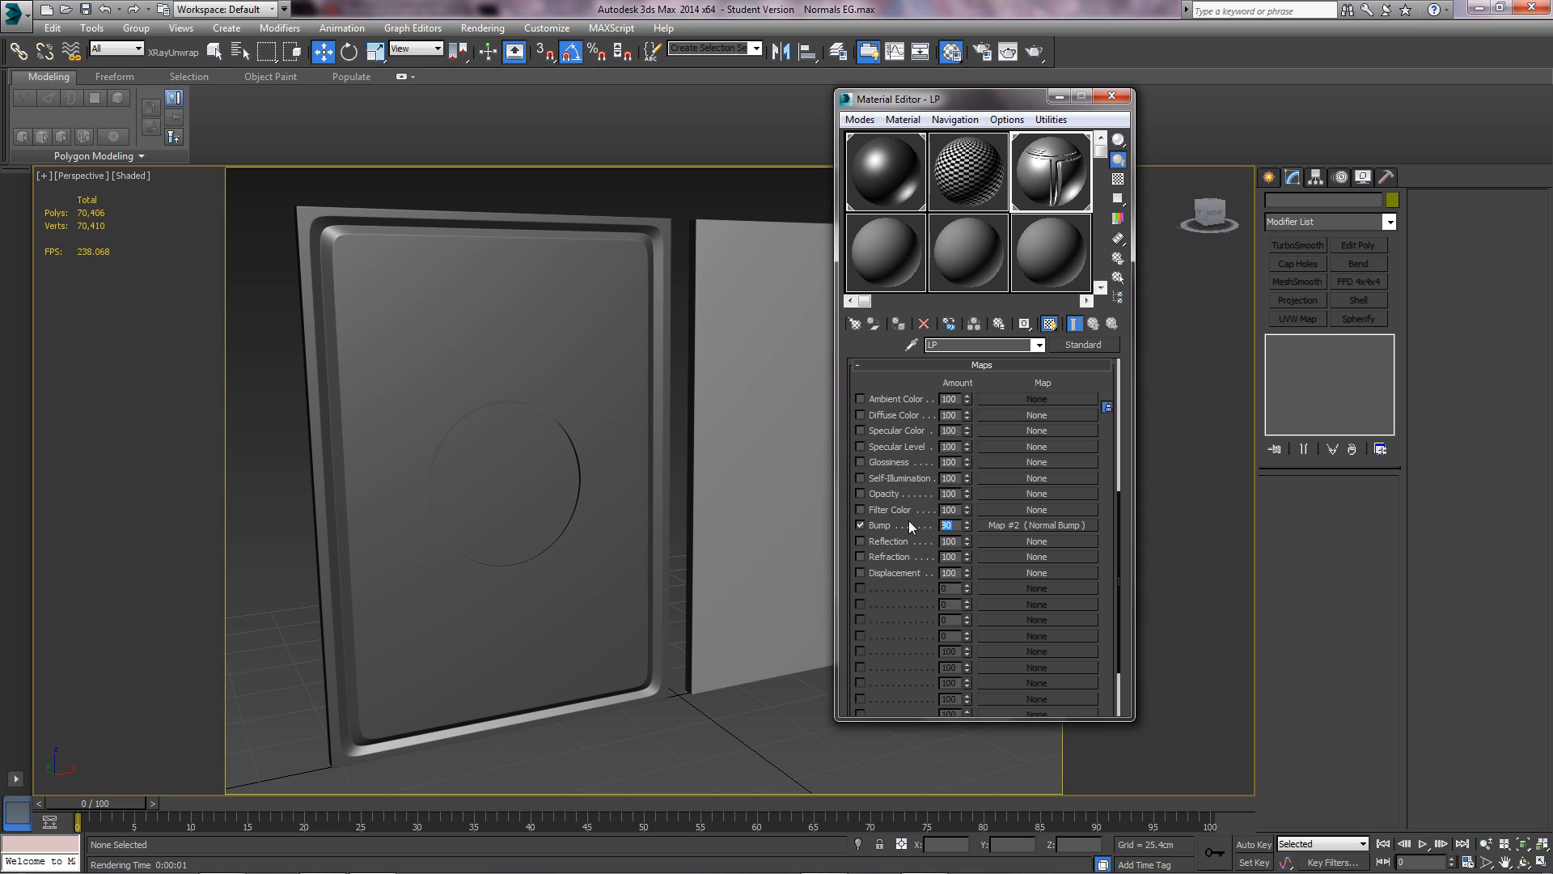
- Raise the Normal Bump amount to 4.0, re-render, and close the render window
{"action": "left_click", "coordinate": [1037, 525]}
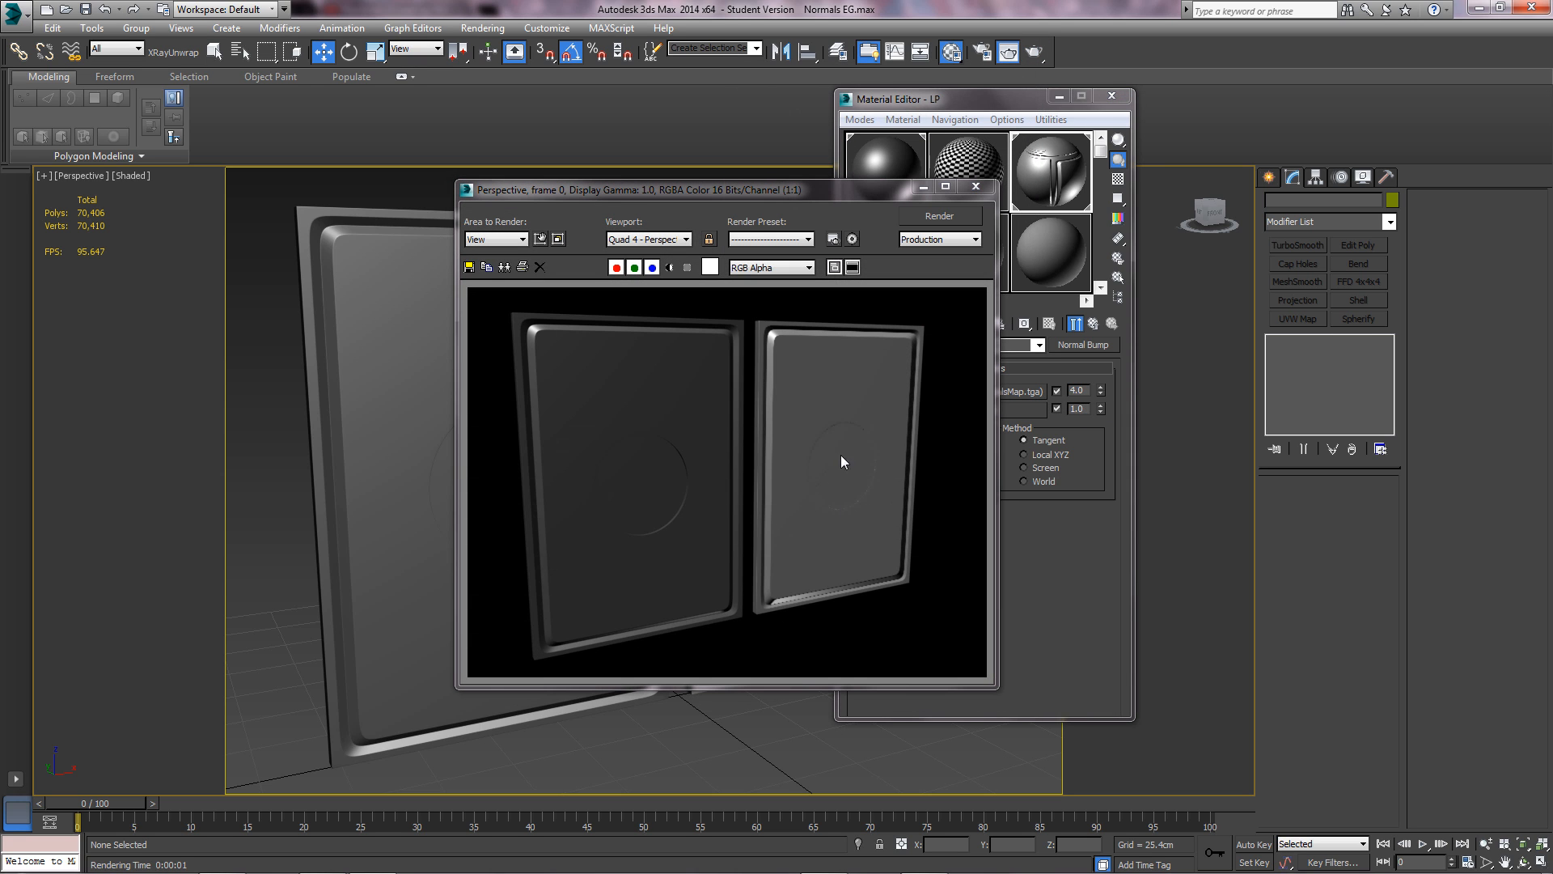
{"action": "mouse_move", "coordinate": [757, 430]}
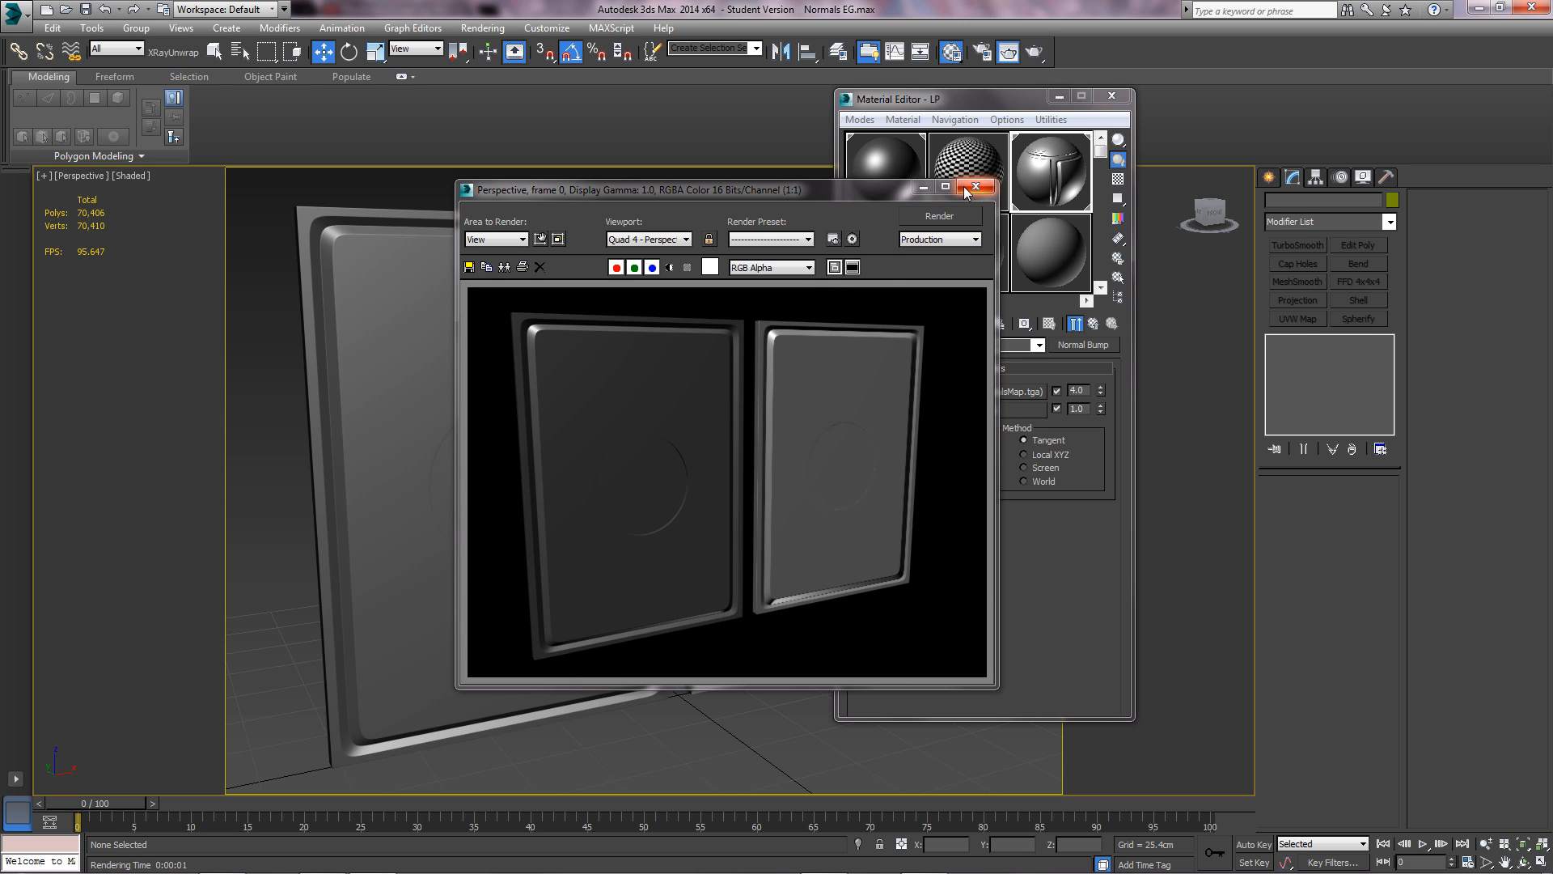
{"action": "left_click", "coordinate": [975, 186]}
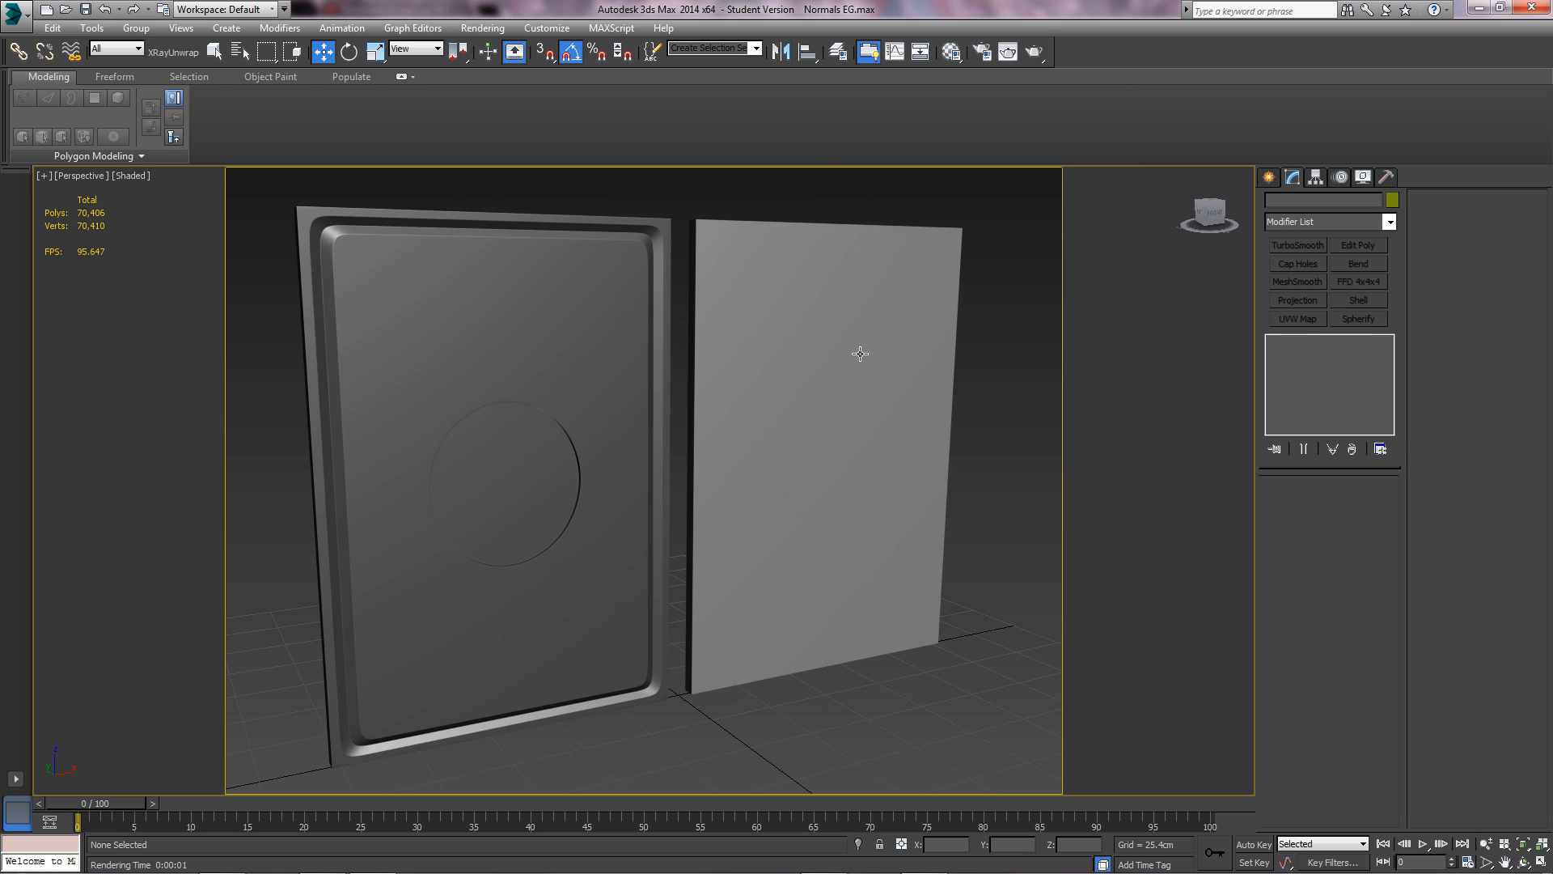